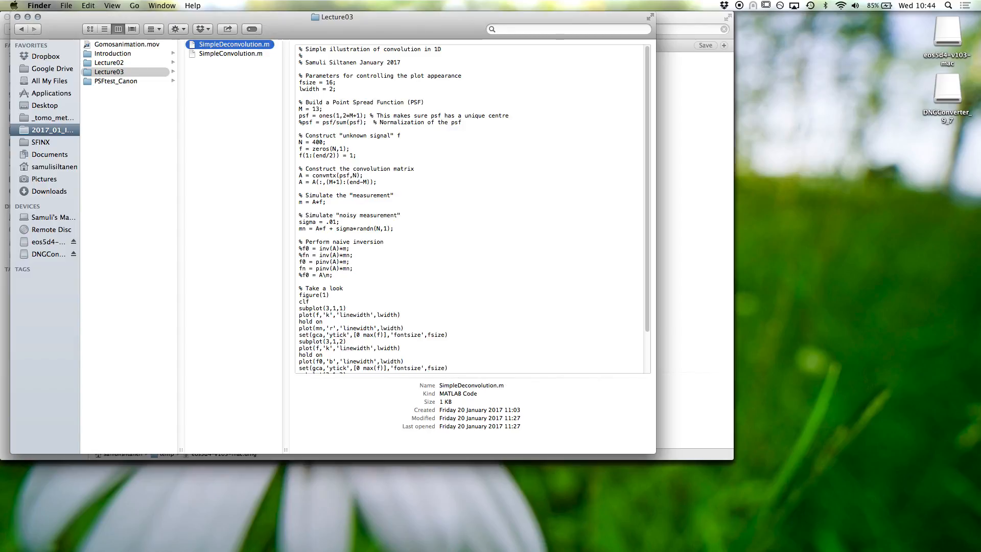
Open SimpleDeconvolution.m from the Lecture03 folder in the MATLAB editor.
click(233, 53)
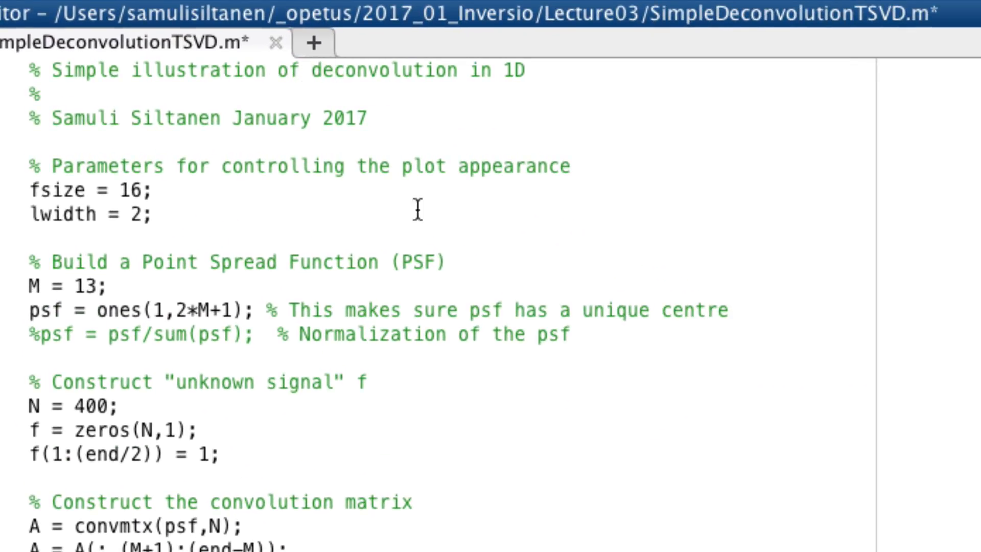
mouse_move(545, 71)
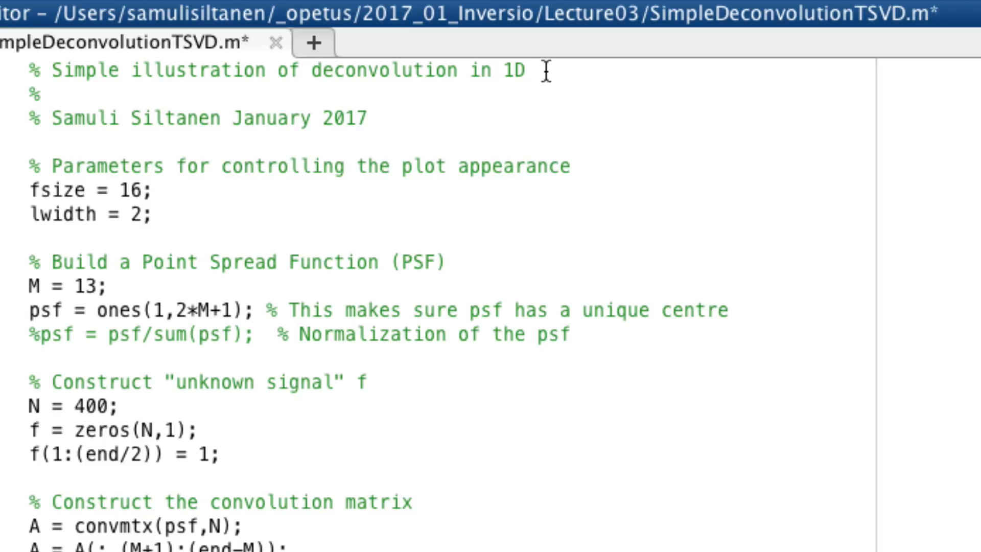
Extend the header comment with ', the method we use is Truncated Singular Value Decomposition'.
text(, the ne)
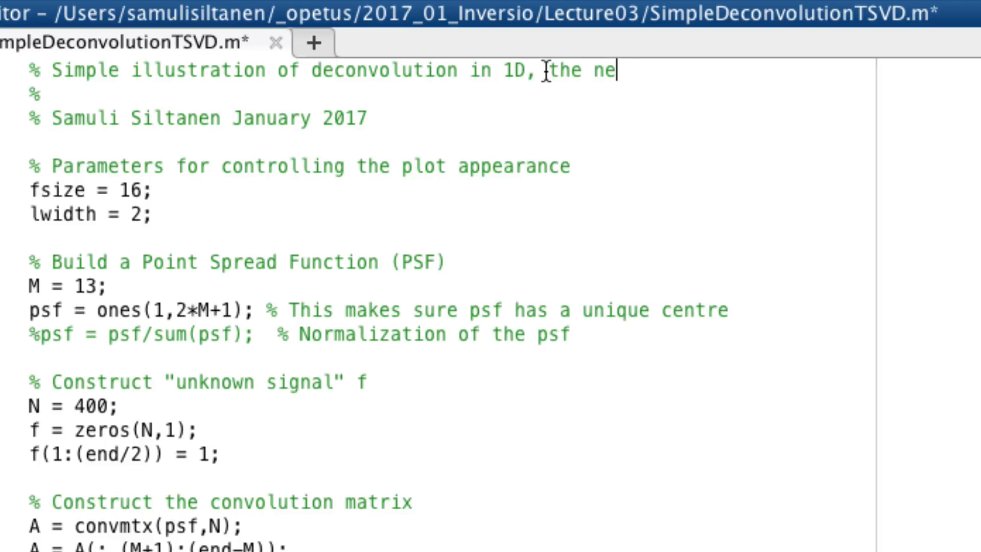
text(thod)
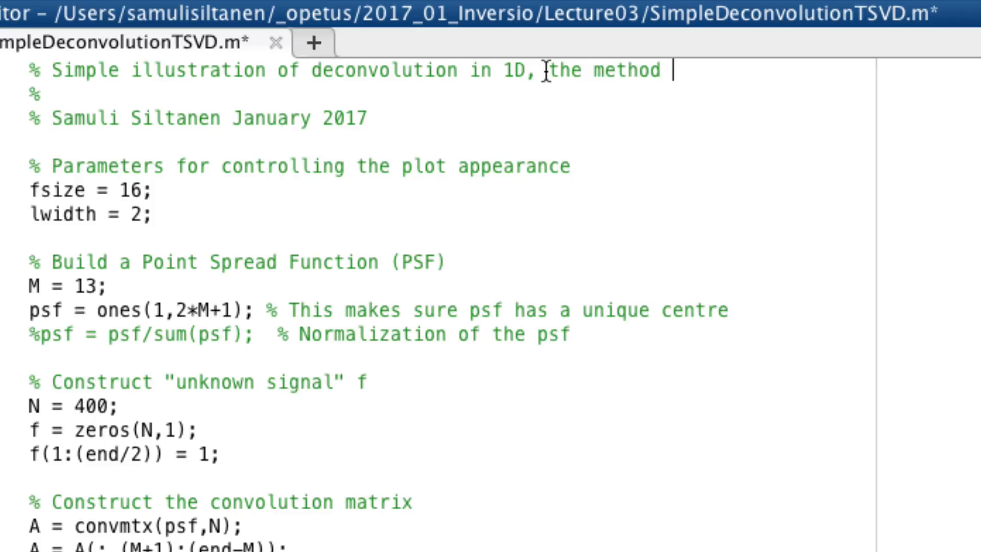
text(we use is)
text(% Truncated Sin)
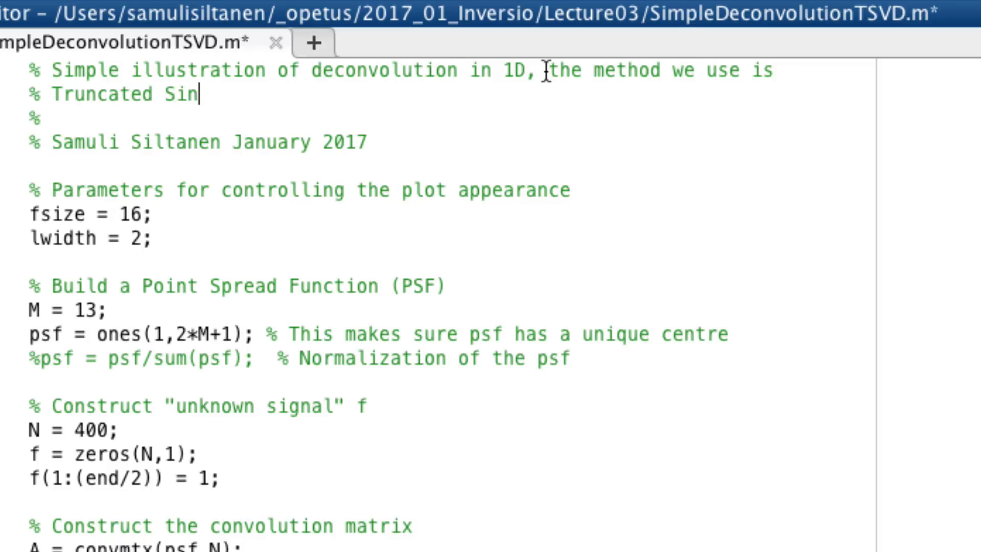
text(gular Value Decompo)
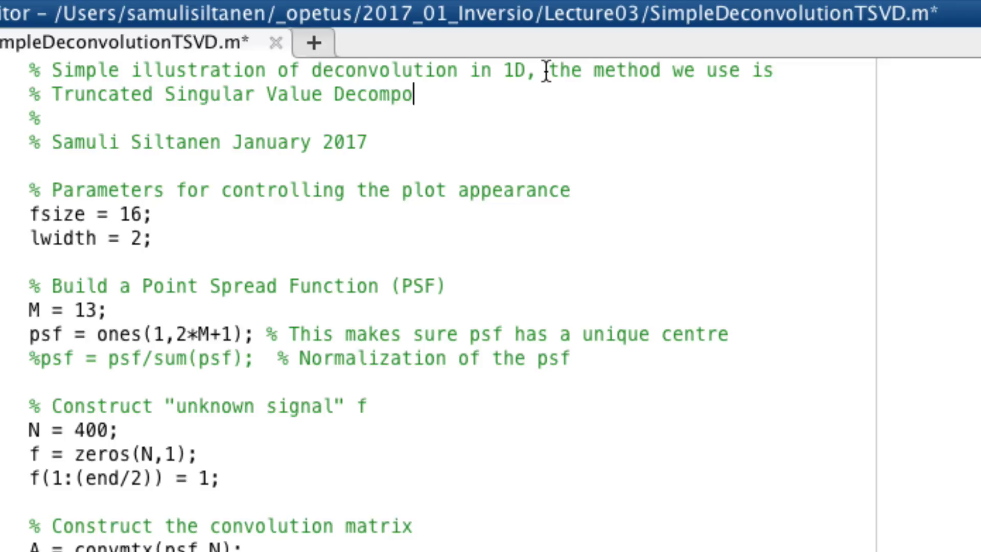
text(sition)
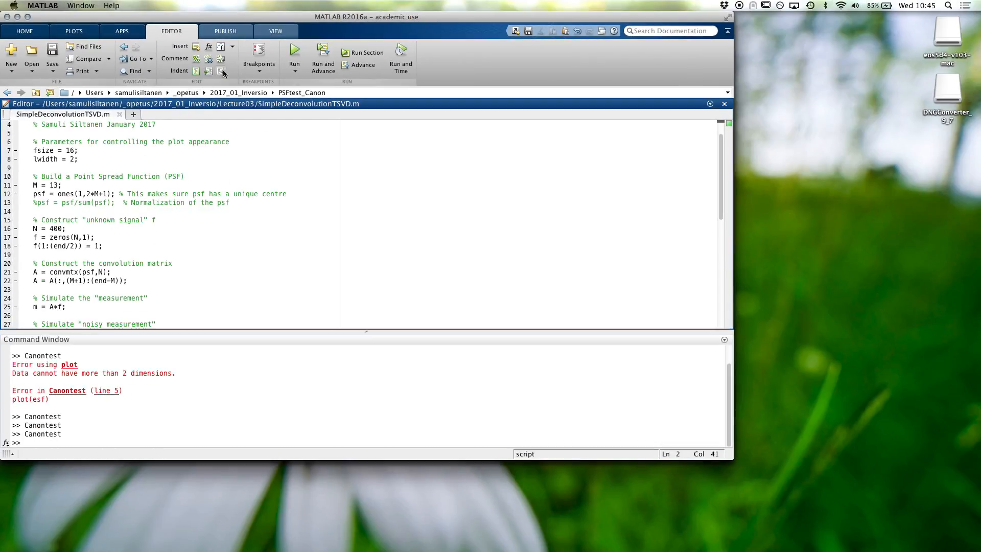
Run SimpleDeconvolutionTSVD from the Command Window to produce the Figure 1 signal plots.
click(295, 52)
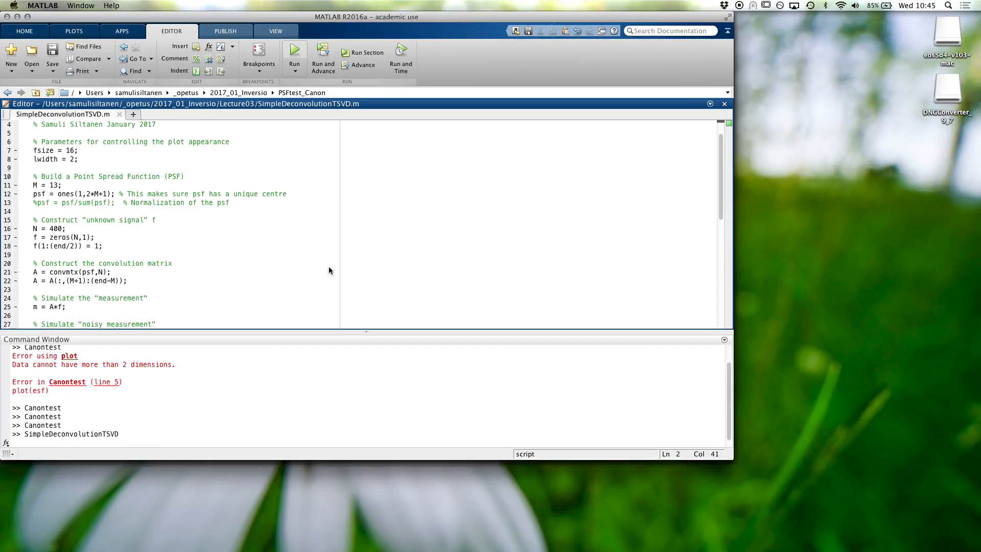
click(295, 53)
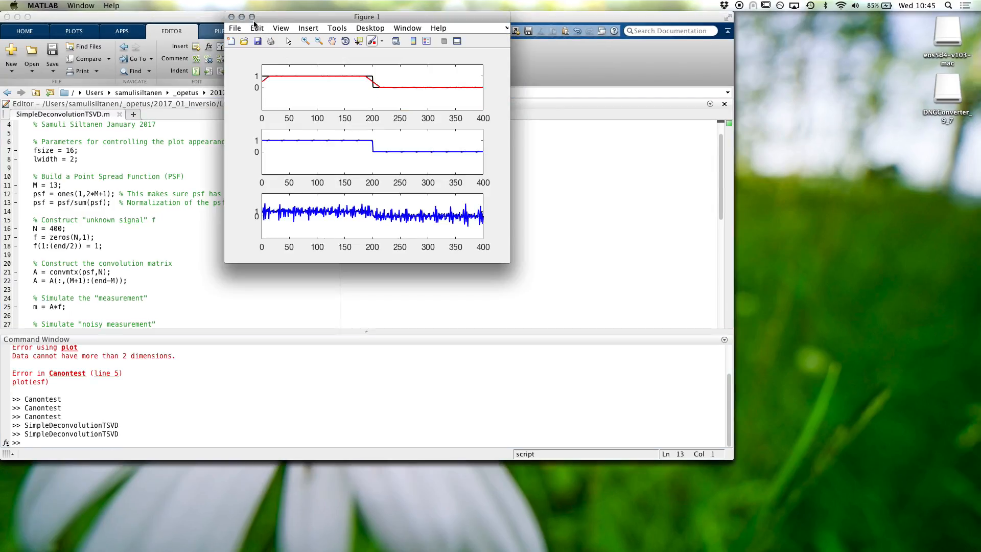
Maximise the Figure 1 window to show measurement and reconstructions in detail.
click(251, 18)
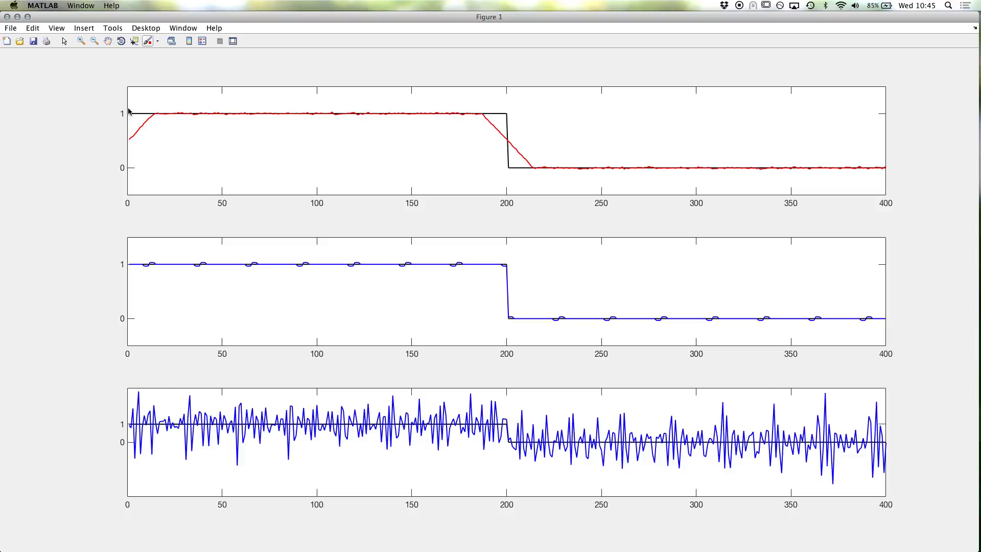
mouse_move(141, 136)
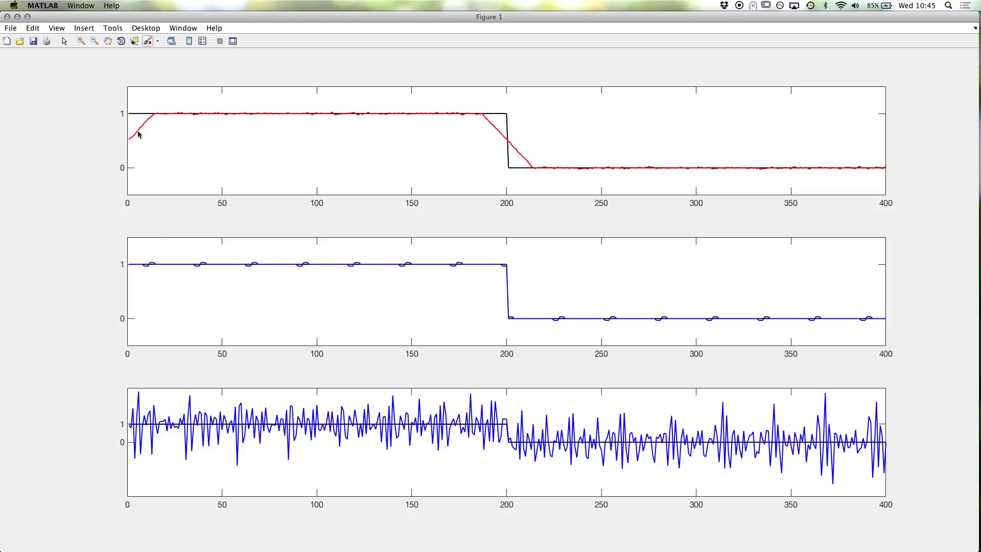
mouse_move(175, 262)
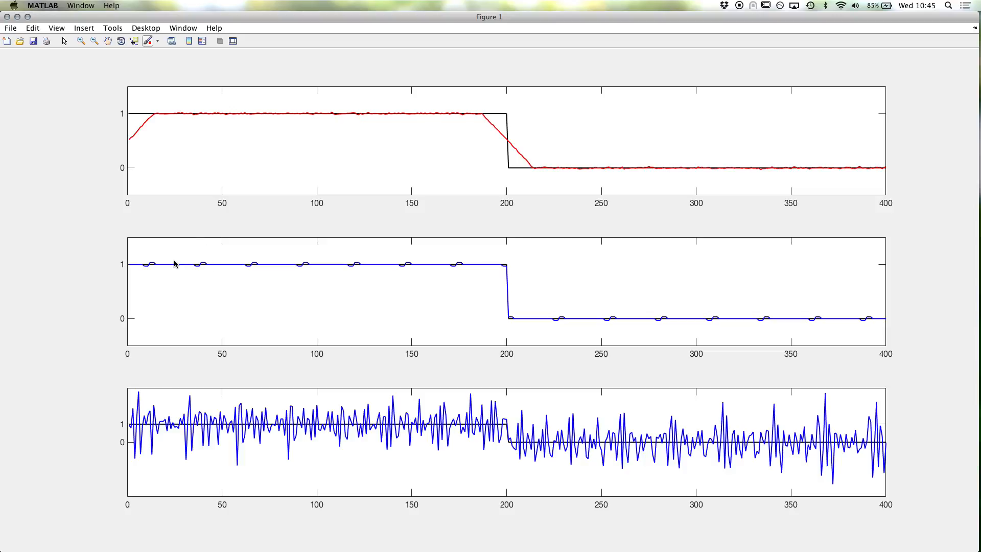
mouse_move(202, 283)
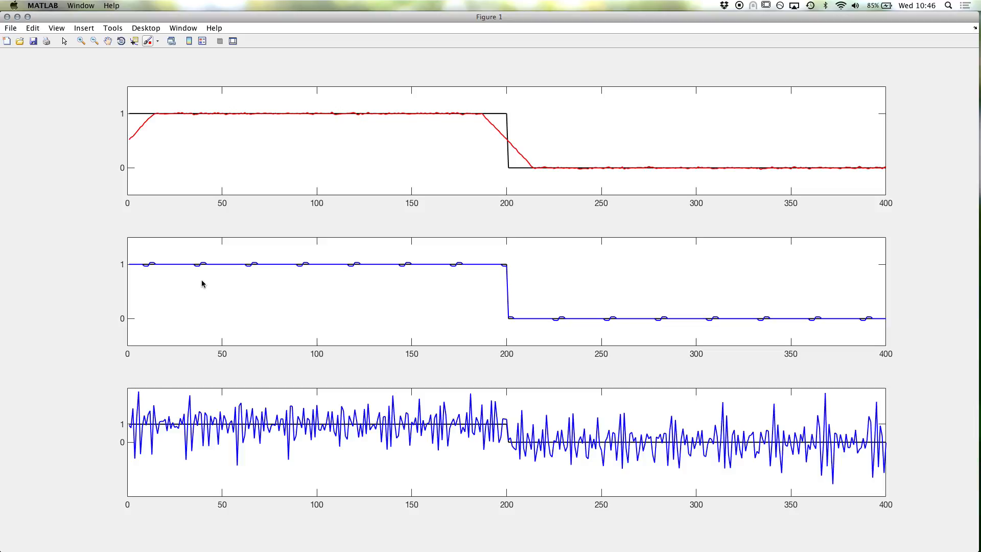
mouse_move(161, 278)
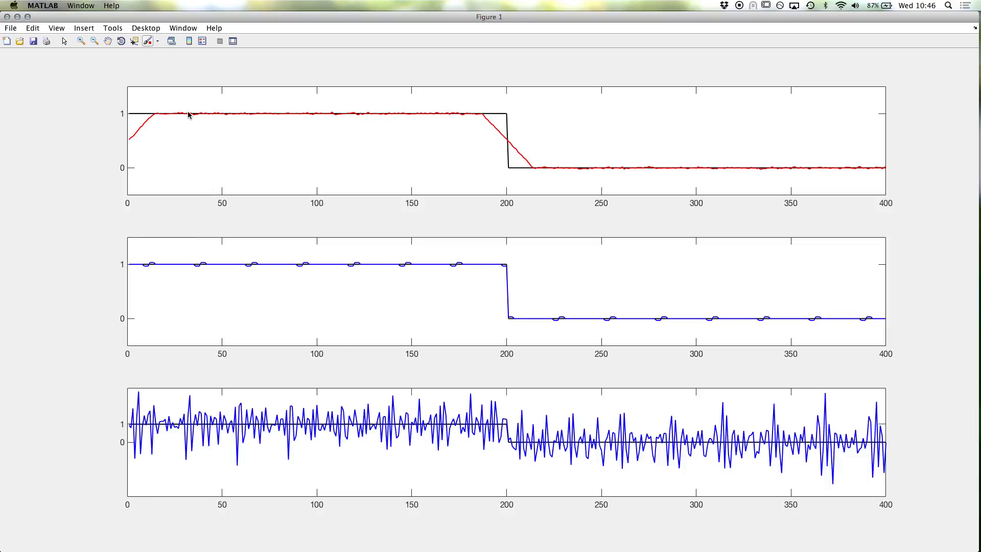
mouse_move(201, 236)
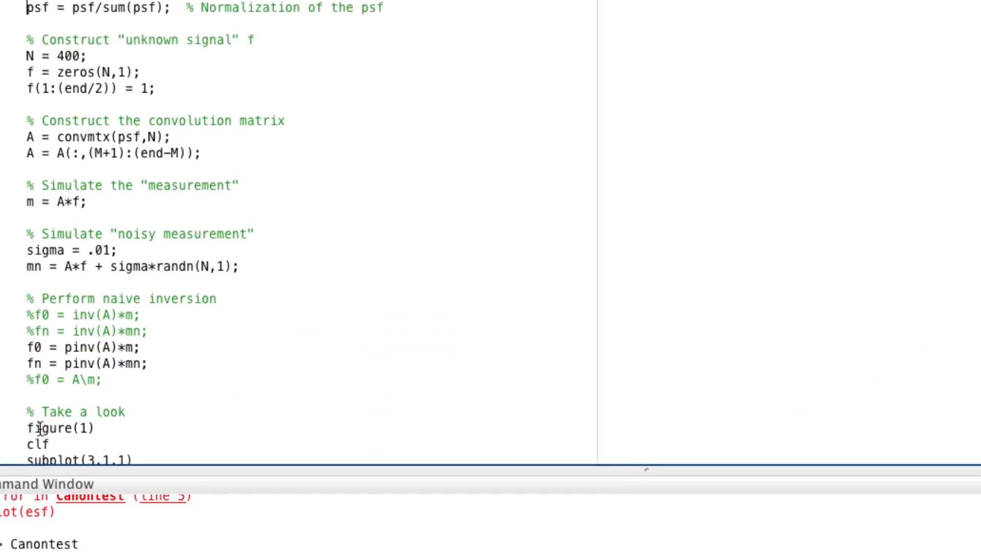
Scroll the editor down to the PSF normalization and naive inversion lines.
scroll(down, 3)
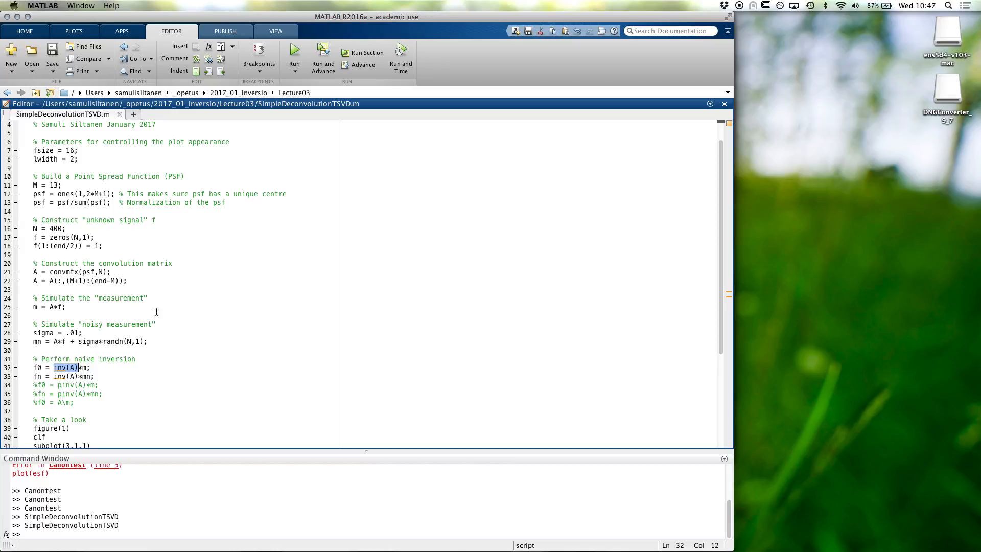
click(294, 56)
text(32)
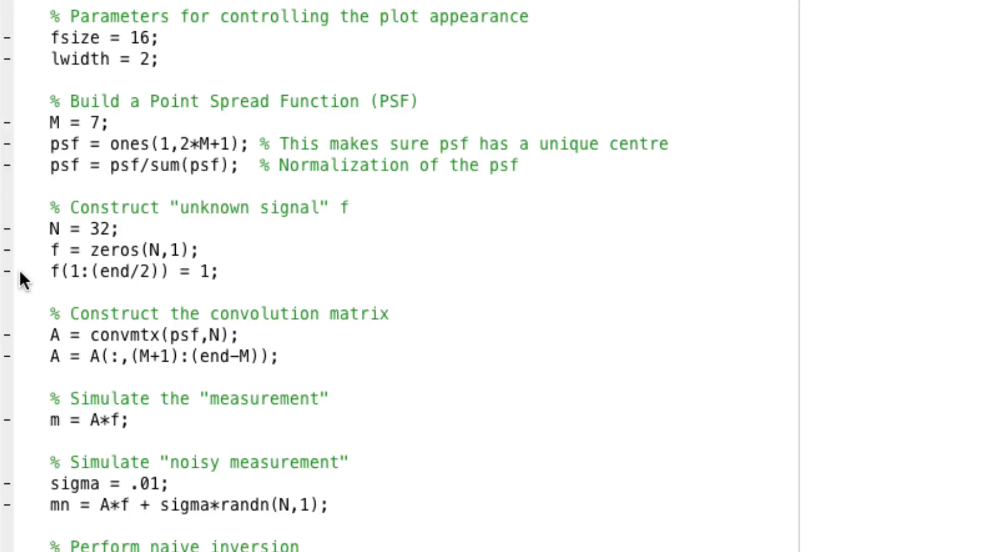
Add a '%% Simulate the measurement' section header above the PSF code.
text(%%)
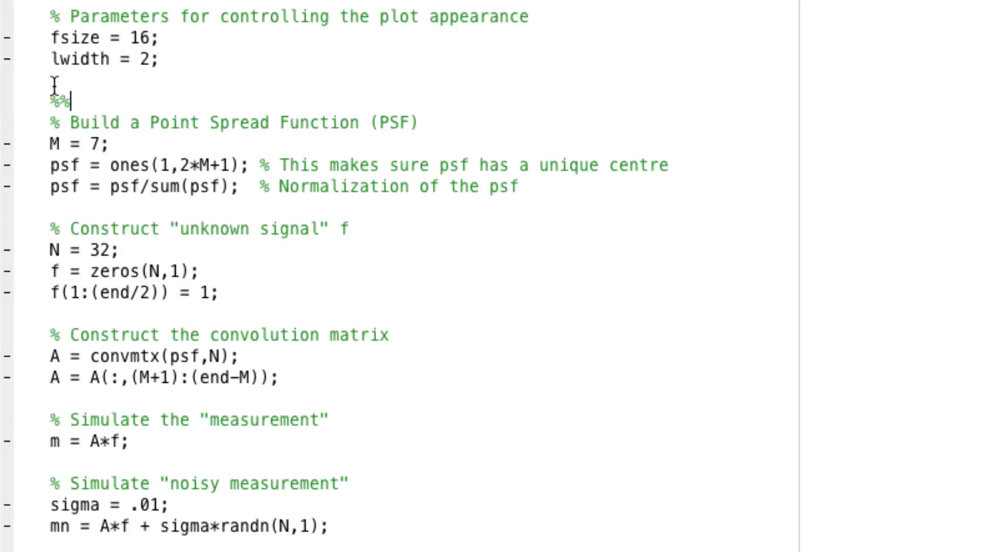
text(Simulate the measurement)
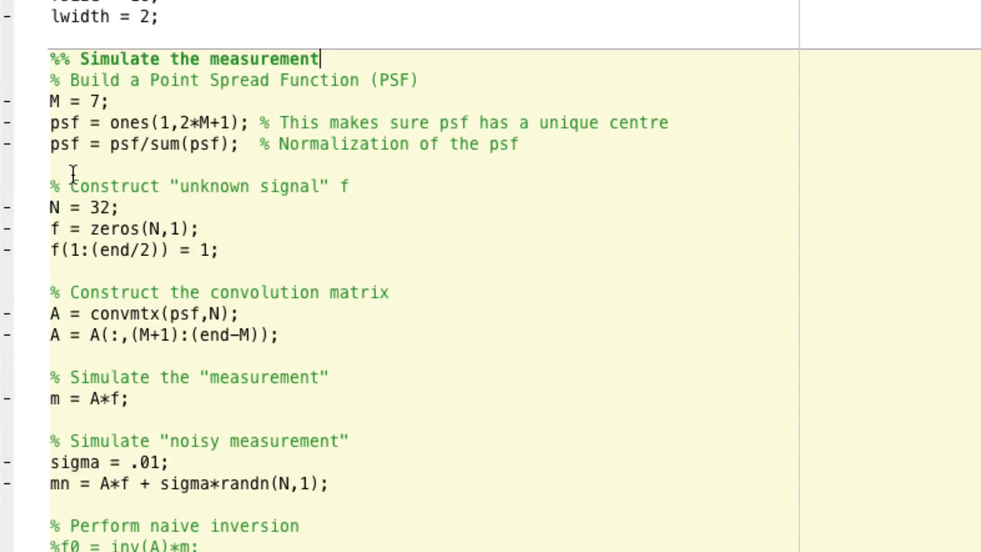
scroll(down, 3)
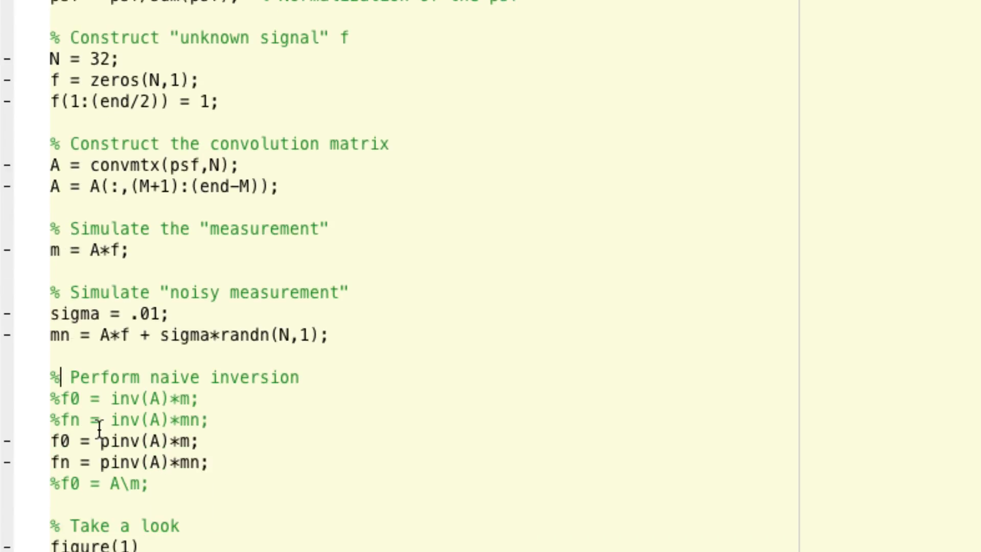
Replace the naive inversion comment with a '%% Compute truncated SVD solution' section header.
text(%% COmp)
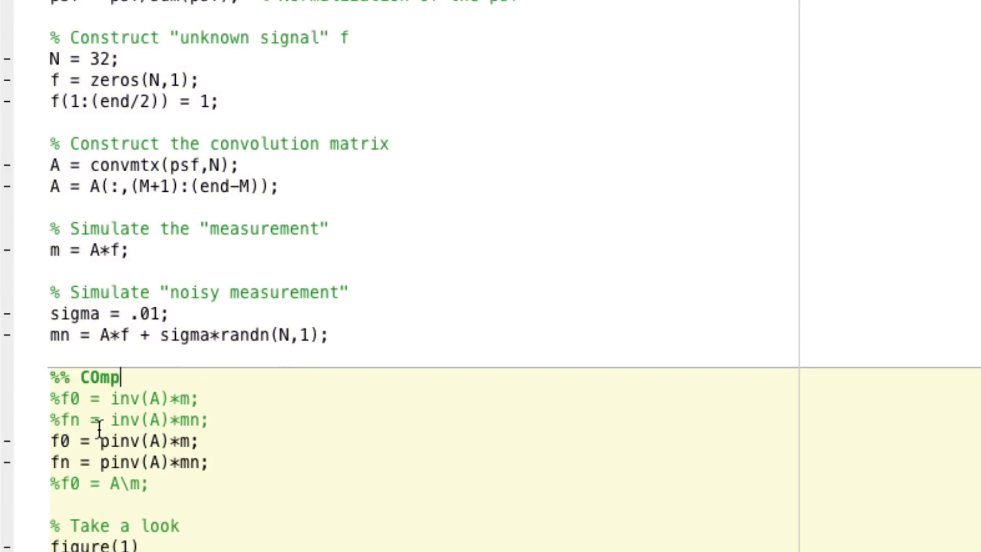
text(ute)
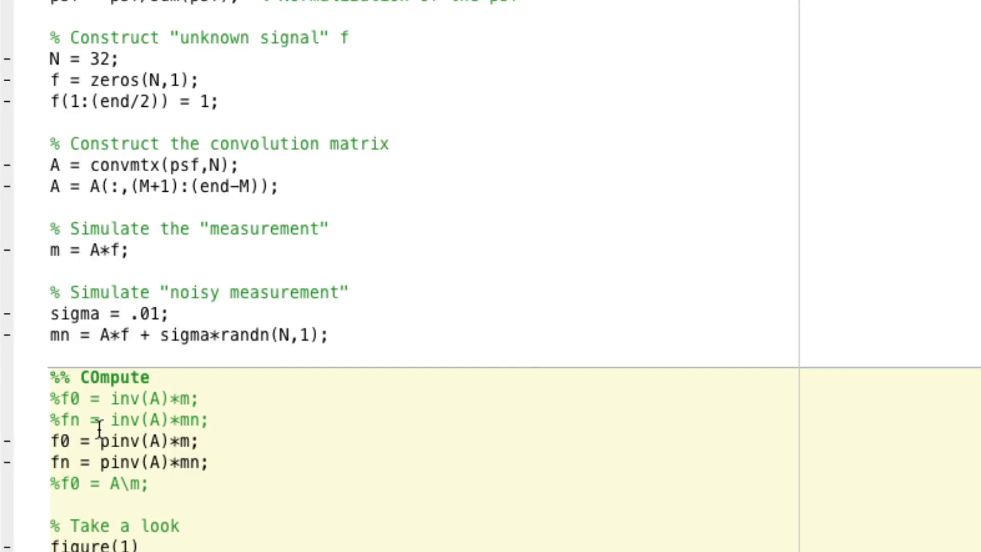
text(truncated)
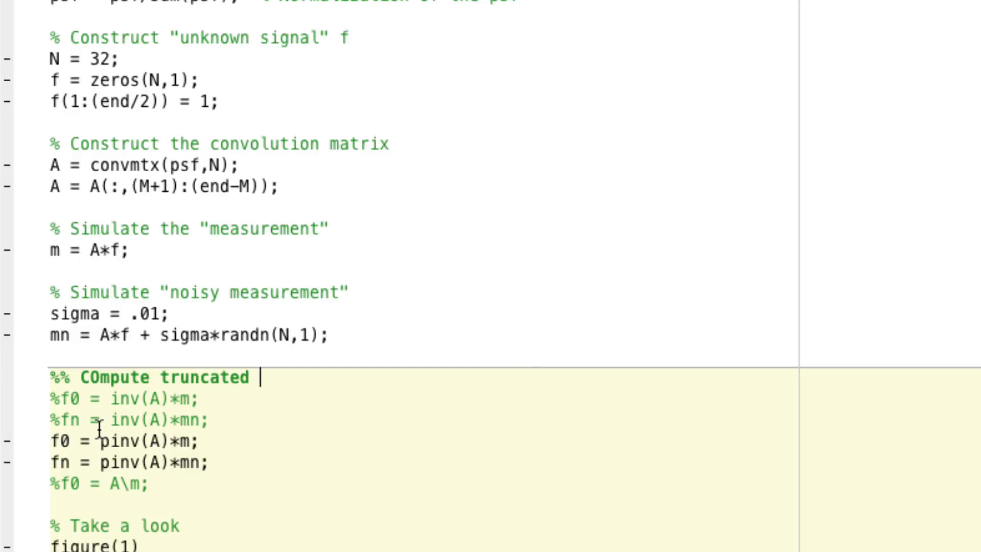
text(SVD sol)
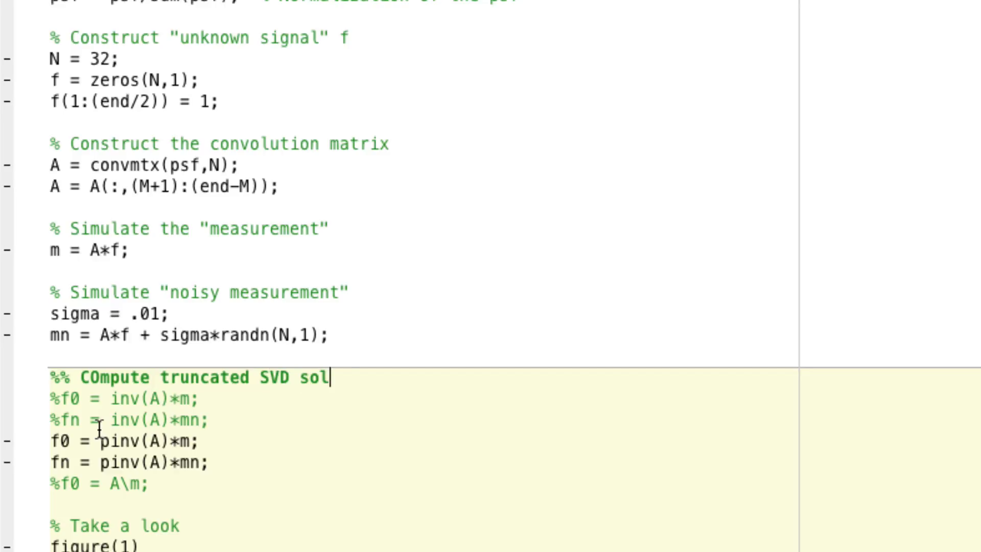
text(ution)
text(%)
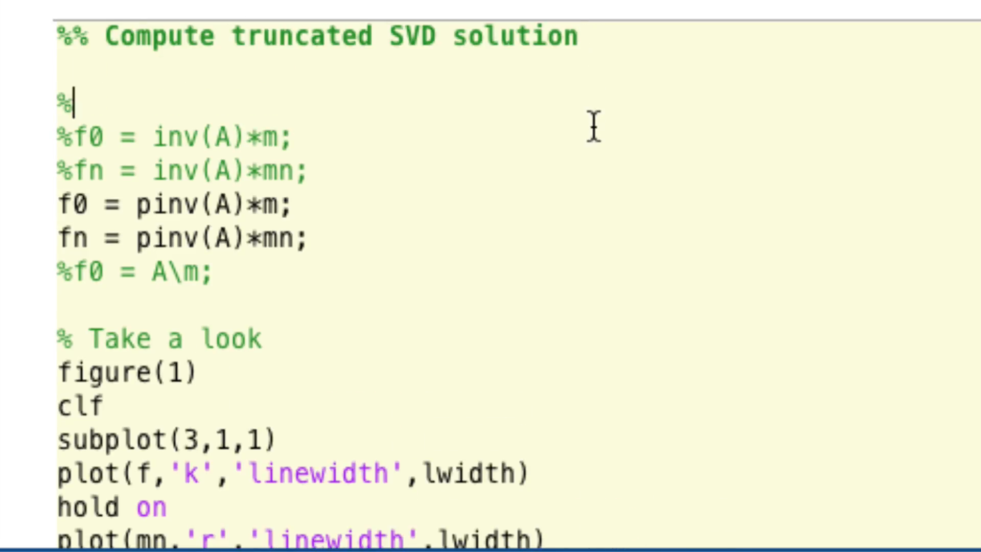
Add the comment '% Determine the SVD of matrix A' below the section header.
text(Determine)
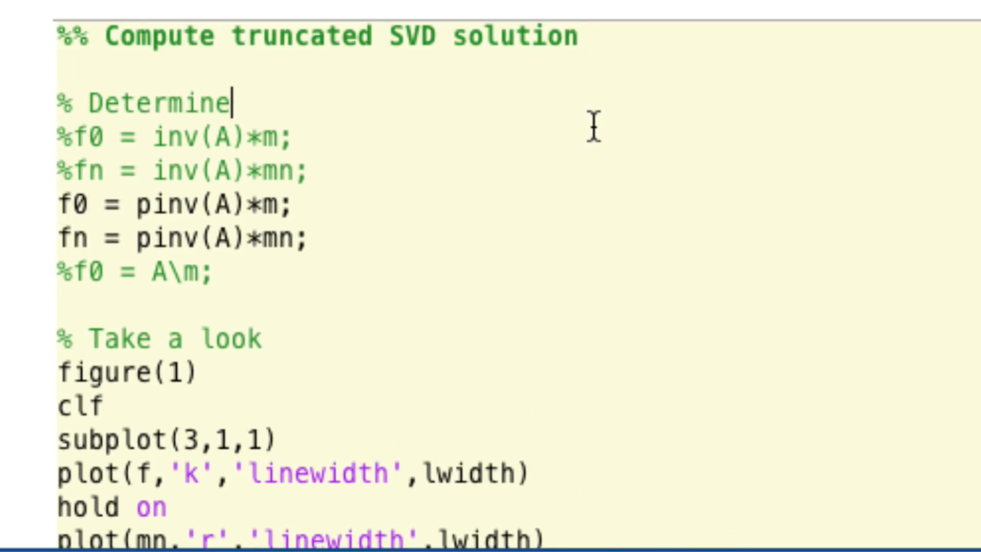
text(the SVD)
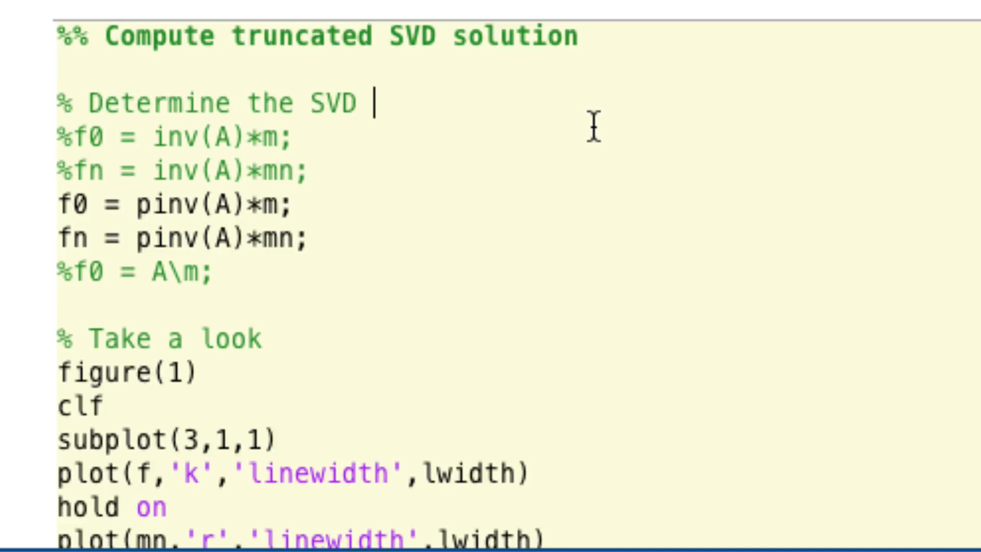
text(of matri)
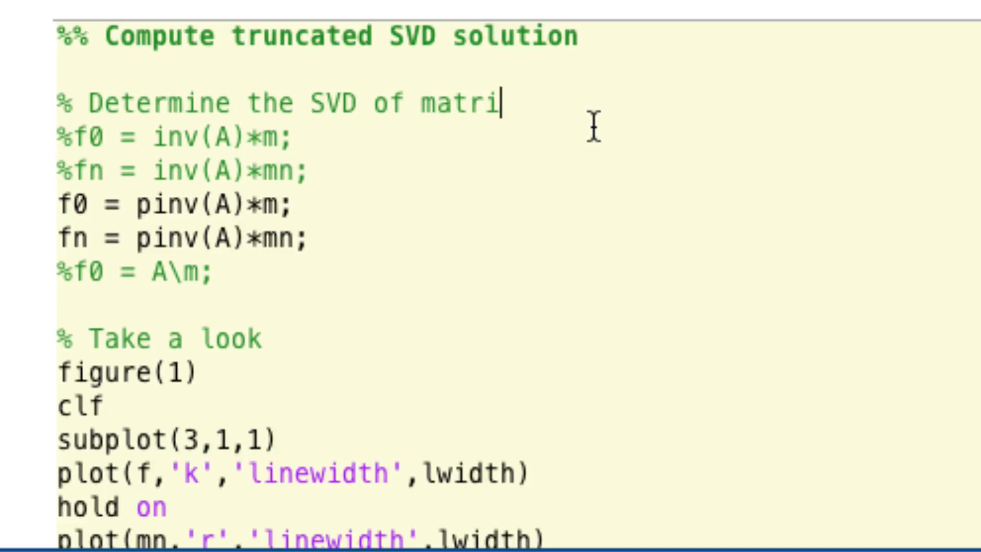
text(x A)
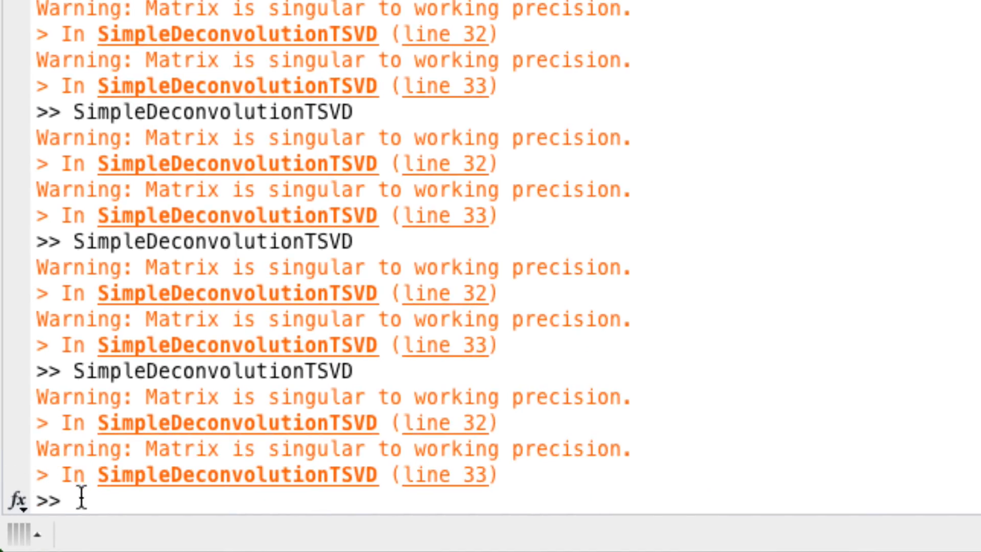
Show the svd help text in the Command Window and highlight the [U,S,V] = svd(X) syntax lines.
text(help sv)
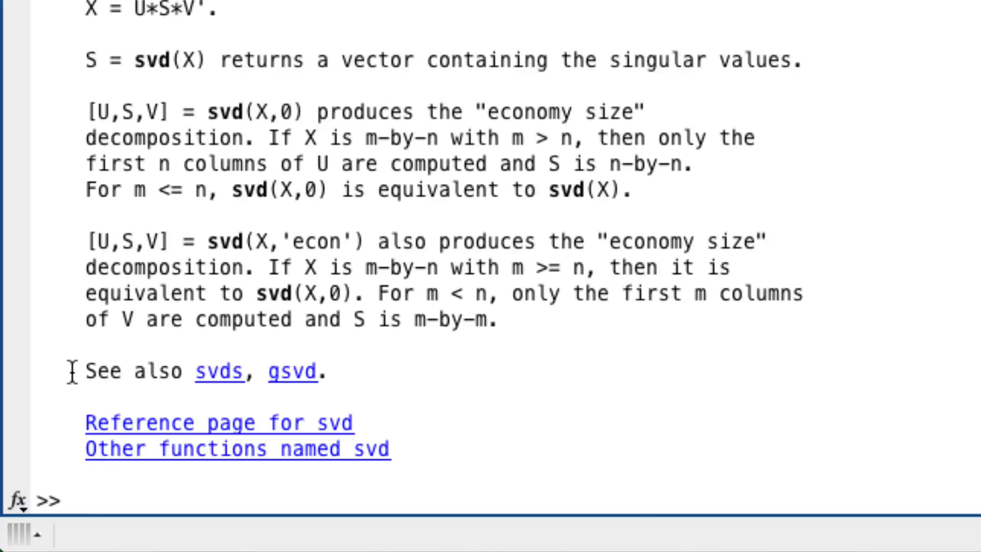
scroll(down, 3)
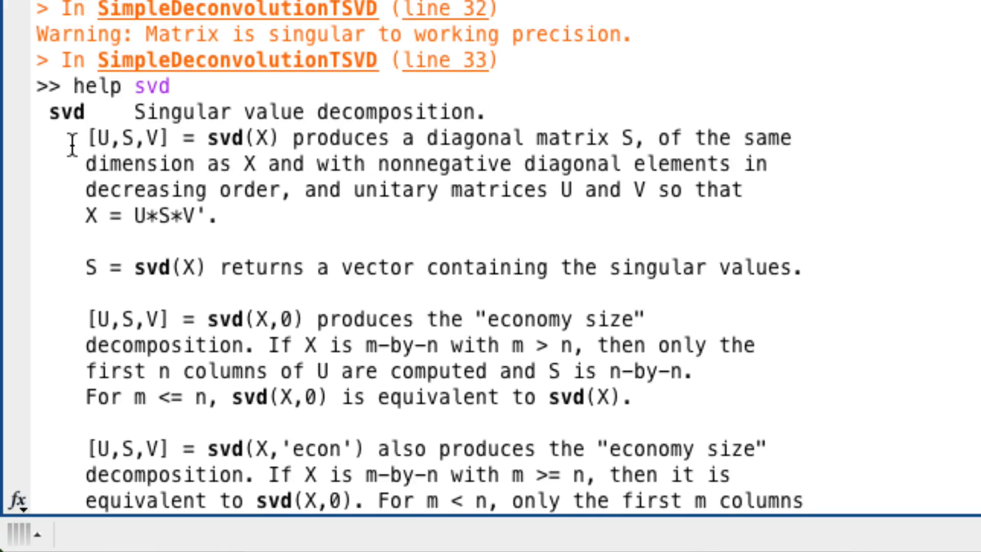
drag(85, 138, 283, 138)
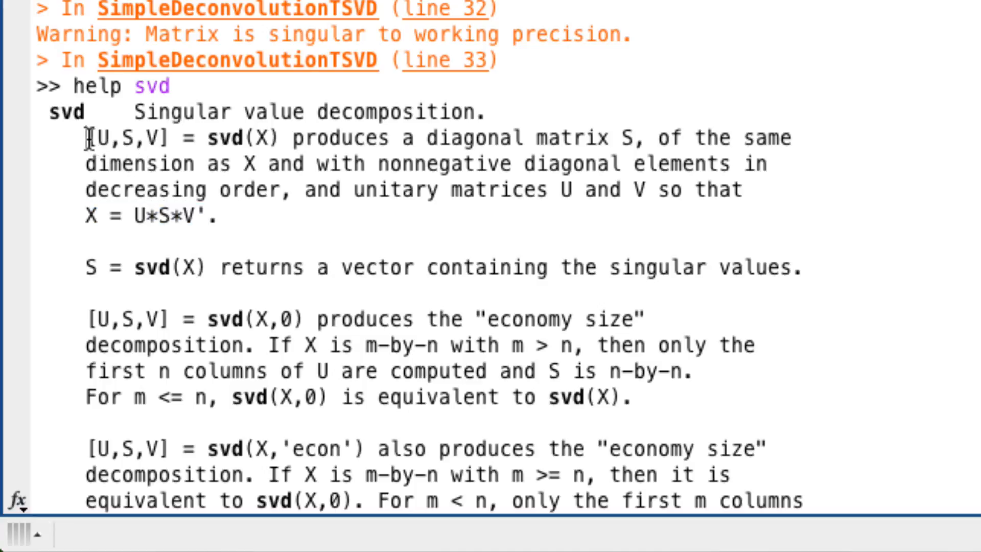
drag(86, 138, 282, 138)
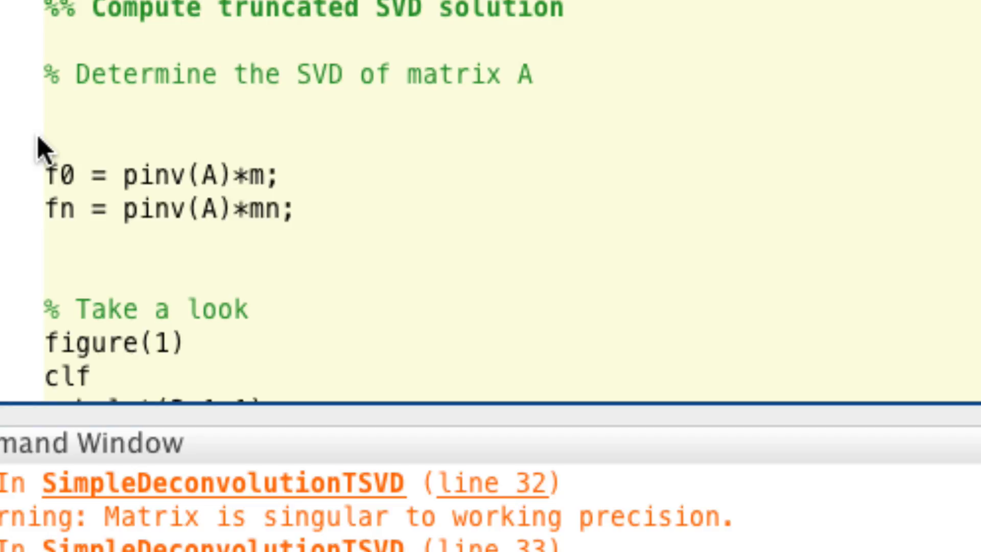
Add [U,D,V] = svd(A); and comment out the two pinv solution lines.
text([U,S,V] = svd(A))
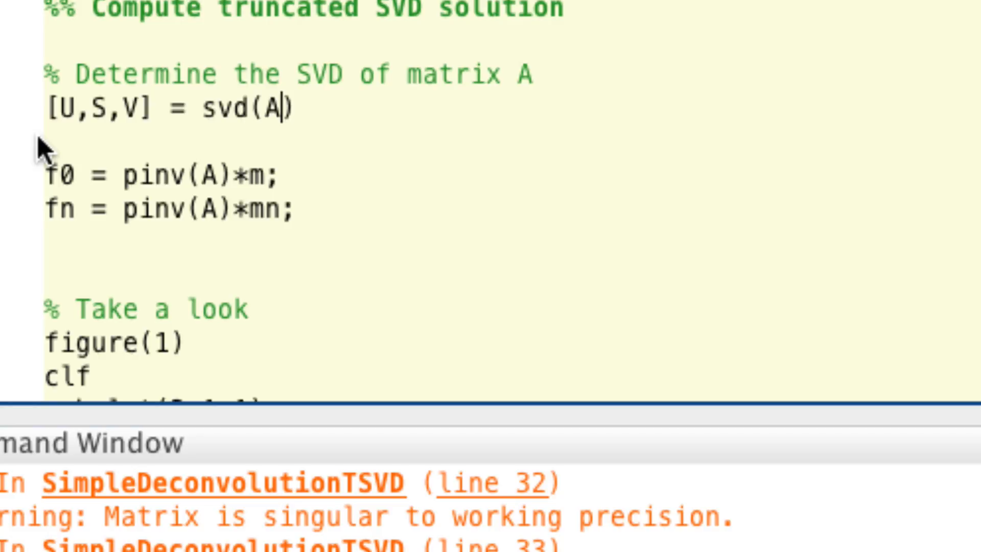
text(;)
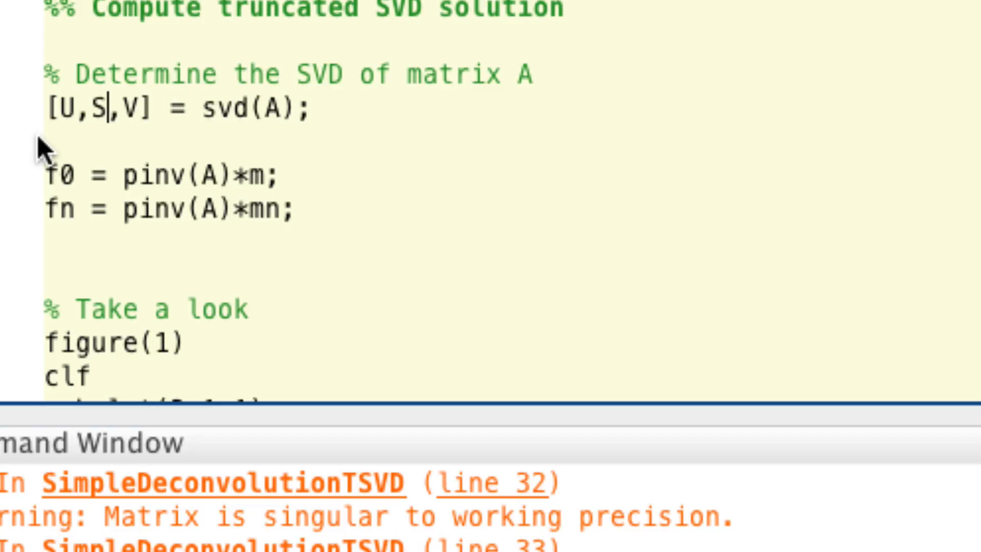
text(D)
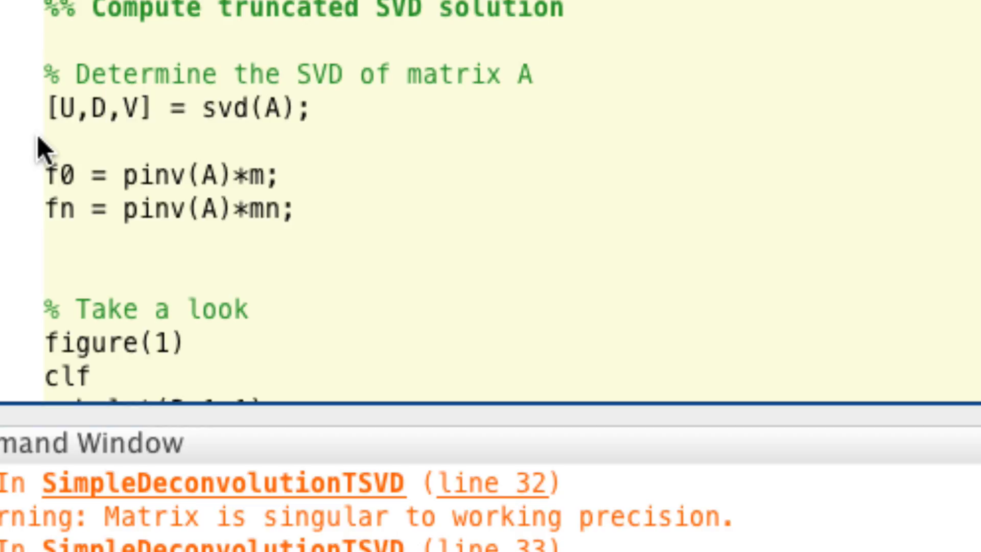
key(ctrl+r)
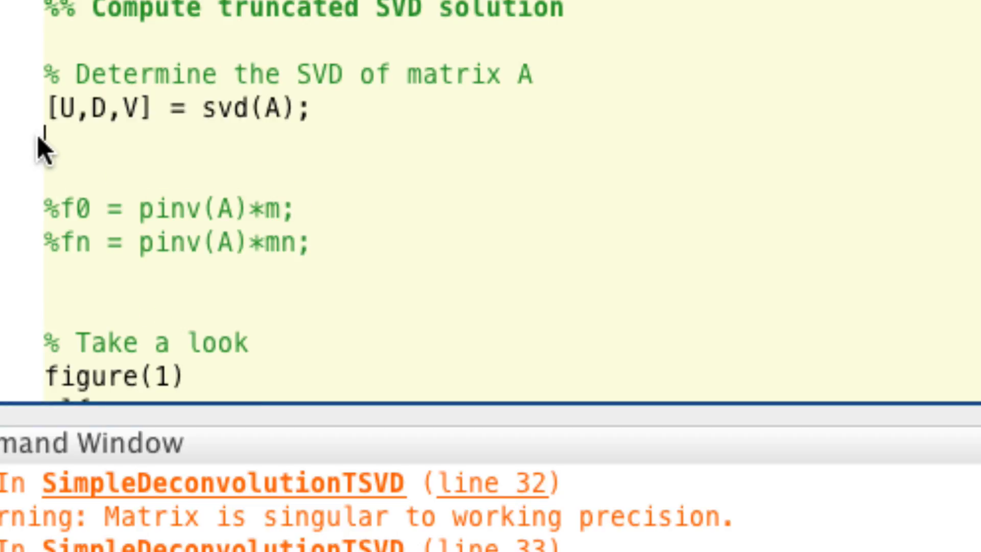
Add a 'look at the singular values' comment with figure(2), clf and a semilogy call.
text(% Take a look)
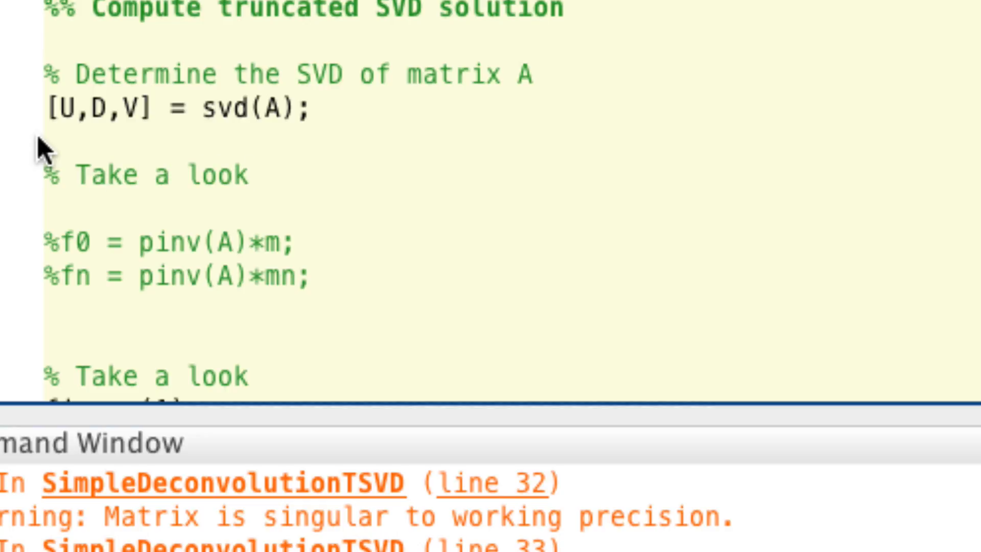
text(at the)
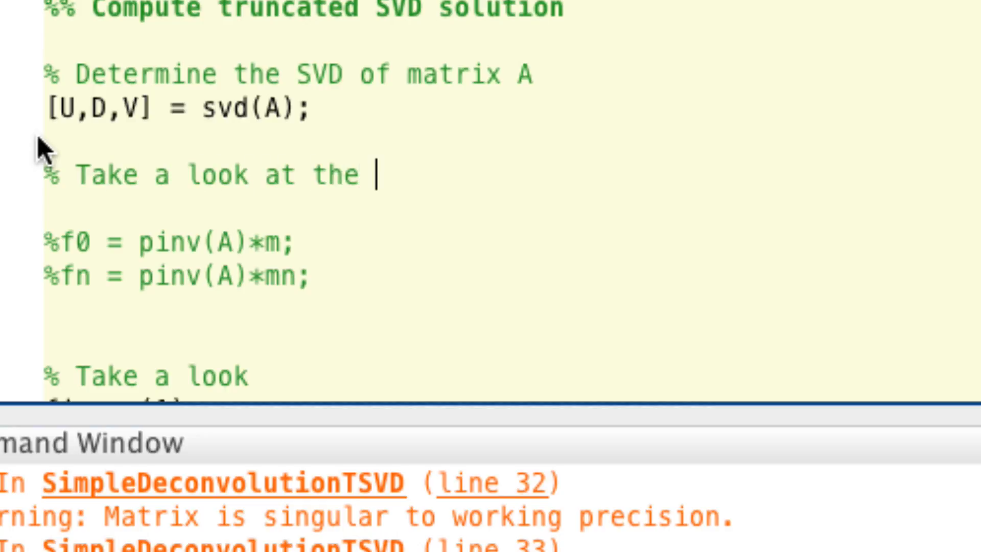
text(singular va)
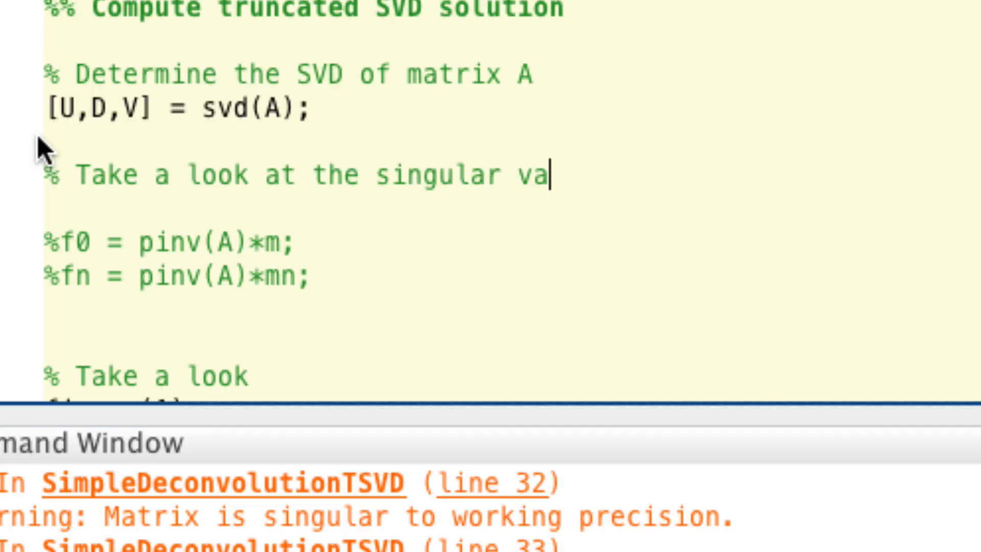
text(lues)
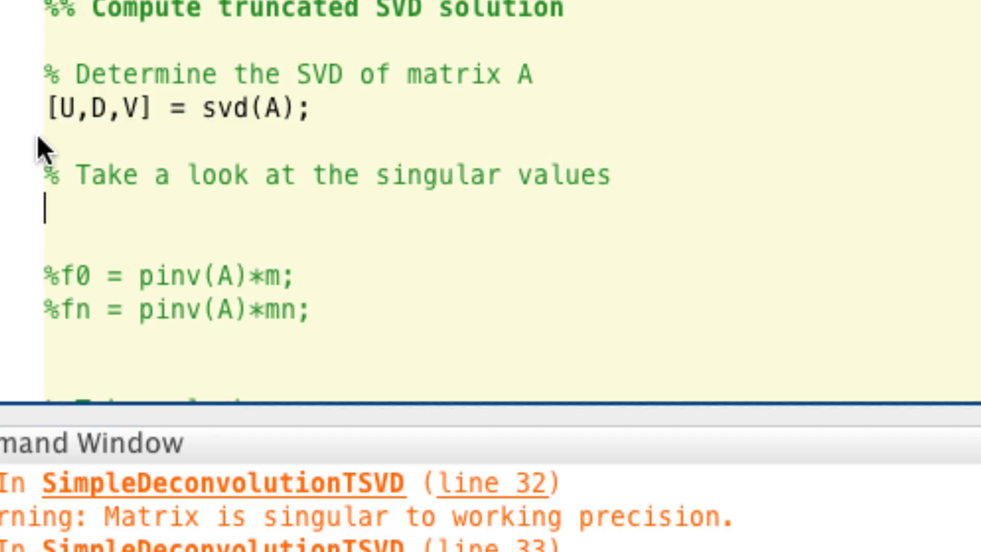
text(figure(2)
text(c)
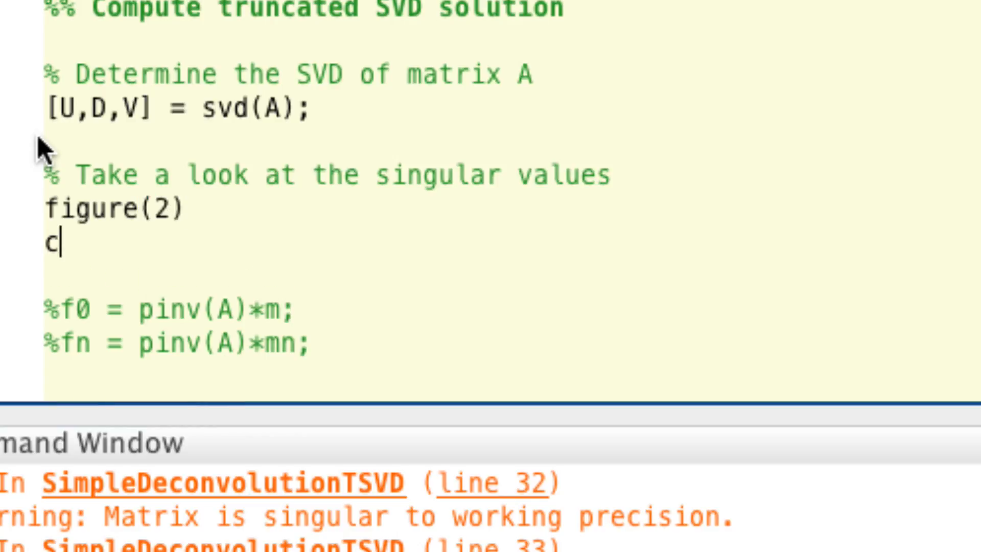
text(lf)
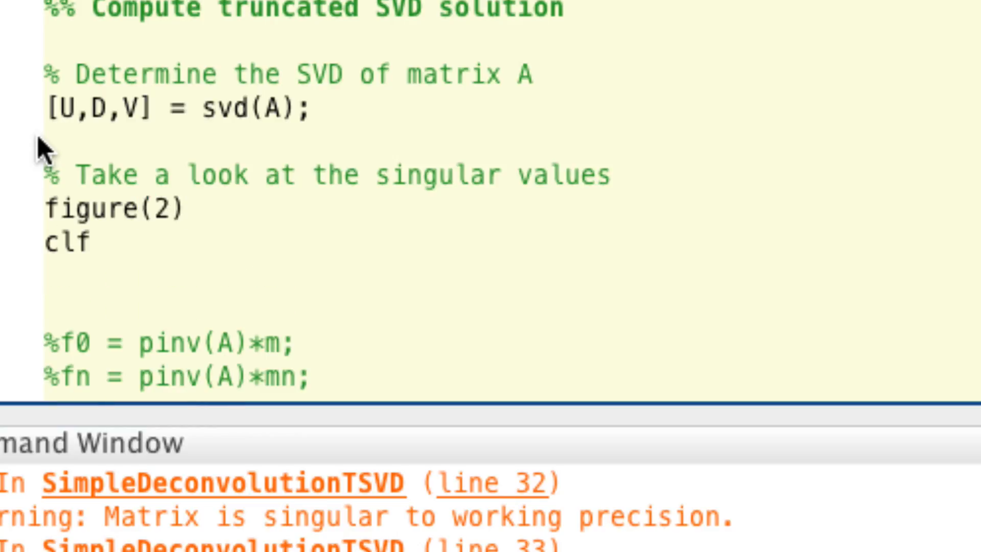
text(semilogy)
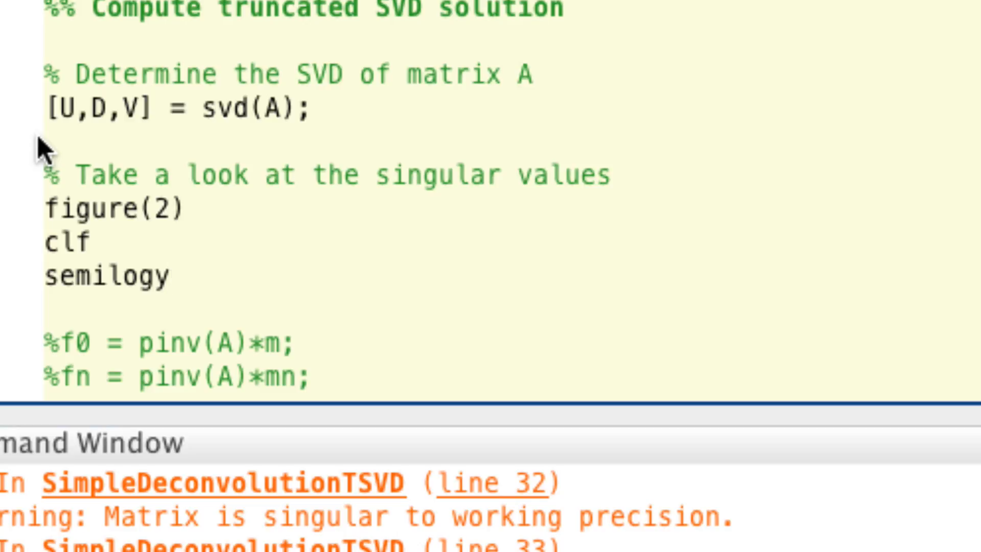
text(())
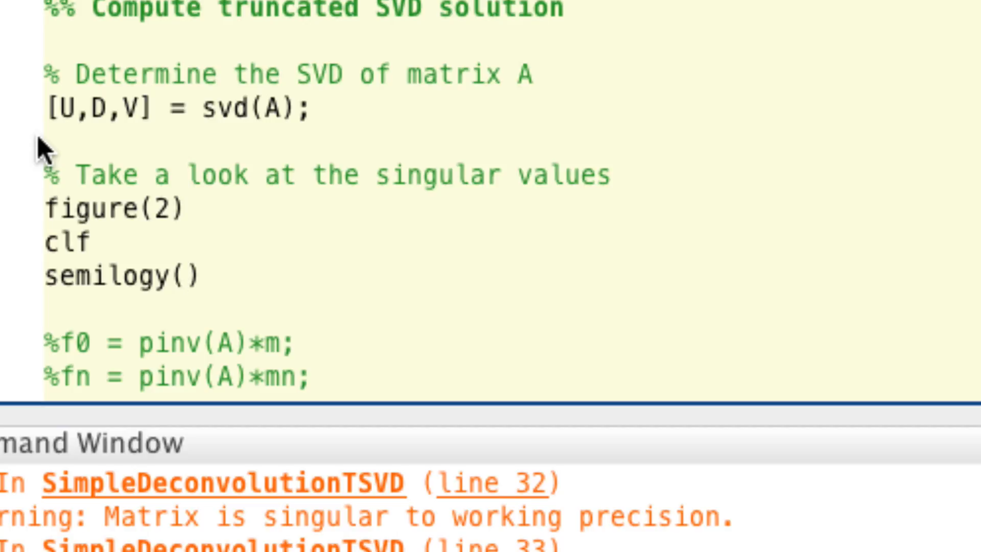
Define svals = diag(D); and plot semilogy(svals,'r.') as red dots.
text(svals  =)
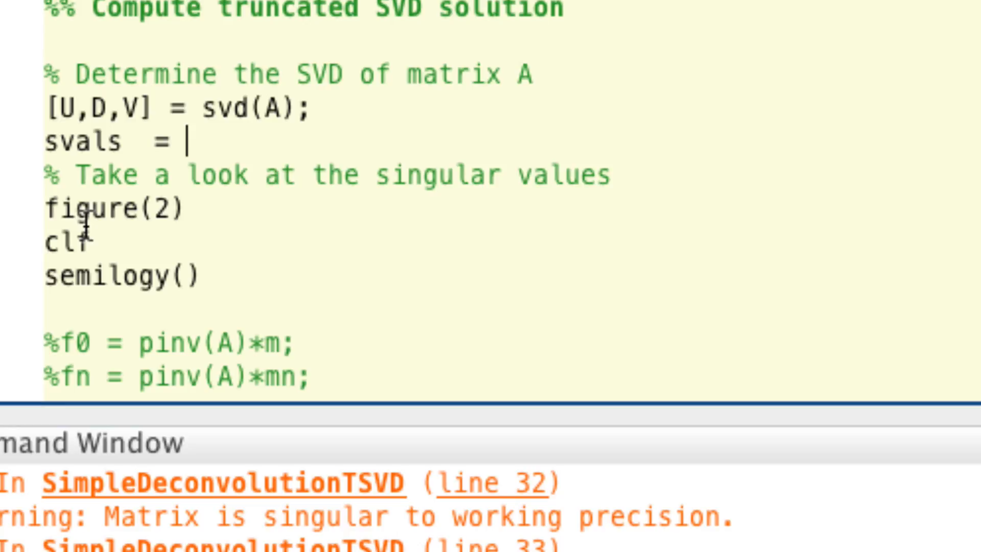
text(diag(D))
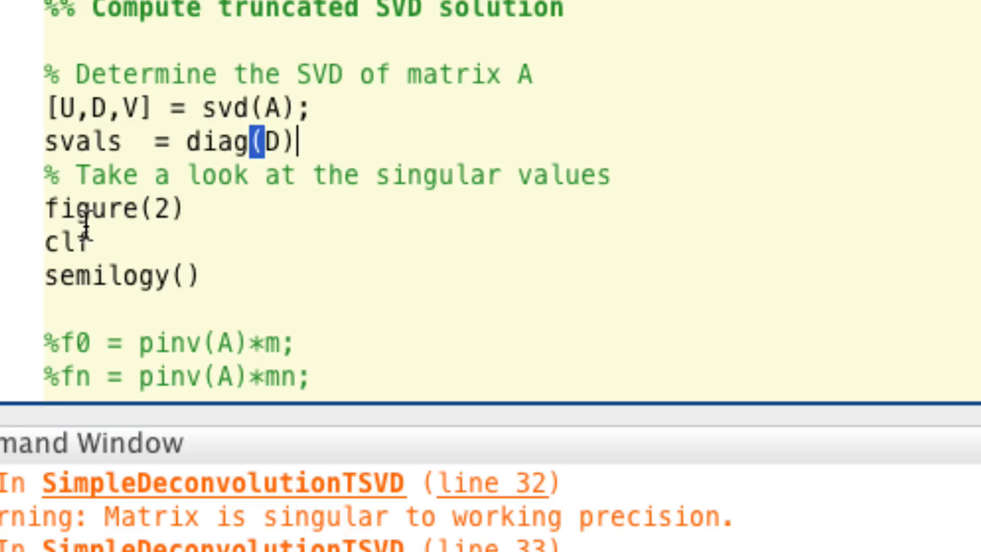
text(;)
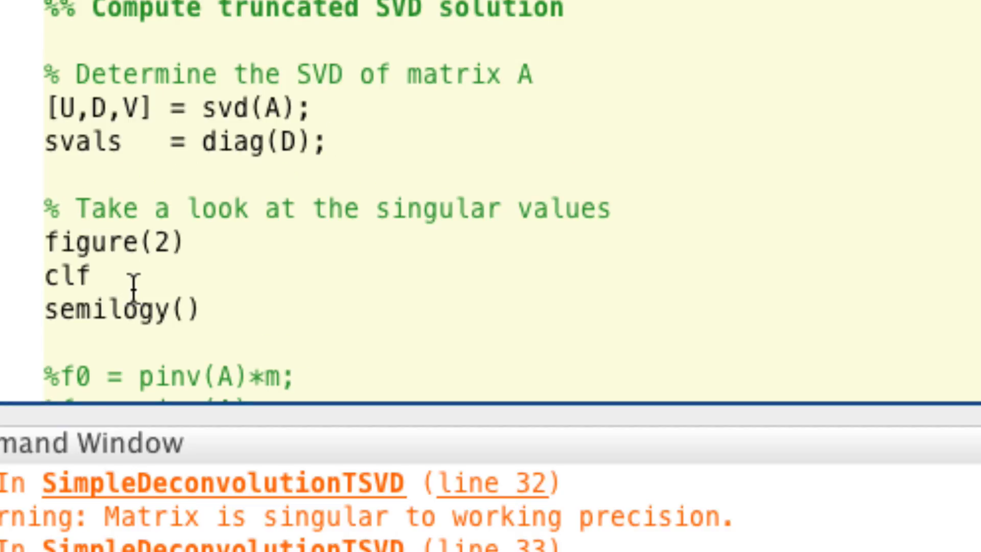
text(sva)
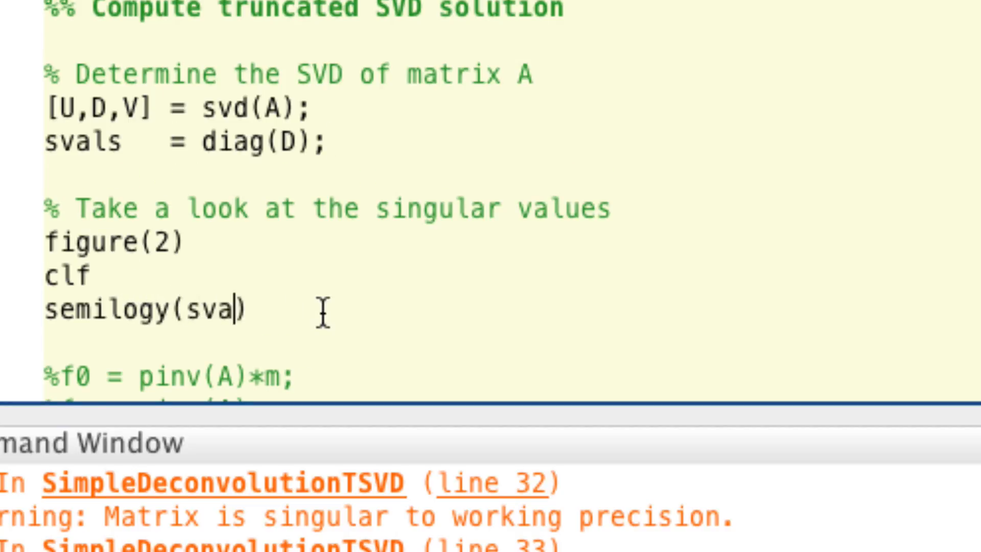
text(ls)
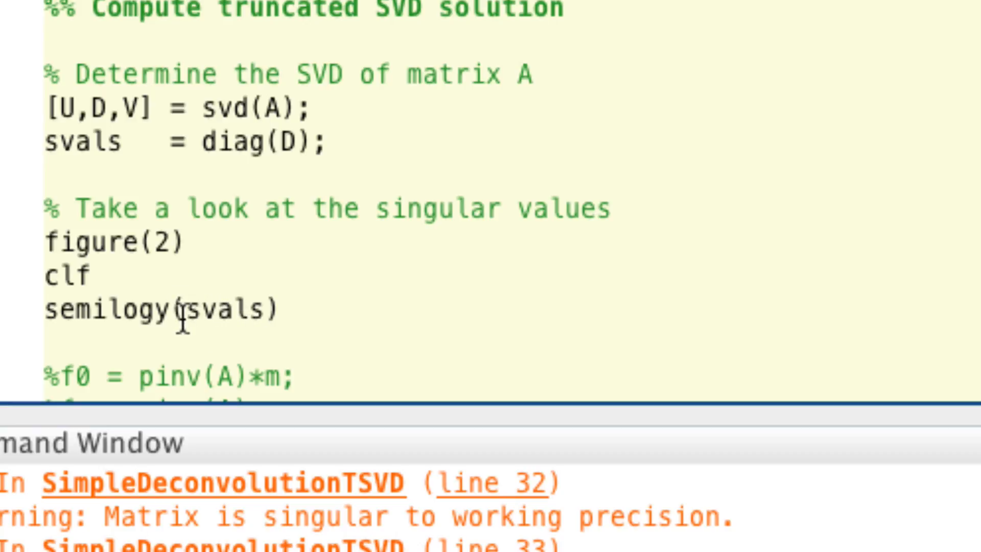
text(,')
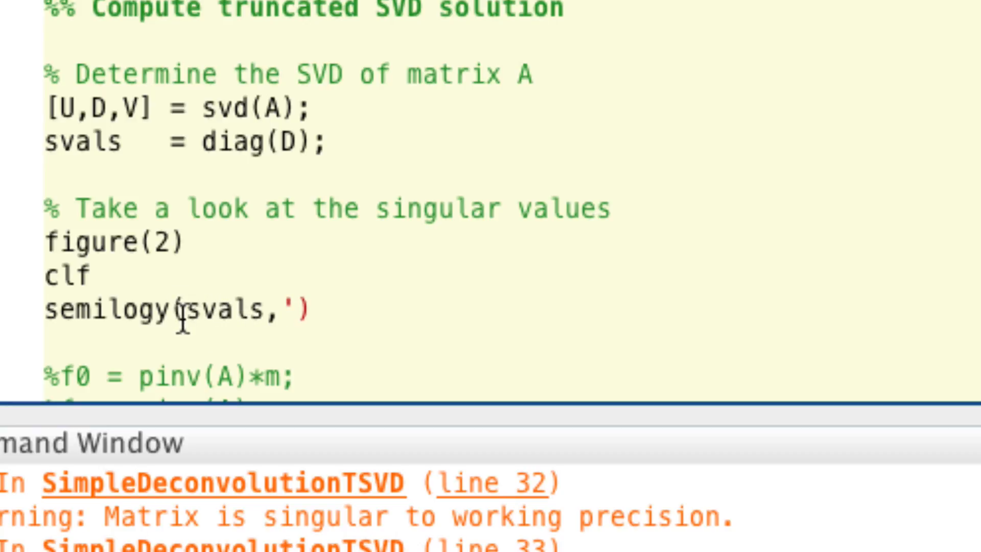
text(r.)
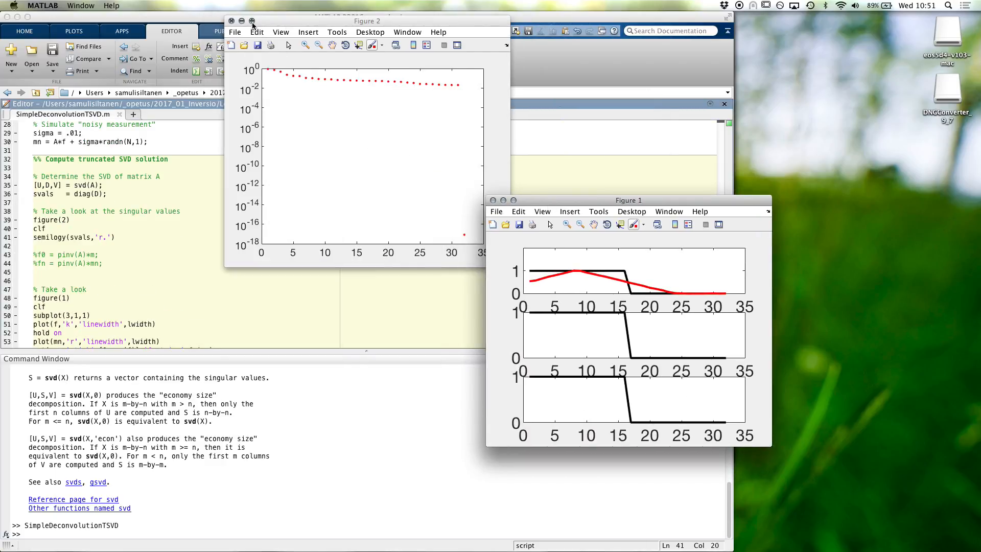
Maximise the Figure 2 window showing the singular values on a log scale.
click(251, 20)
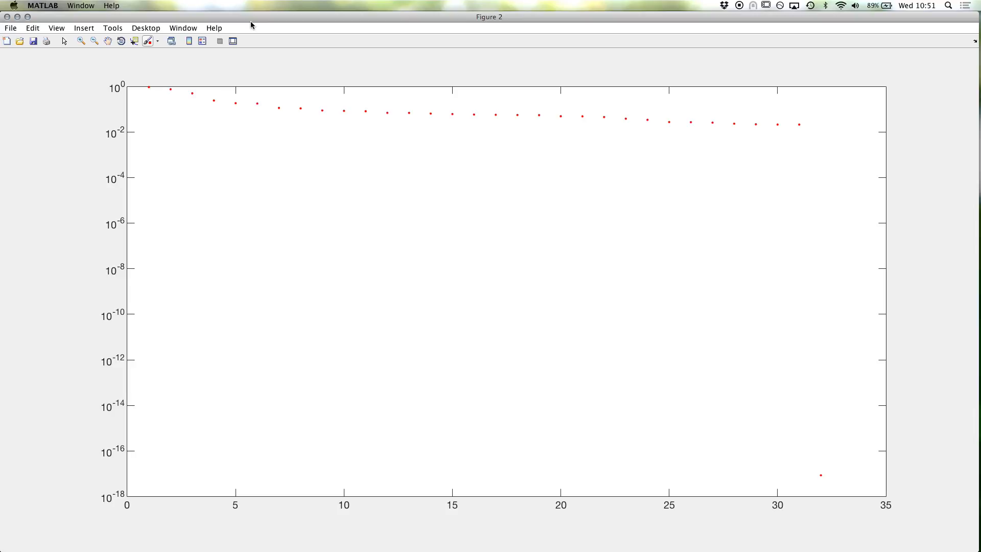
mouse_move(307, 104)
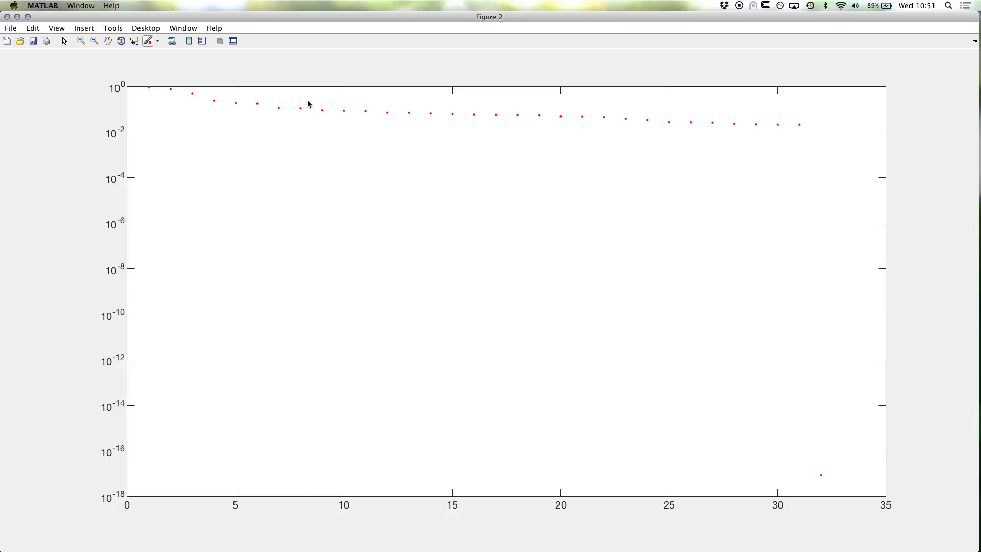
mouse_move(449, 102)
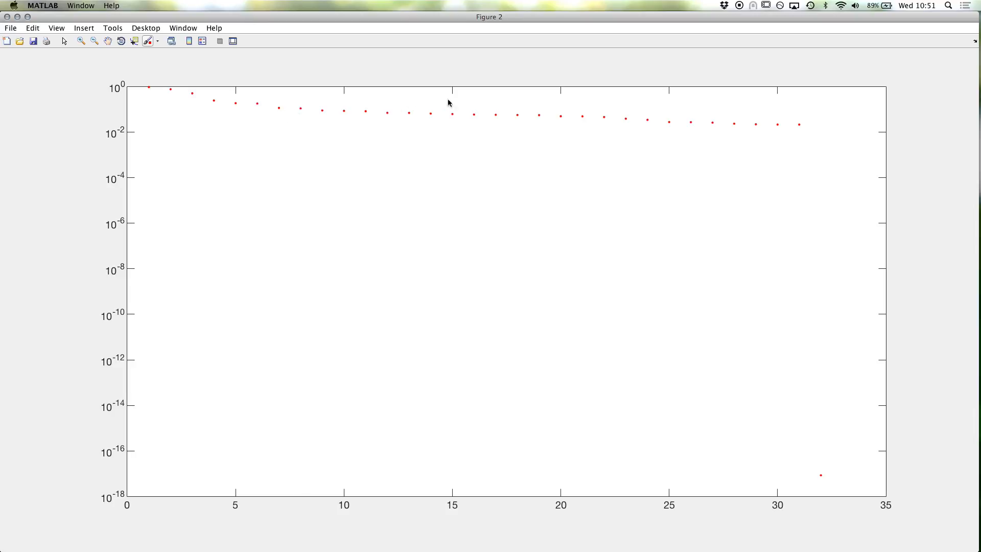
mouse_move(798, 124)
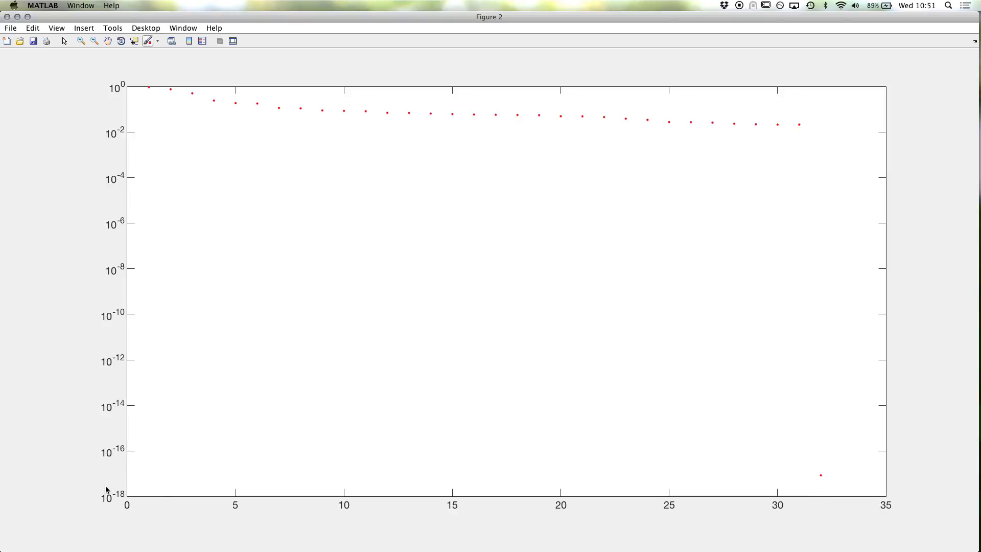
mouse_move(129, 463)
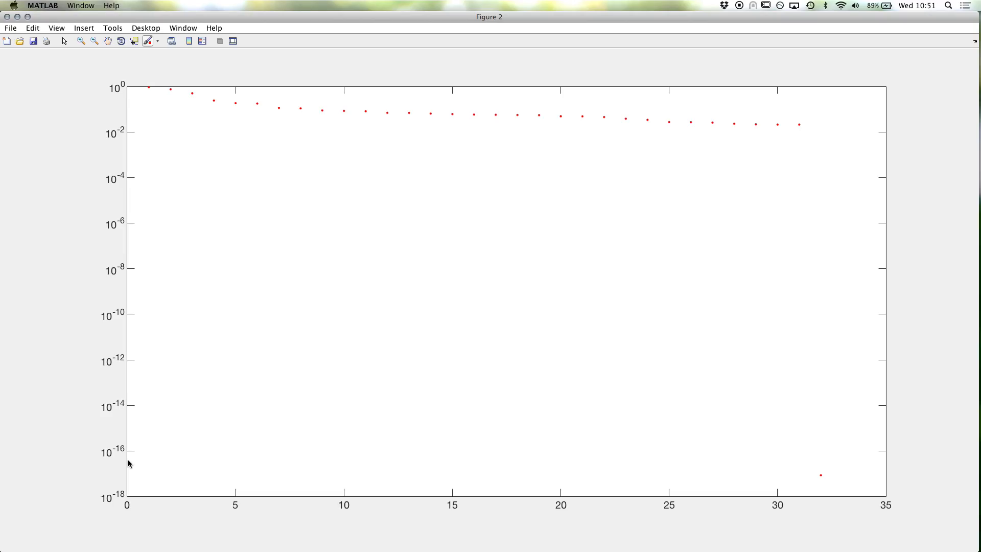
mouse_move(364, 322)
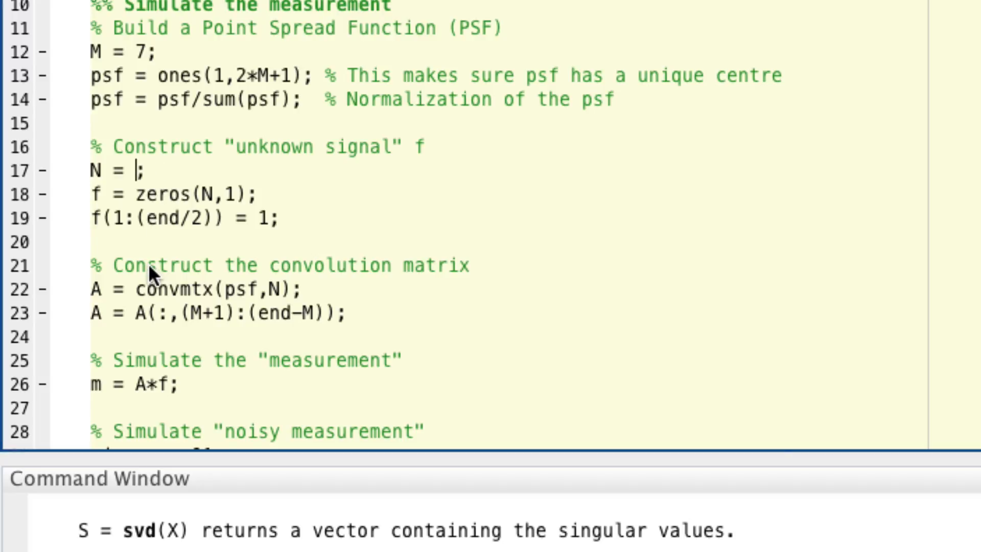
Set the signal length N to 400 and the PSF half-width M to 13.
text(400)
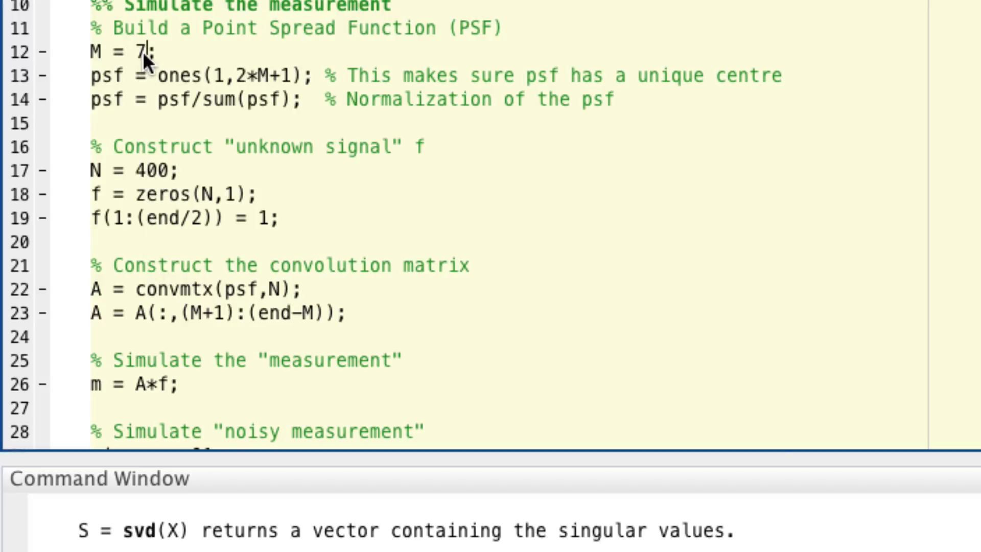
text(3)
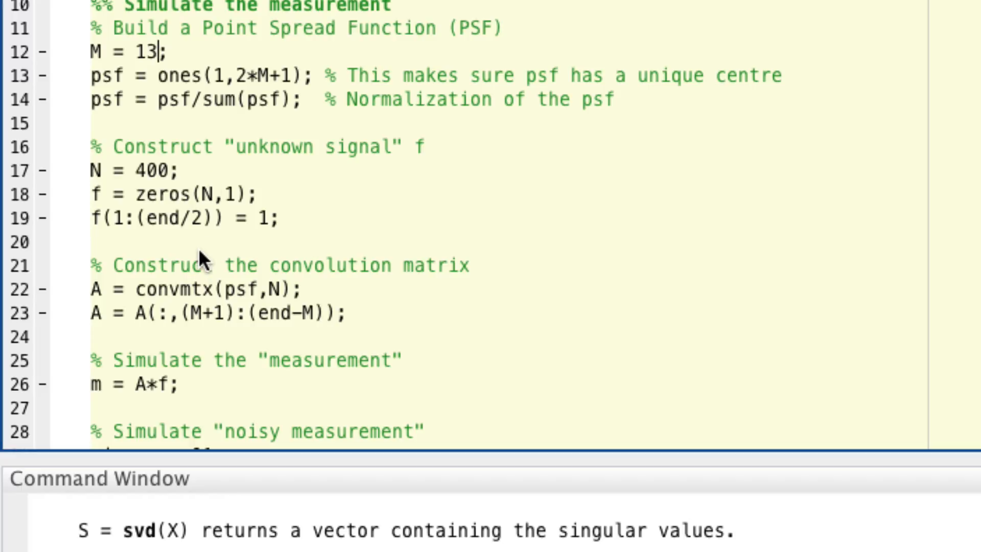
scroll(down, 3)
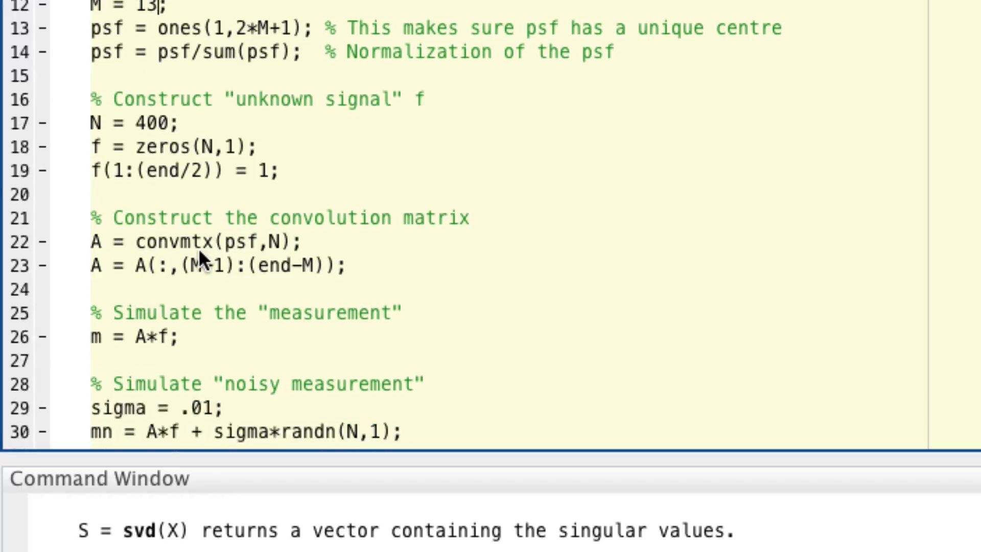
scroll(down, 3)
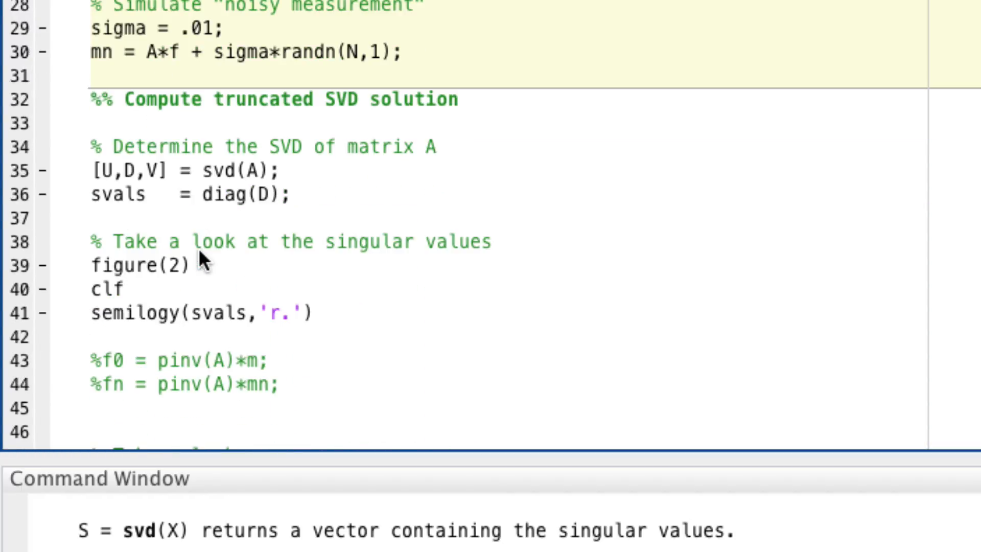
Add subplot(1,2,1) with spy(A) after clf and subplot(1,2,2) before the semilogy line.
text(sub)
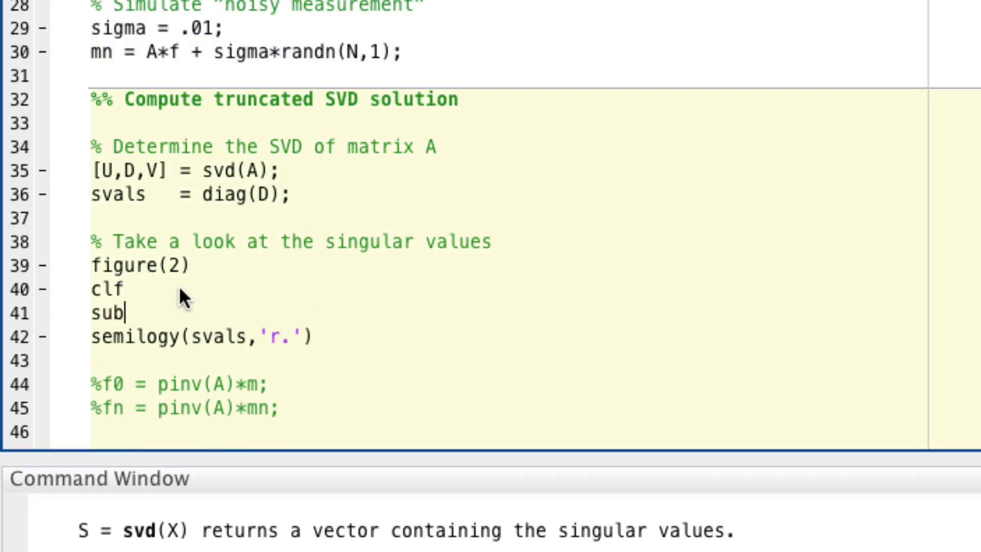
text(plot()
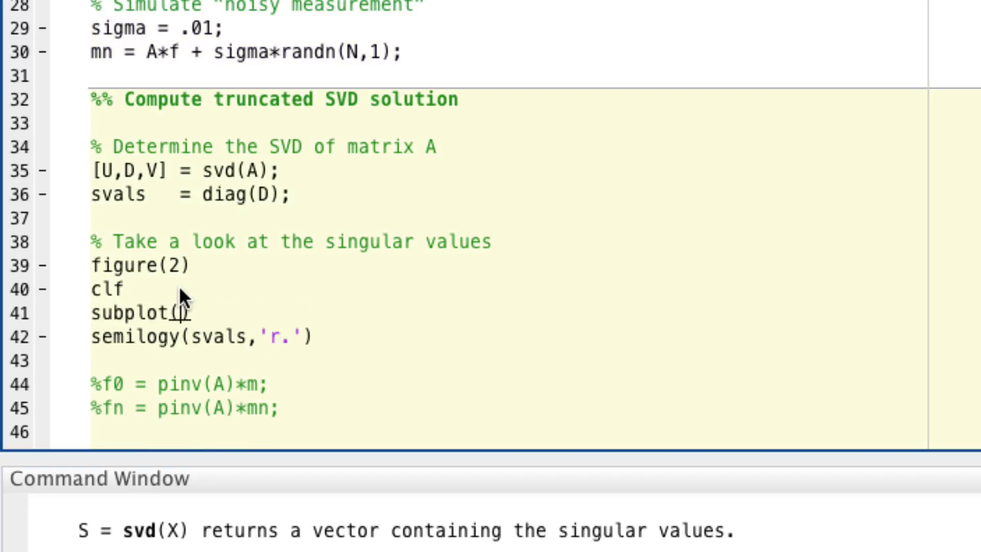
text(1,2,1))
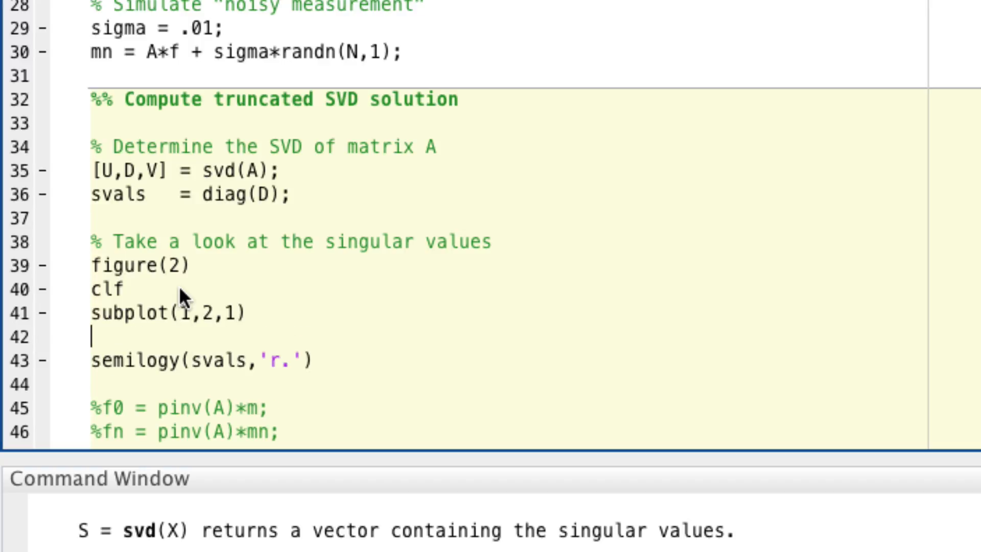
text(spy())
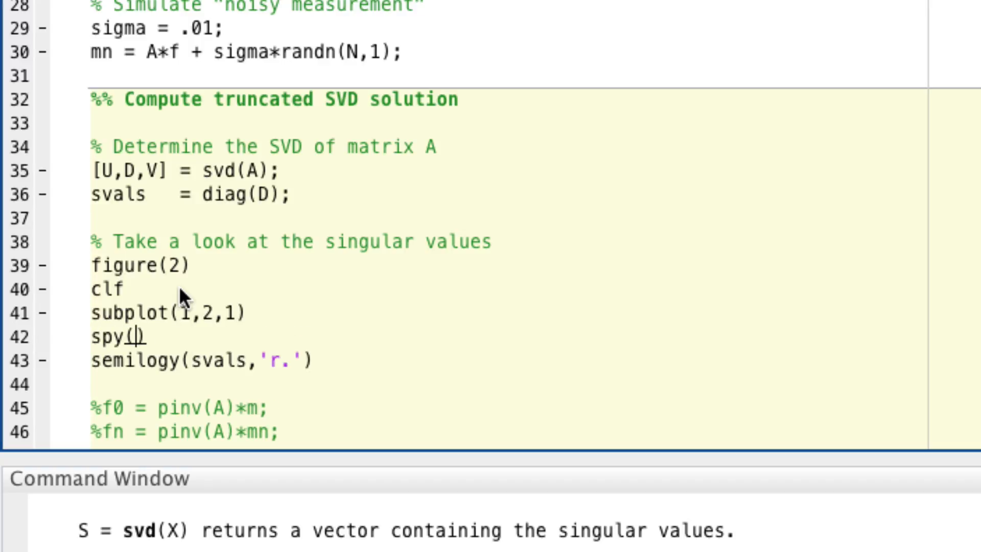
text(A);)
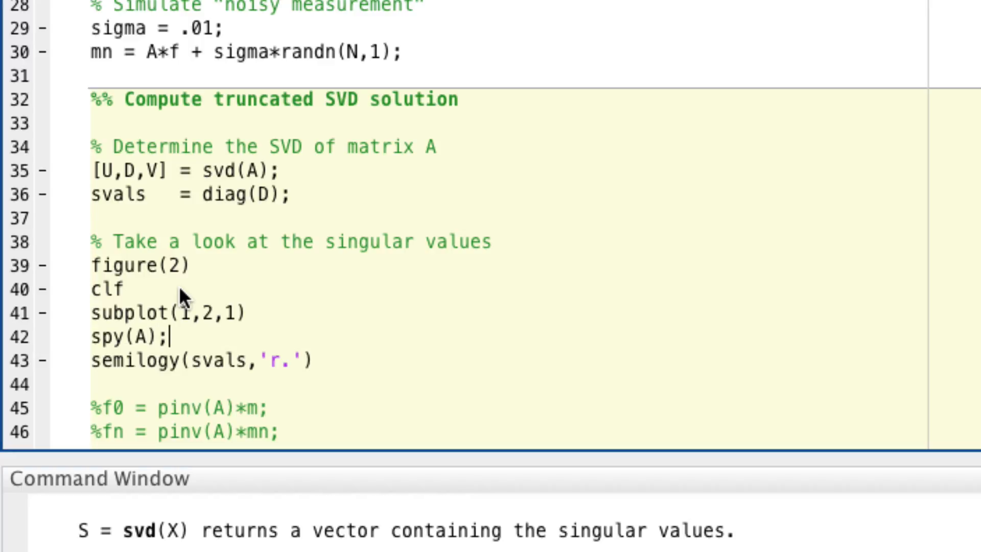
key(Backspace)
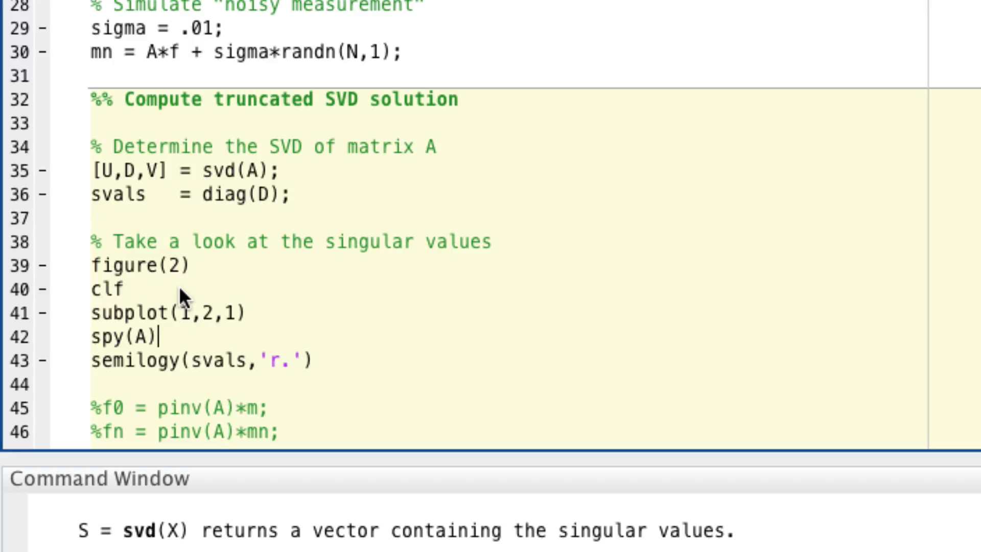
text(subplot)
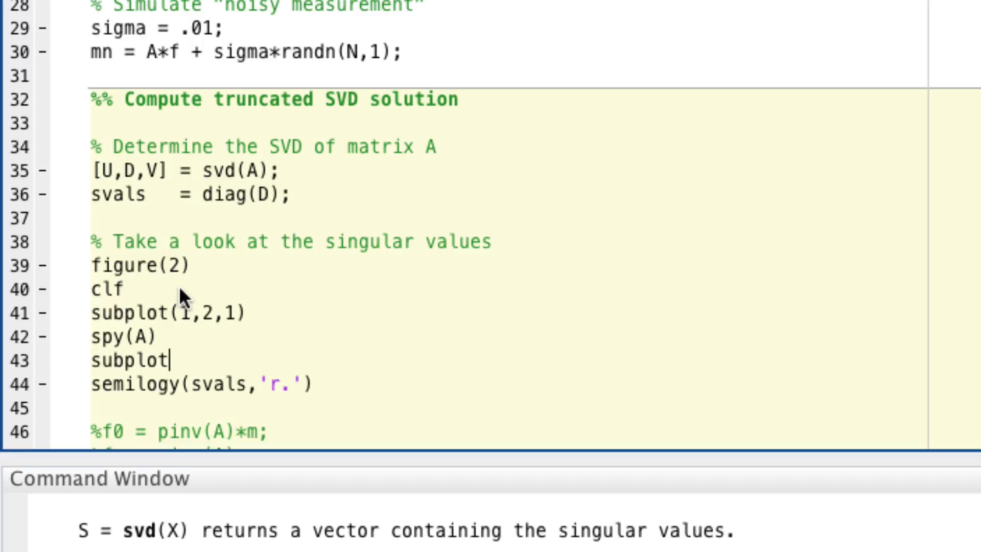
text((1,2,2))
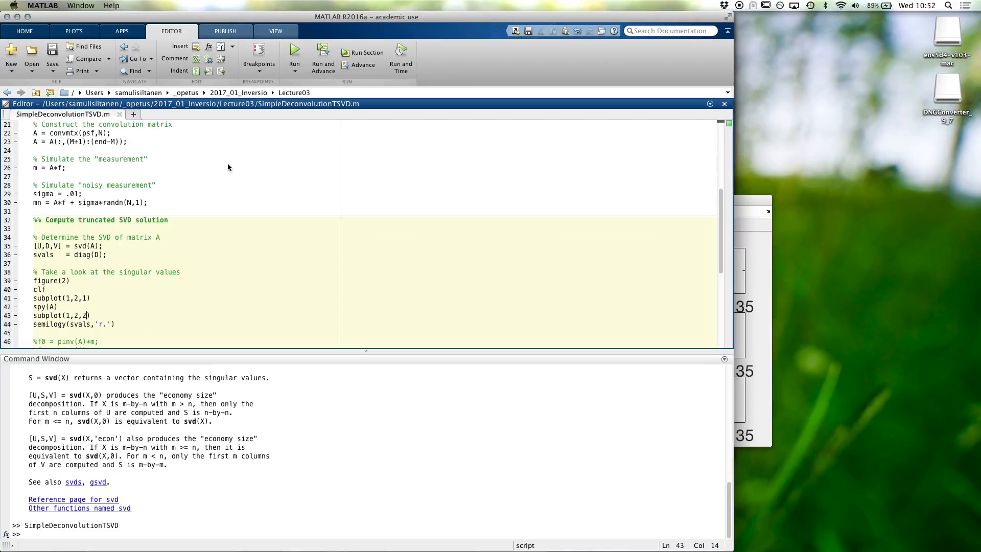
Run the script twice to bring up Figure 2 with A's sparsity pattern beside its singular values.
click(294, 52)
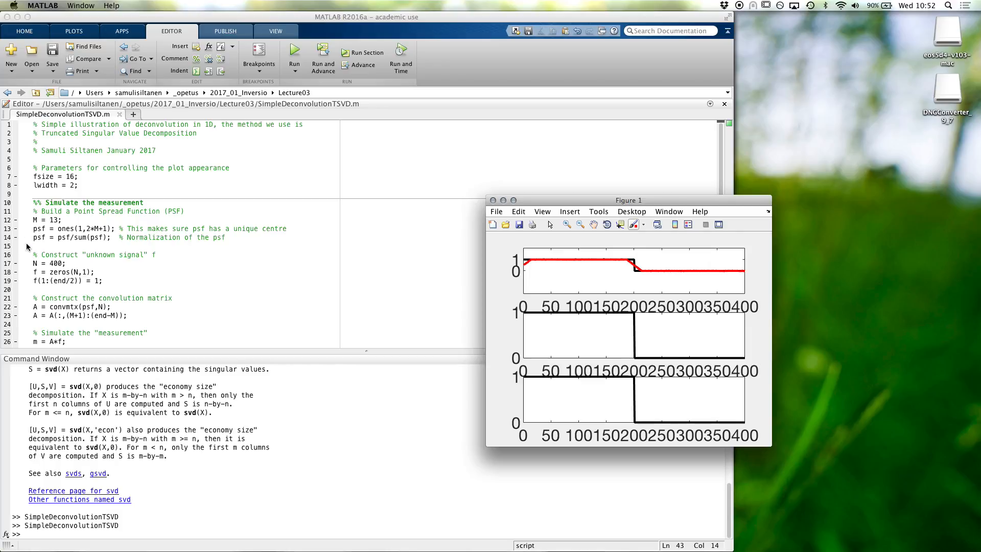
click(294, 55)
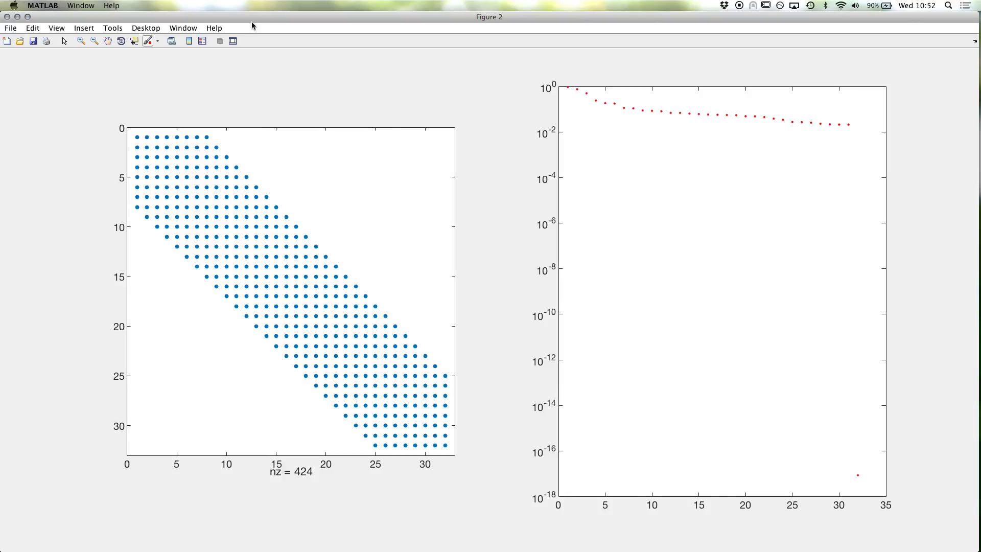
mouse_move(350, 350)
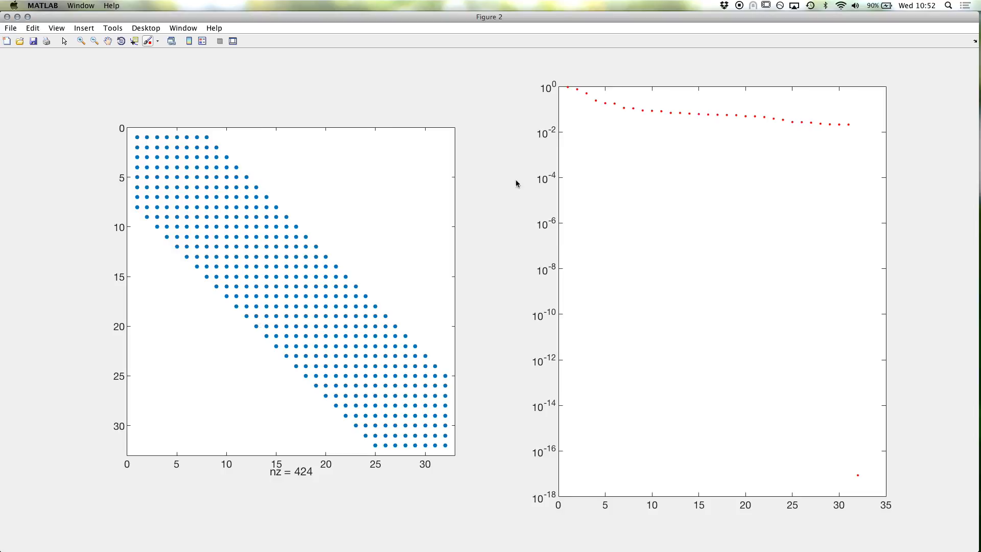
mouse_move(688, 236)
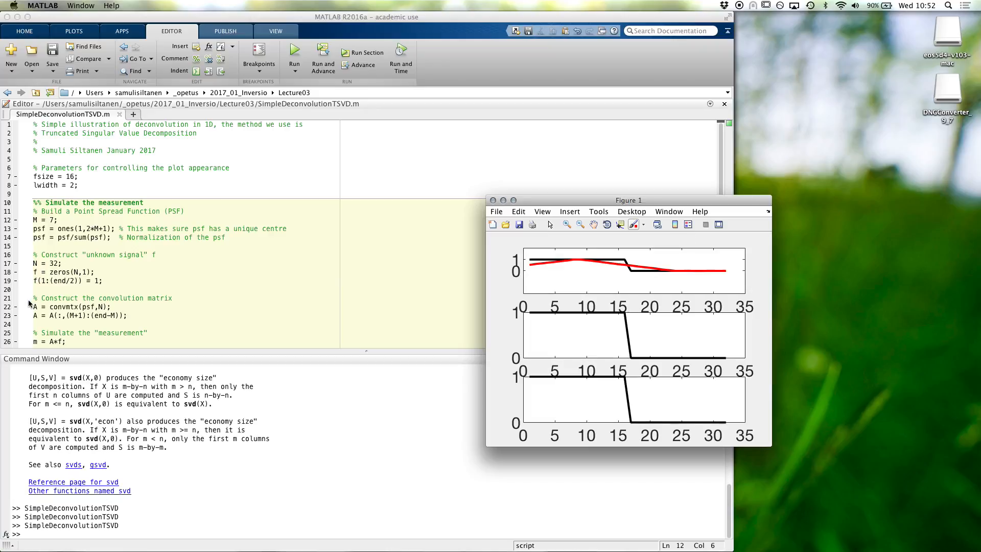
Title the spy subplot 'Nonzero elements in A' with 'fontsize',fsize.
scroll(down, 3)
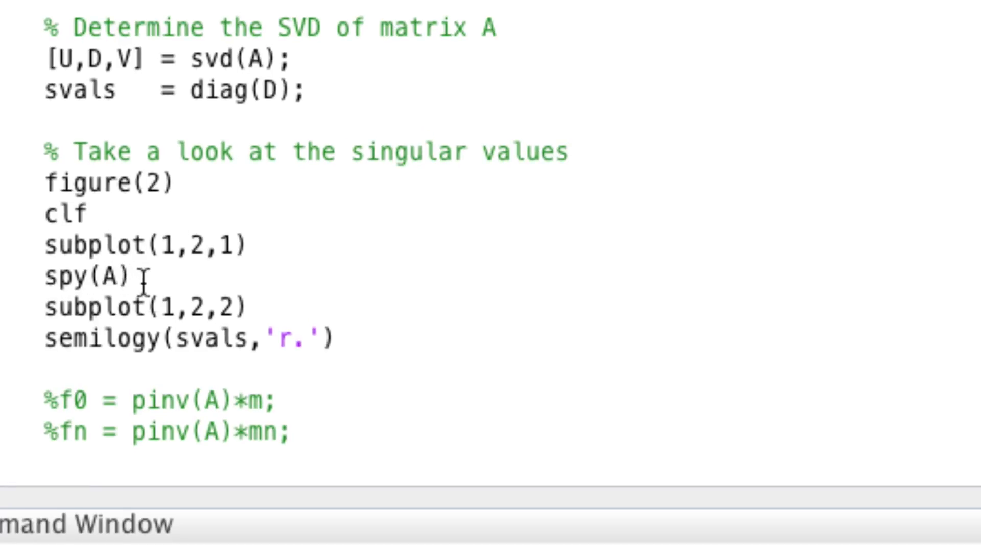
text(title())
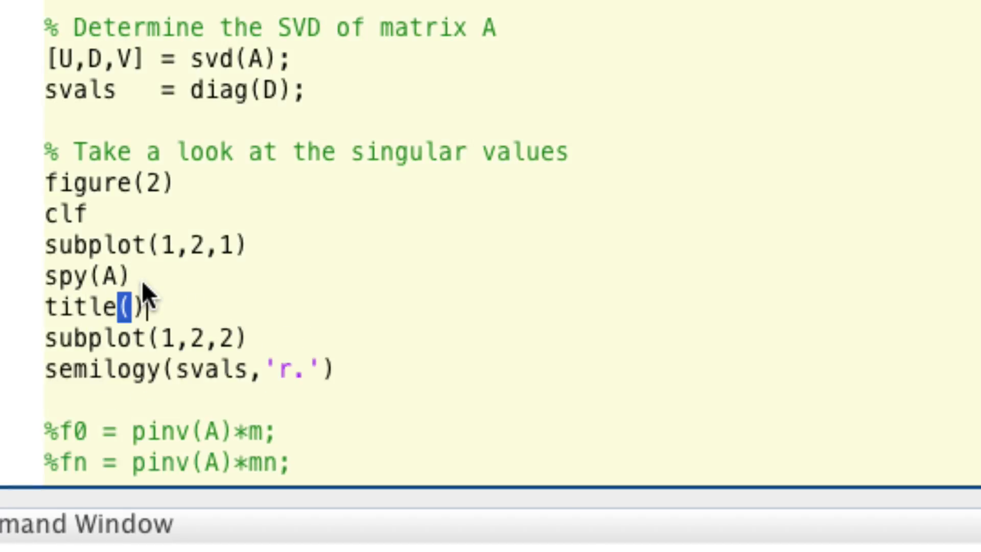
text('')
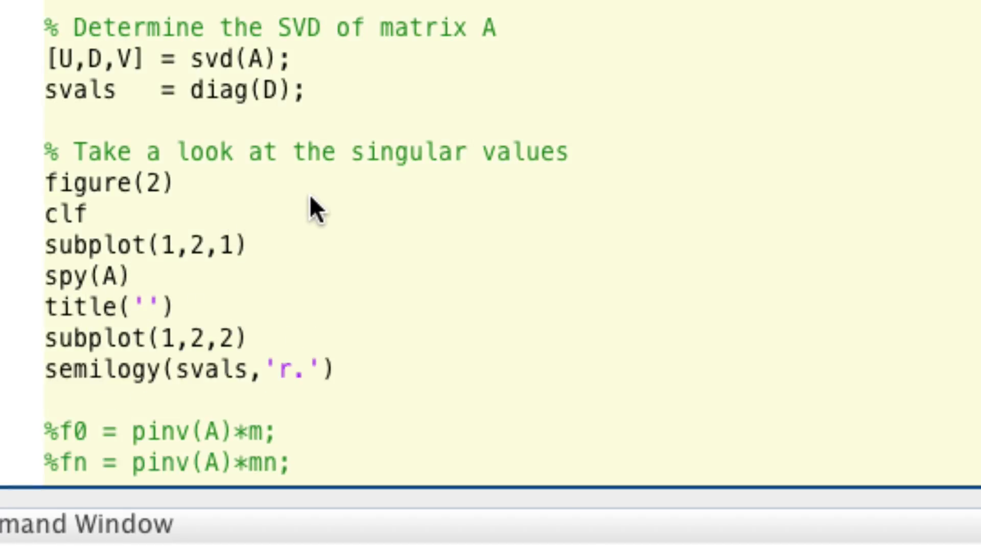
text(Nonzero)
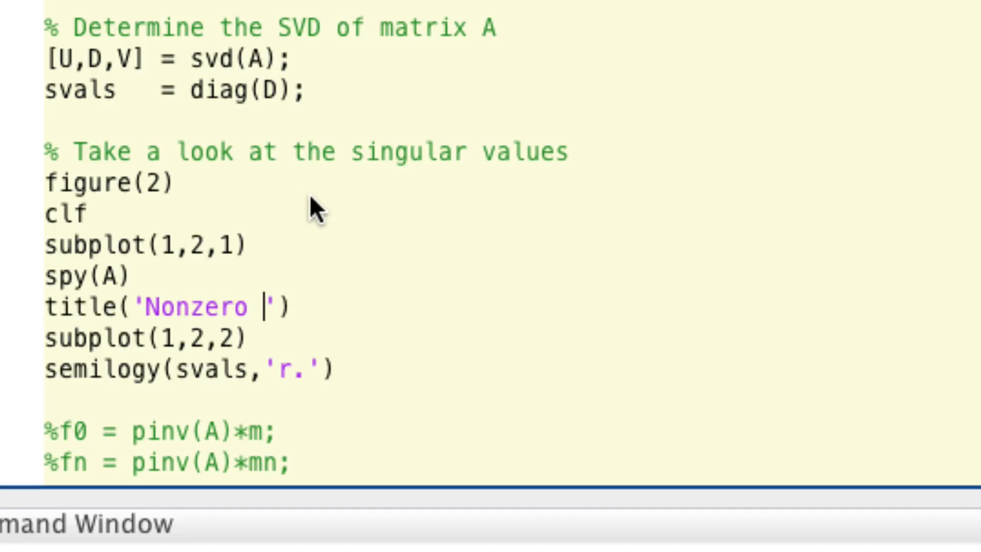
text(elements in A)
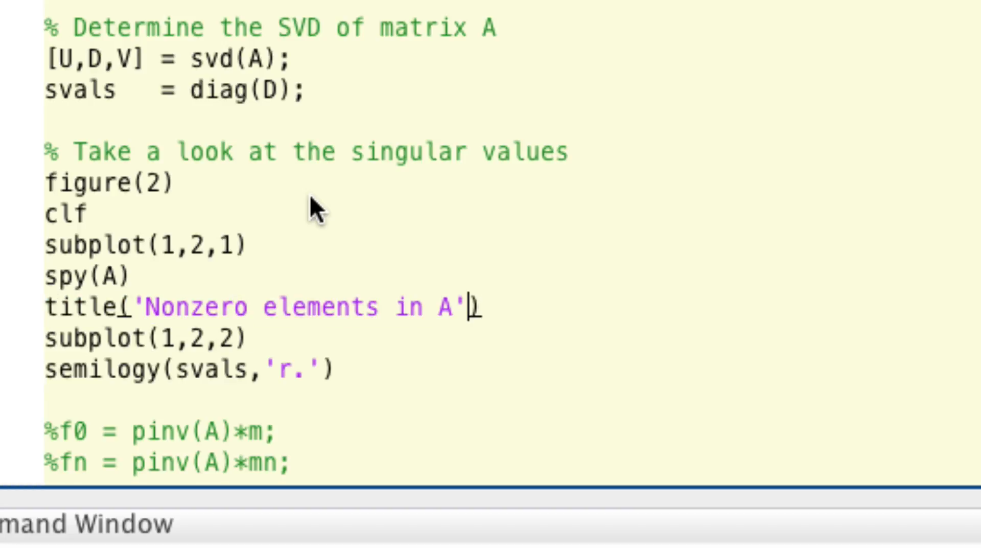
text(,'font)
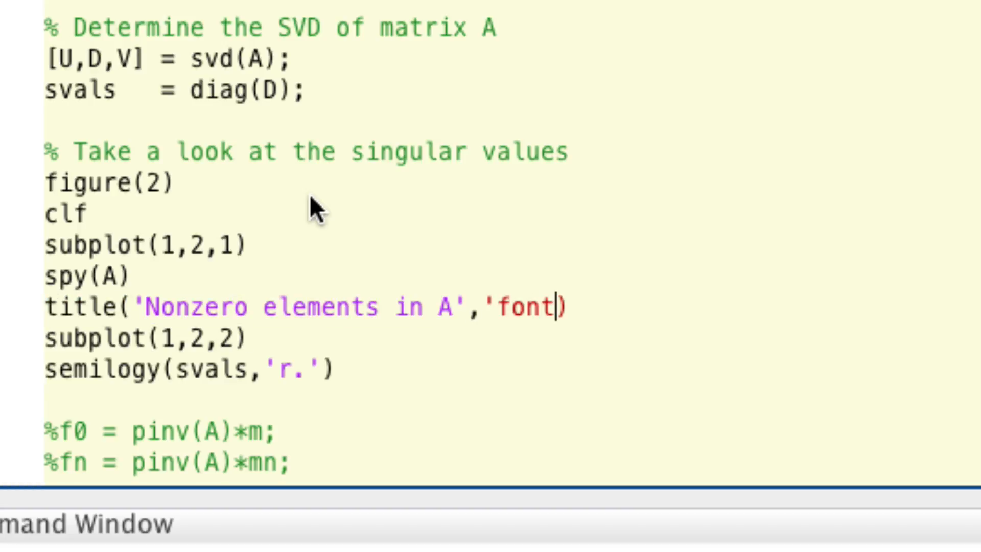
text(size',f)
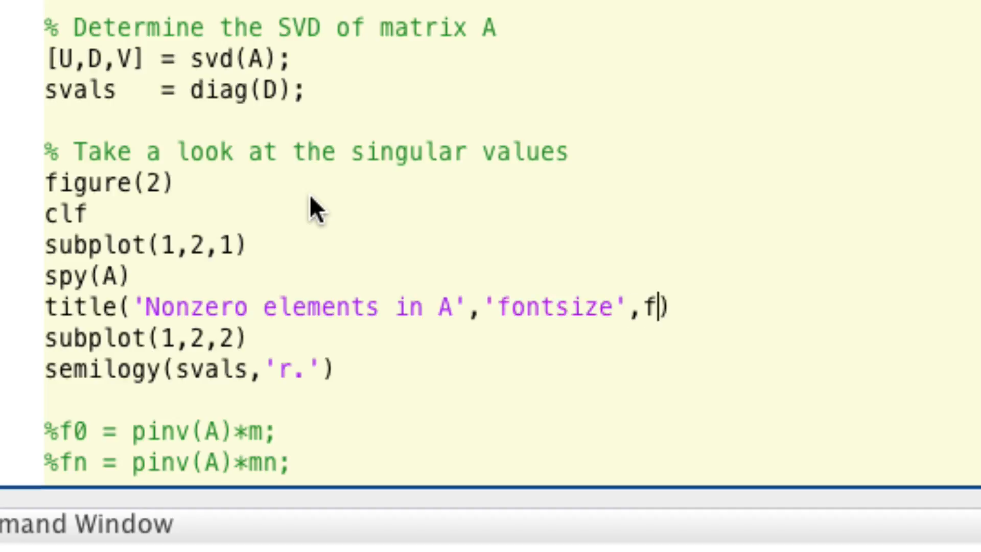
text(size))
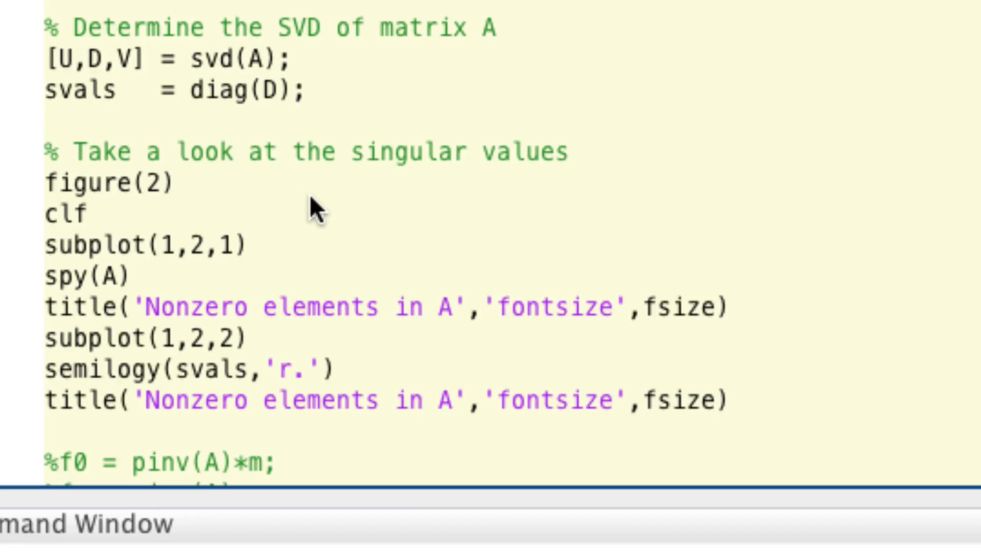
Retitle the second subplot 'Singular values of A (log plot)'.
double_click(189, 400)
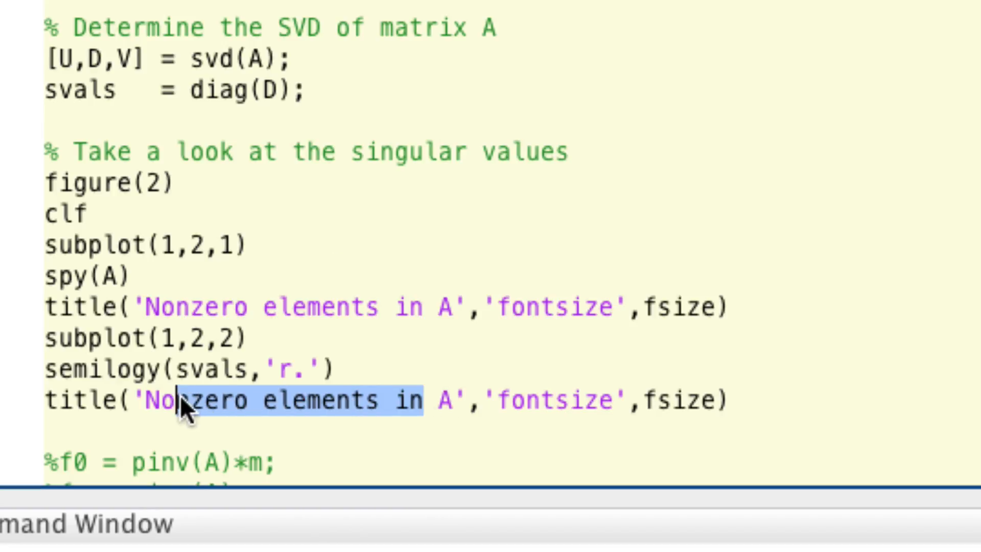
text(Singlu)
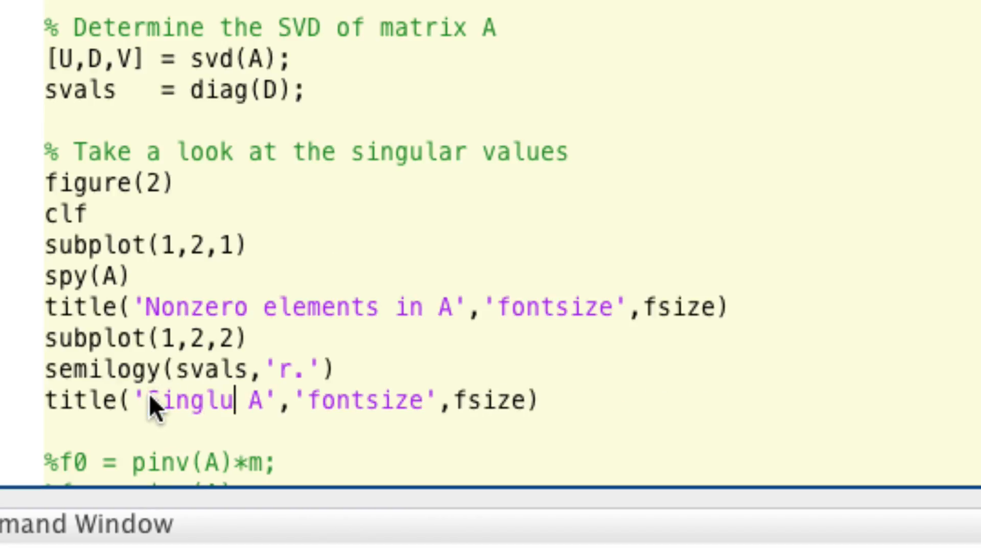
text(ar)
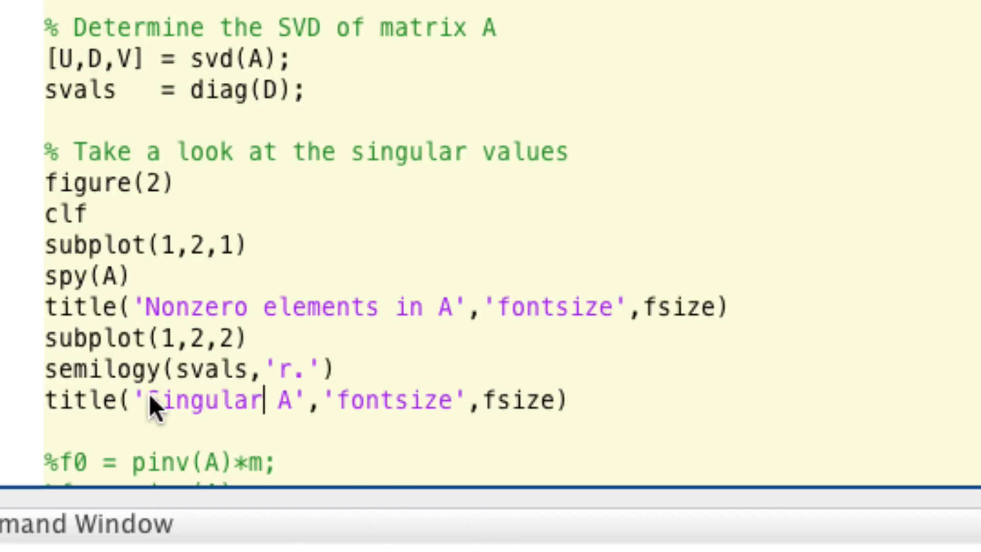
text(values of)
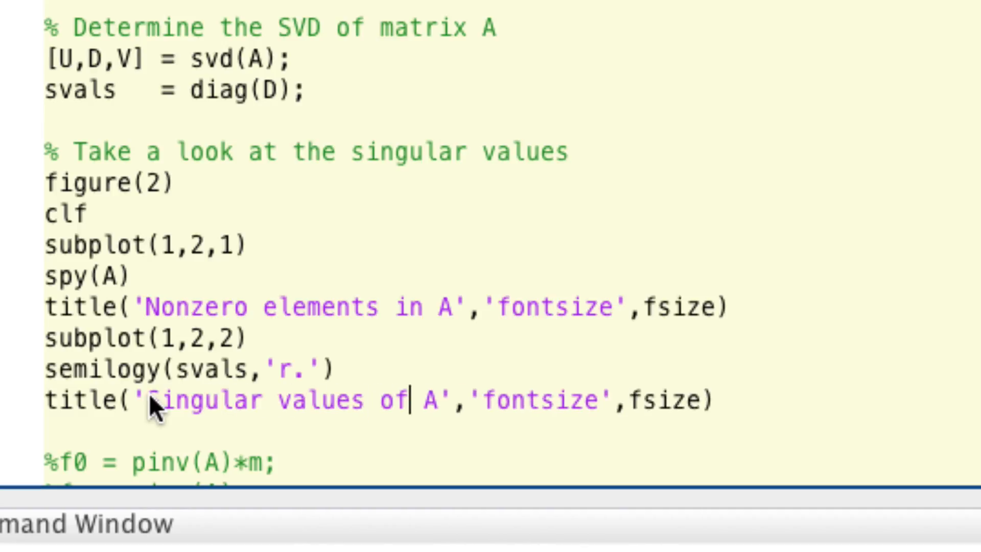
text((log plot)
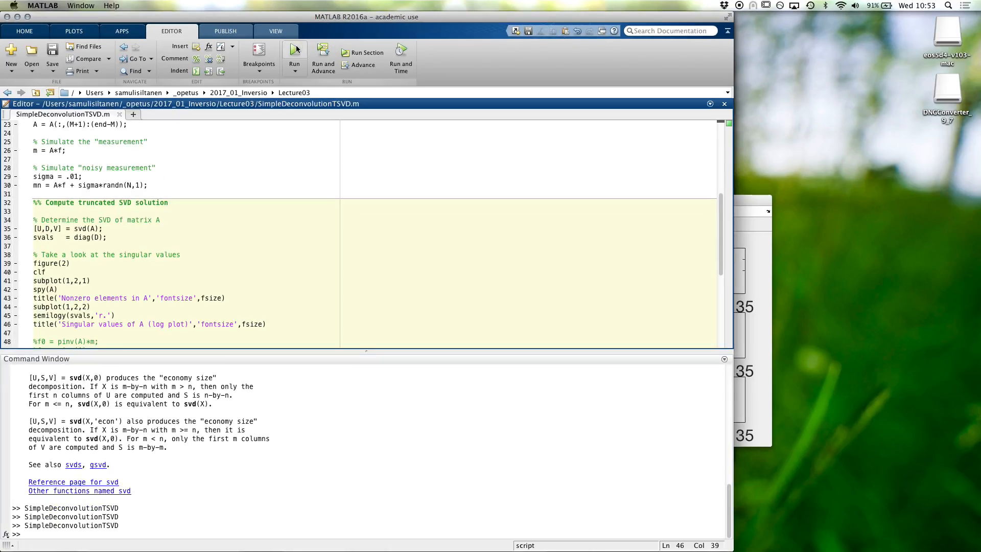
Run the script so Figure 2 shows both titled subplots.
click(294, 53)
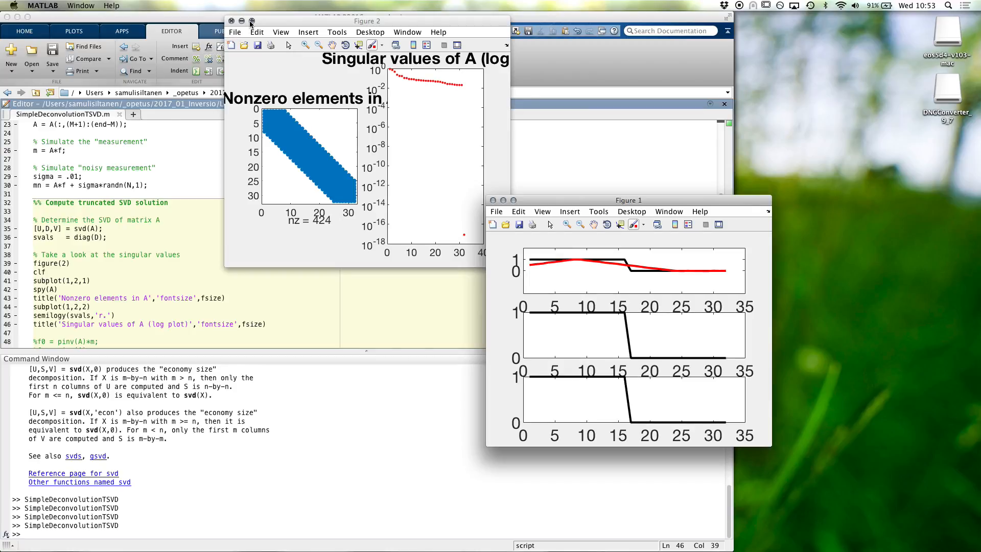
click(252, 21)
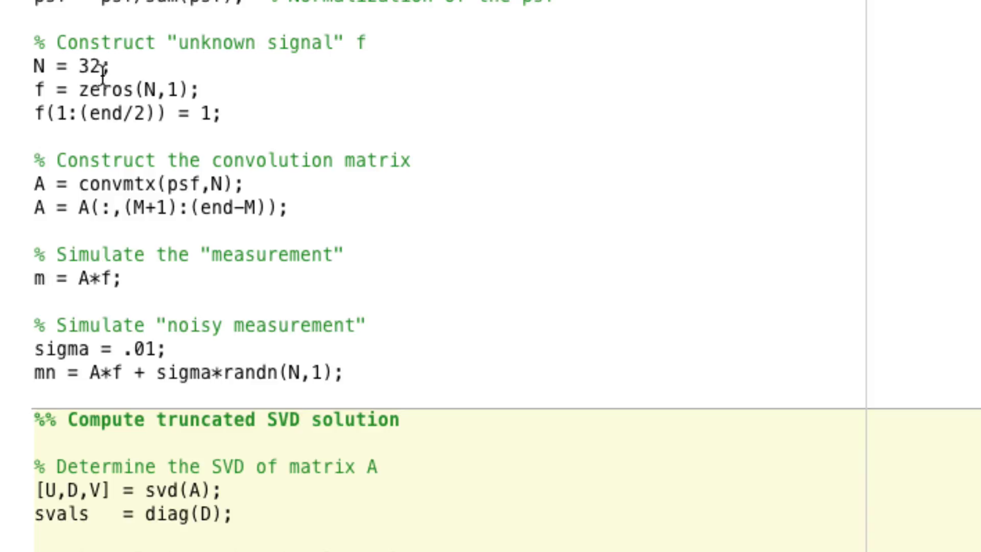
Change the unknown signal length N from 32 to 400.
text(40)
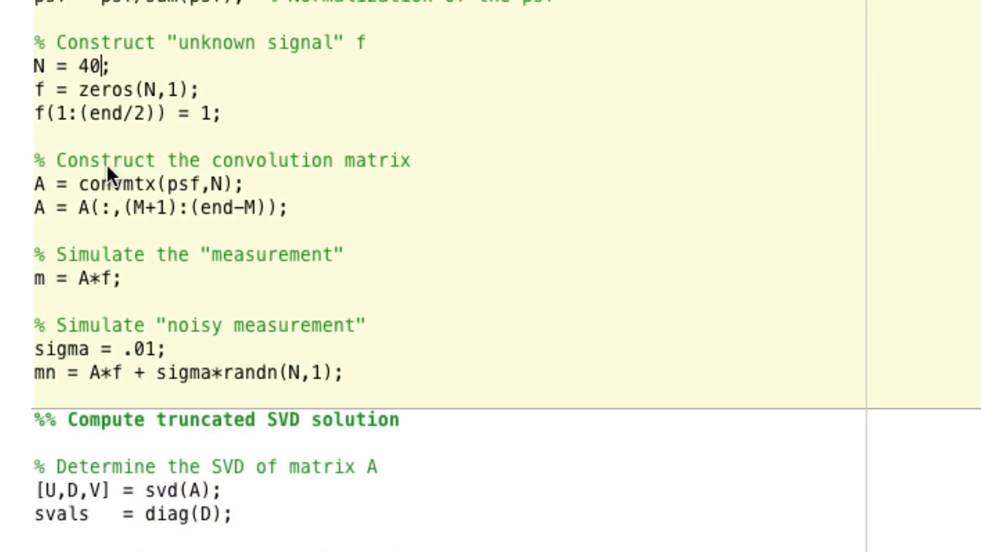
text(0)
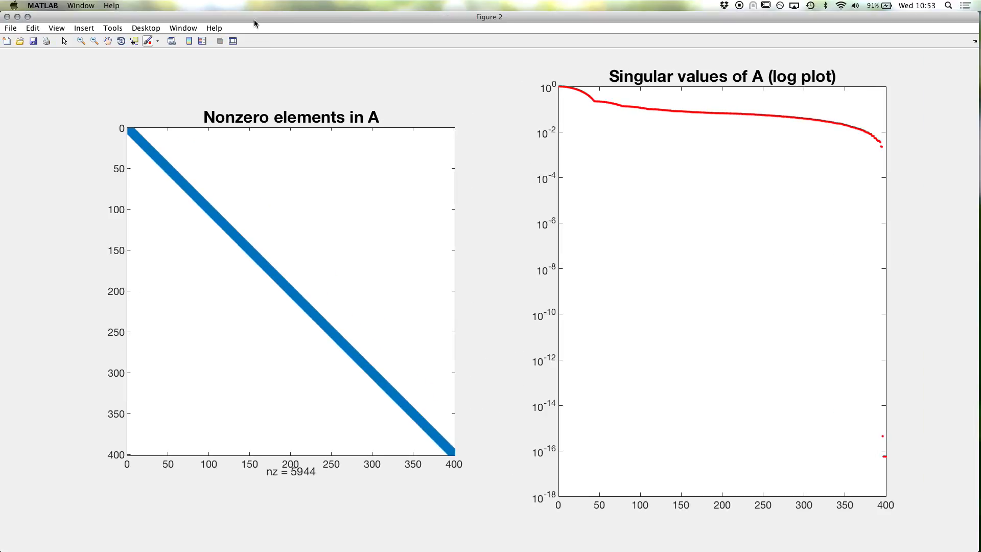
mouse_move(46, 133)
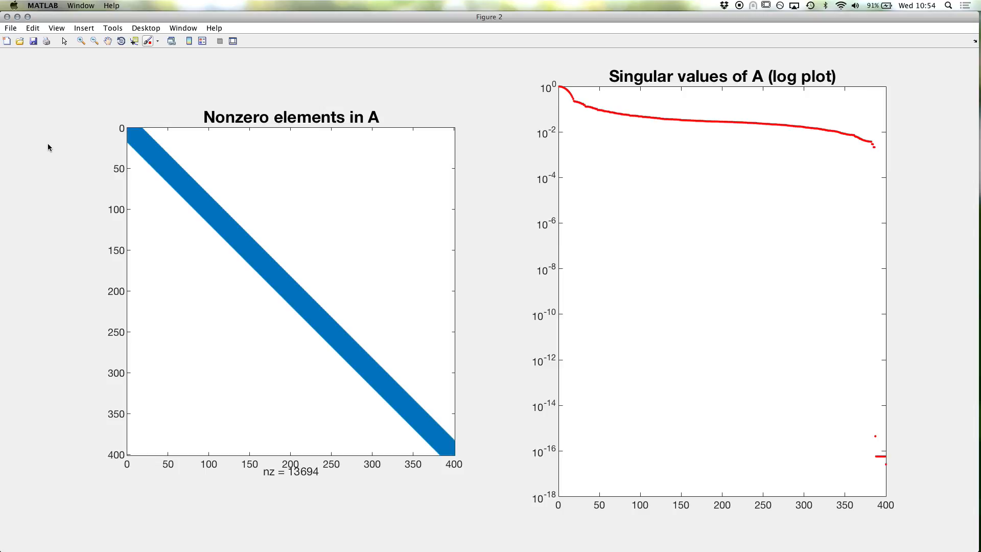
mouse_move(884, 485)
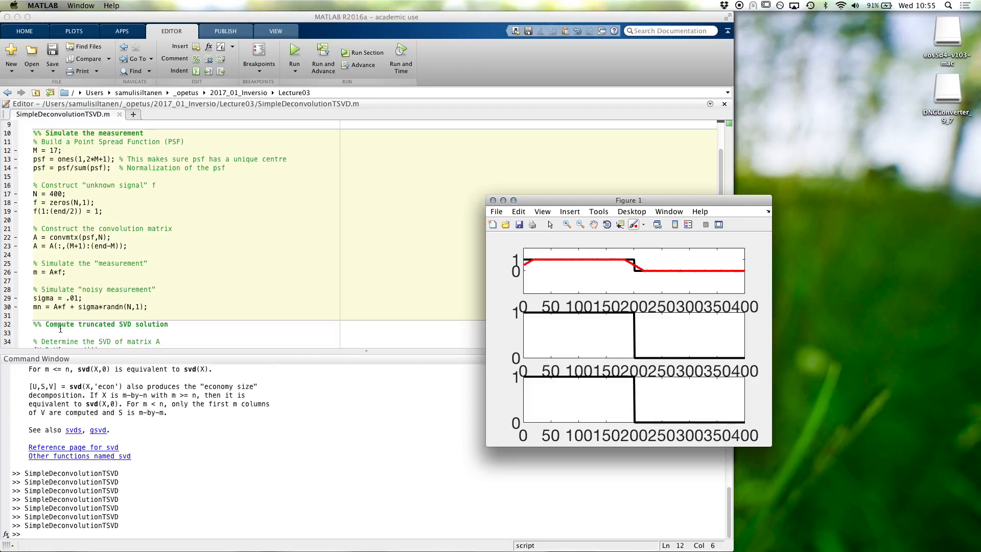
Add a '%% plots' cell header below the pinv lines to start a separate plots section.
scroll(down, 3)
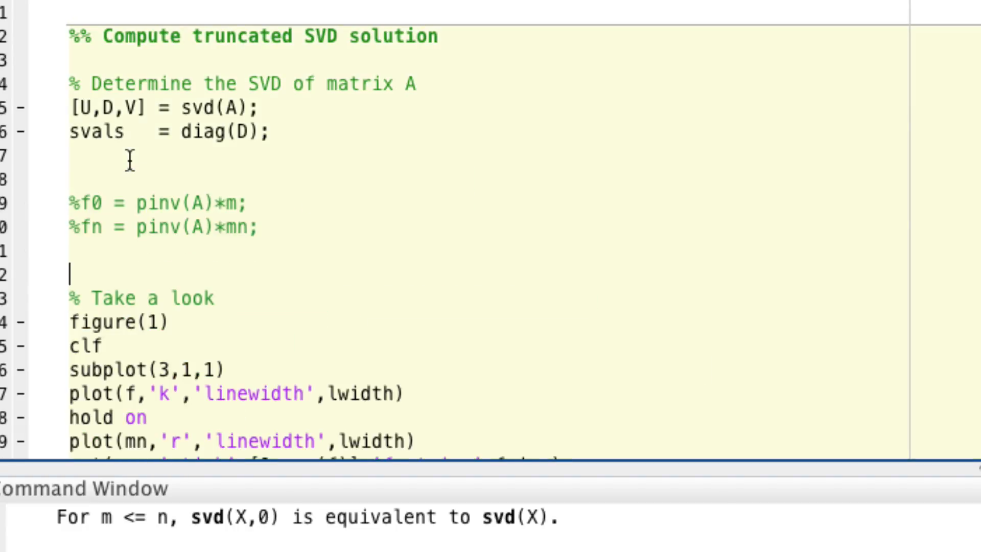
scroll(down, 3)
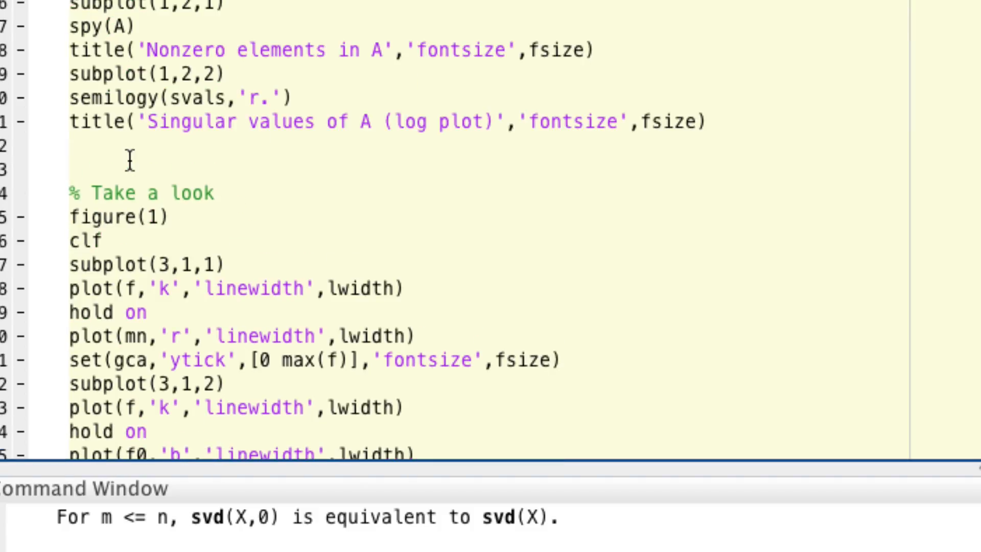
scroll(down, 3)
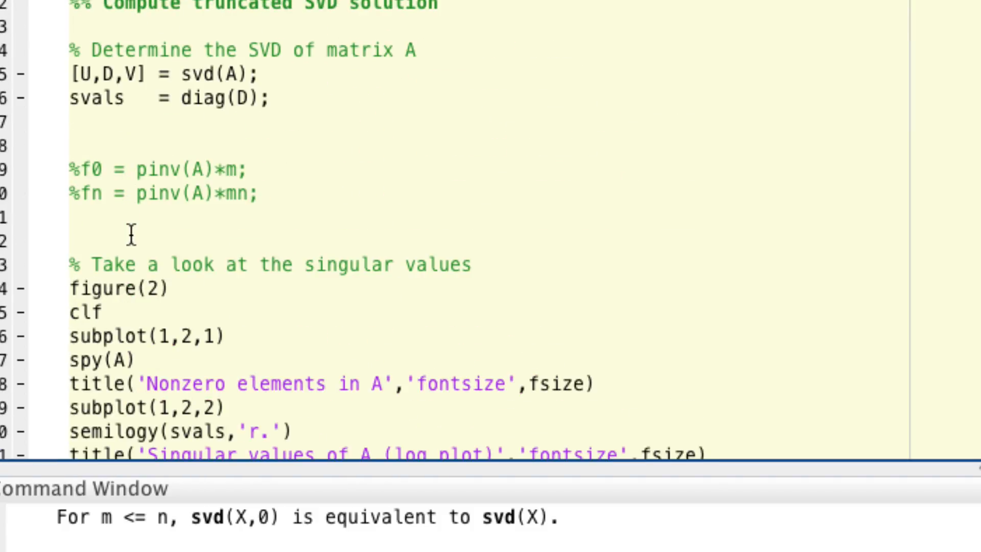
text(%% plots)
text(% Compute)
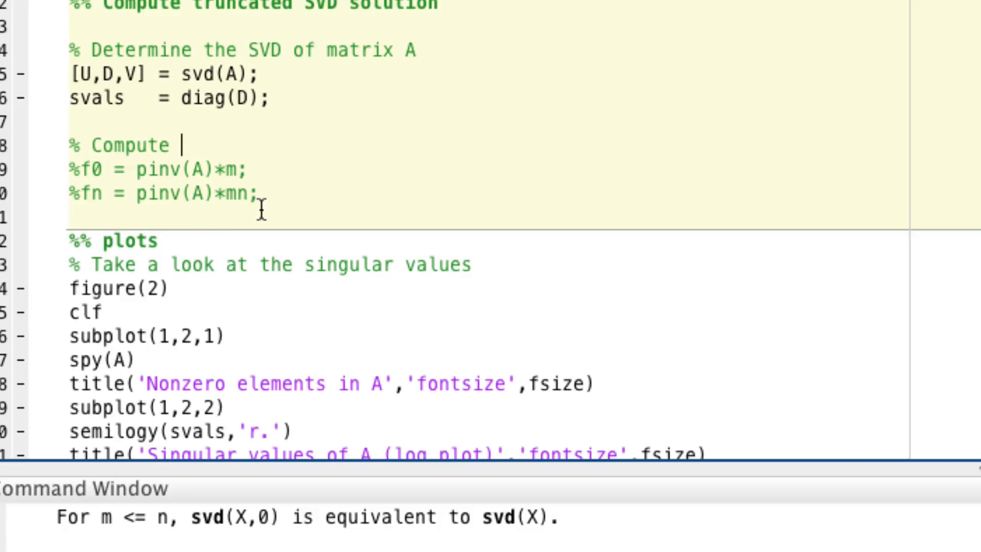
Add a Compute reconstruction comment and rewrite f0 as V*Dp_alpha*(U.')*m instead of pinv(A)*m.
text(reconstruction)
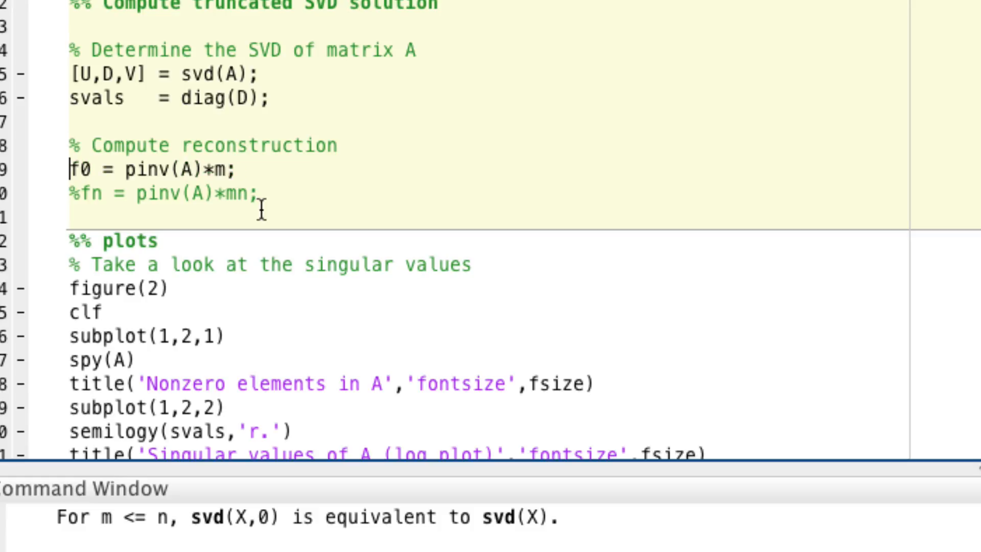
click(125, 169)
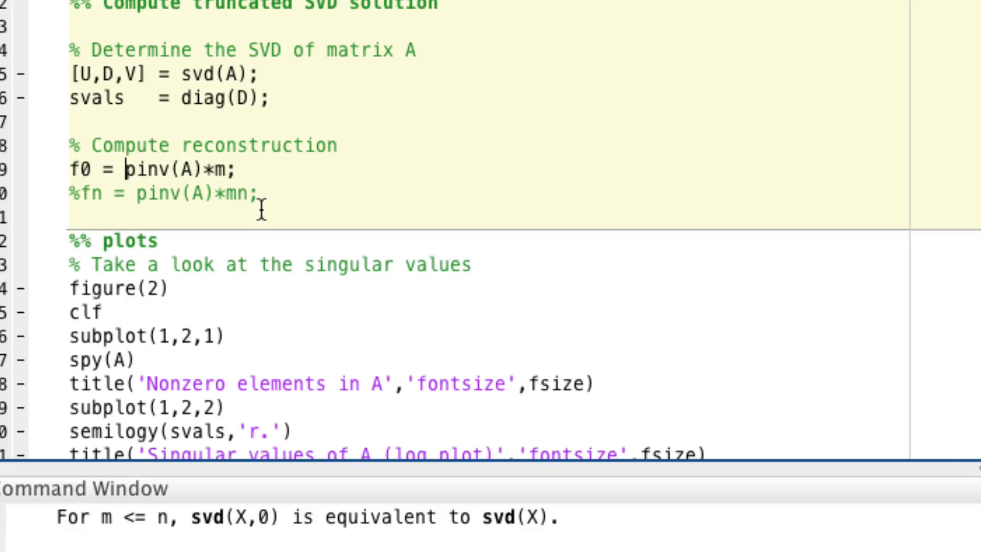
double_click(156, 169)
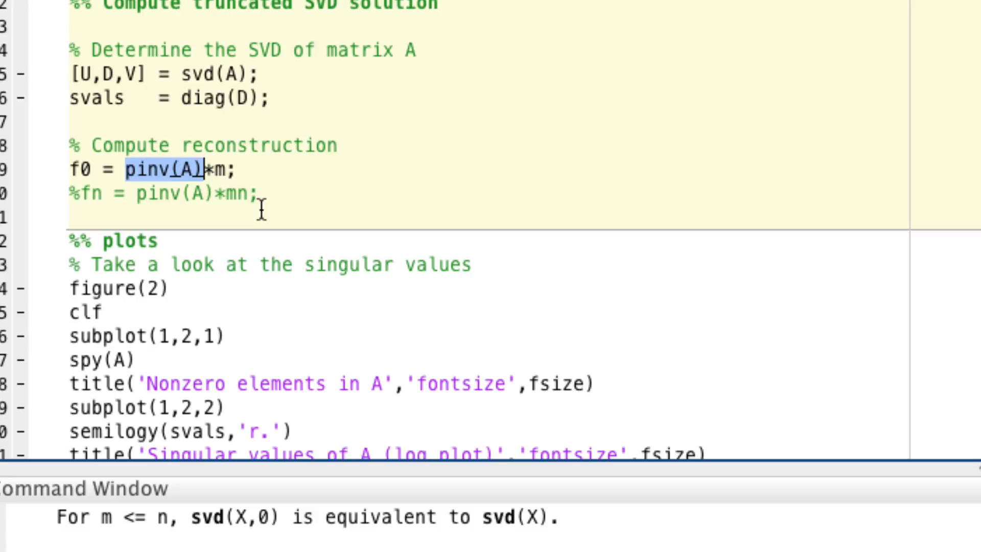
text(V)
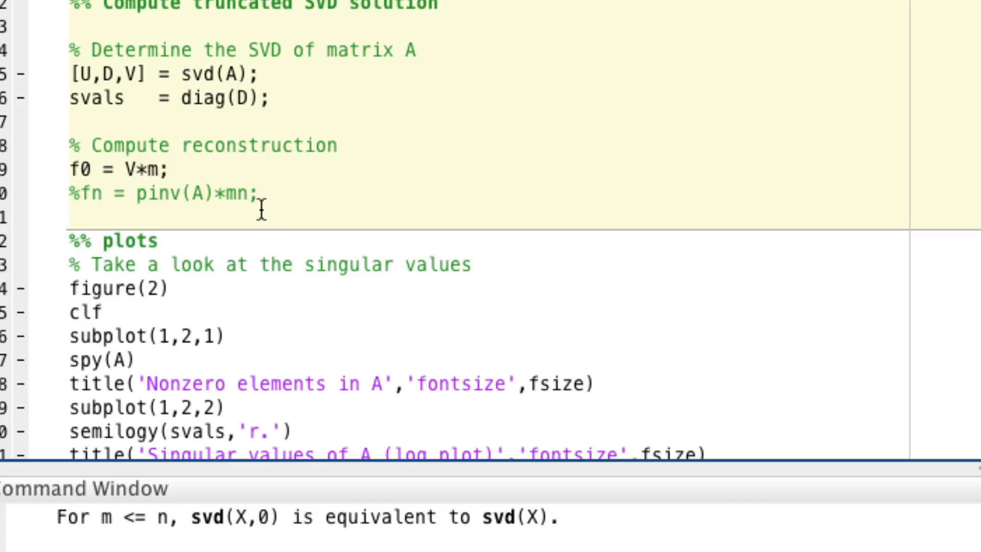
text(D)
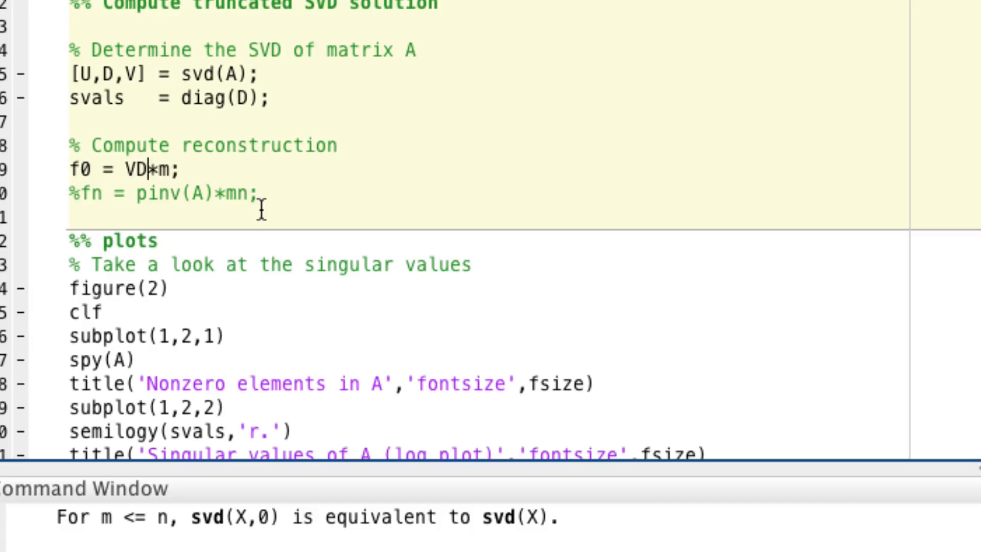
text(p_apl)
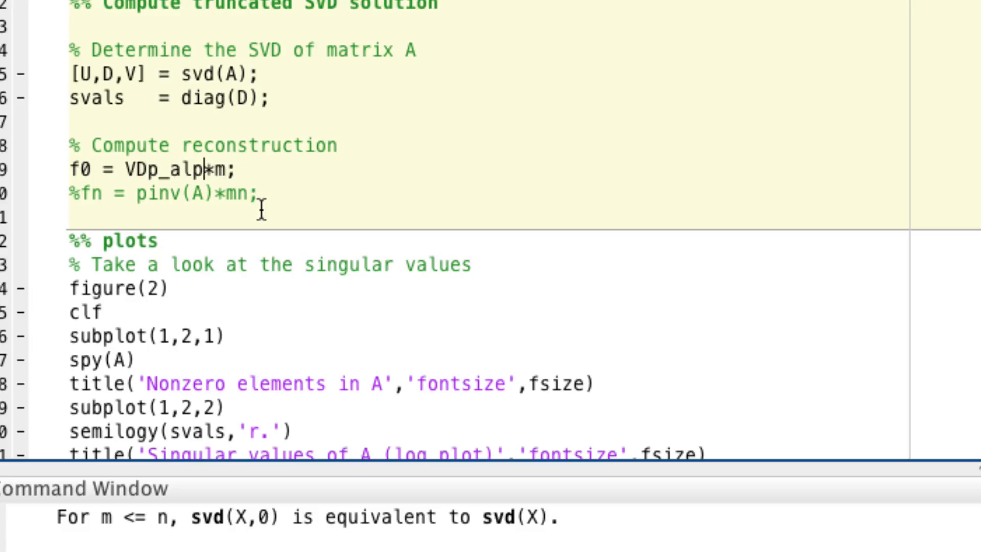
text(ha)
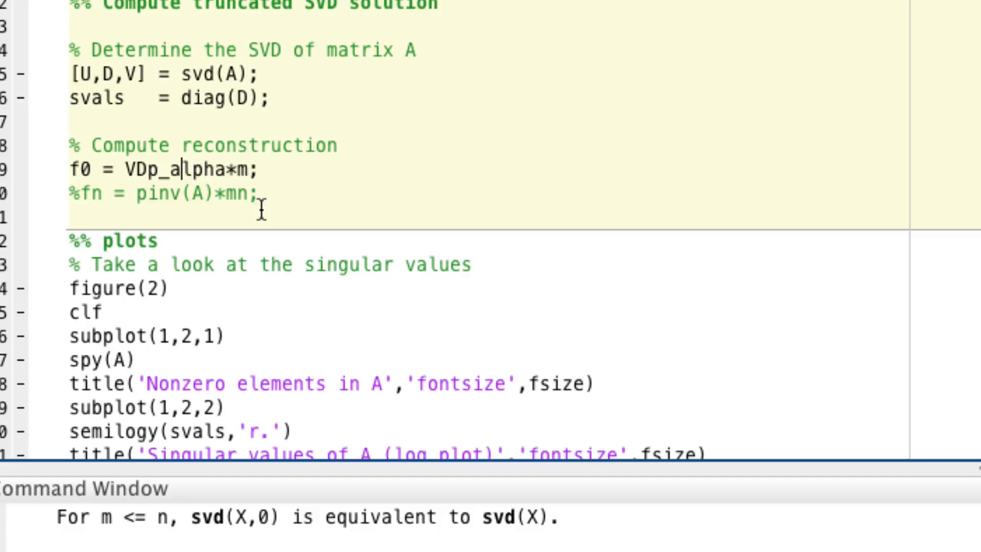
text(*)
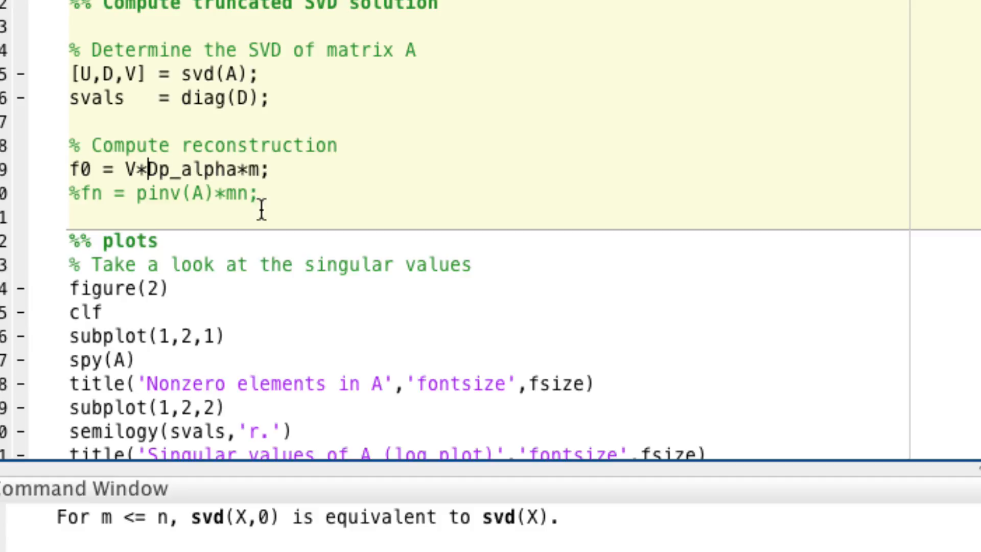
text(*)
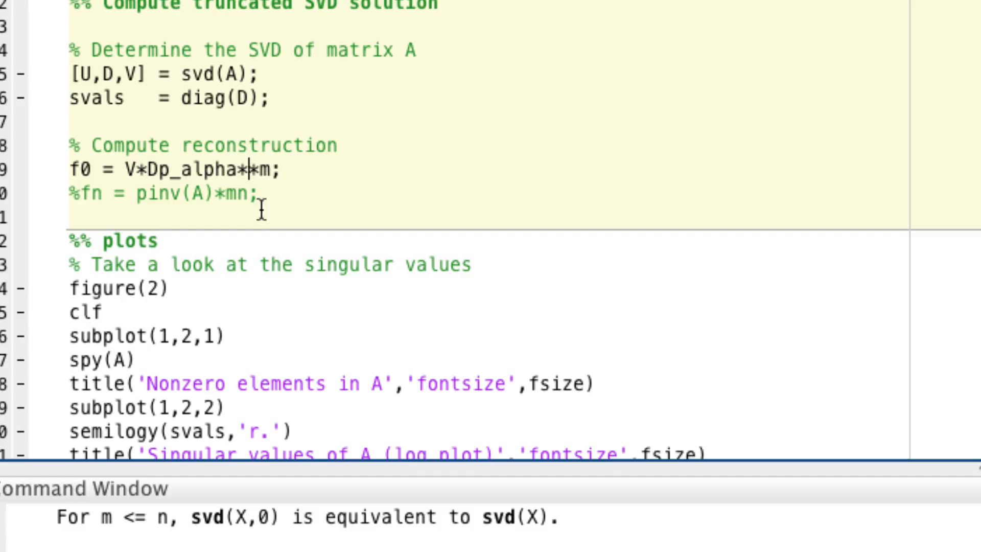
text(())
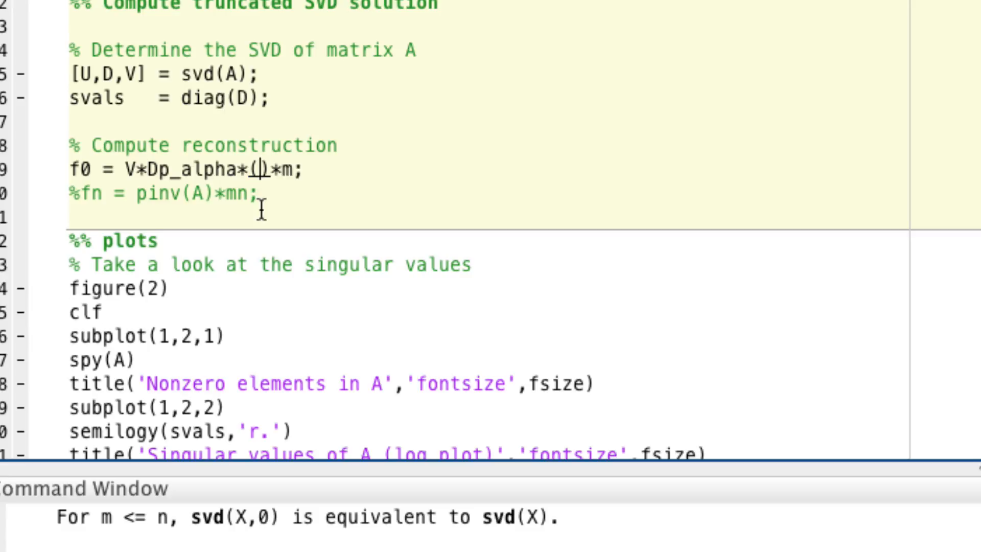
text(U)
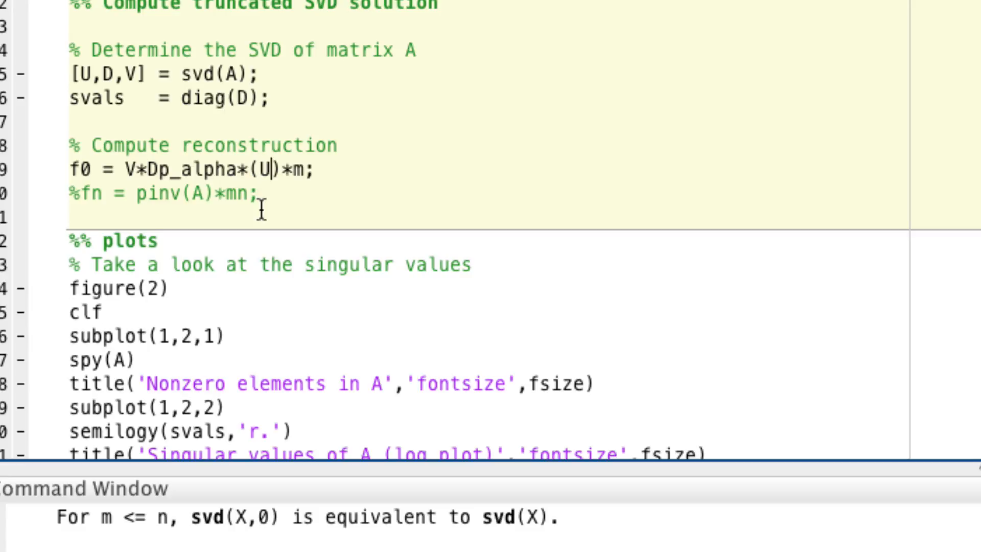
text(.')
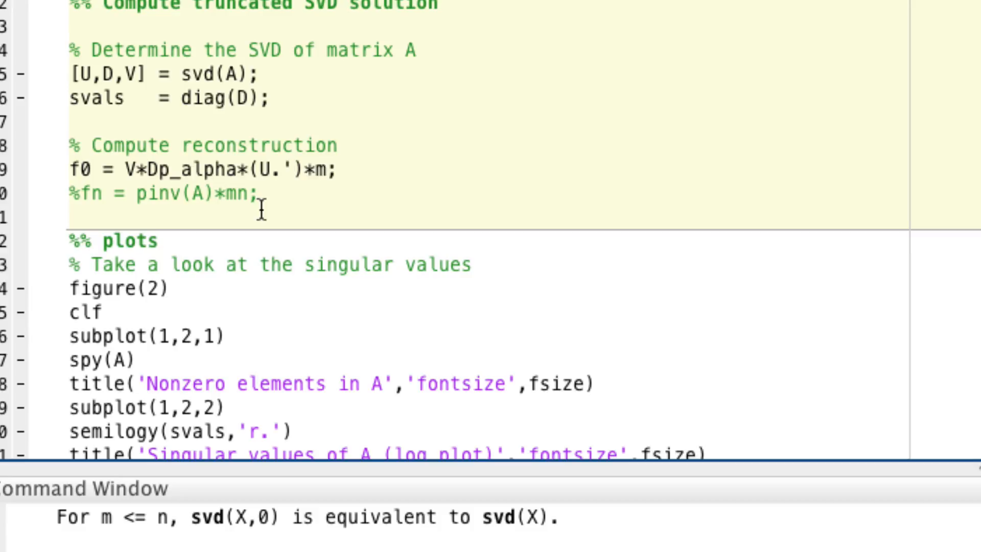
Correct the transpose term to (U.') and start a new line above the f0 line.
click(338, 170)
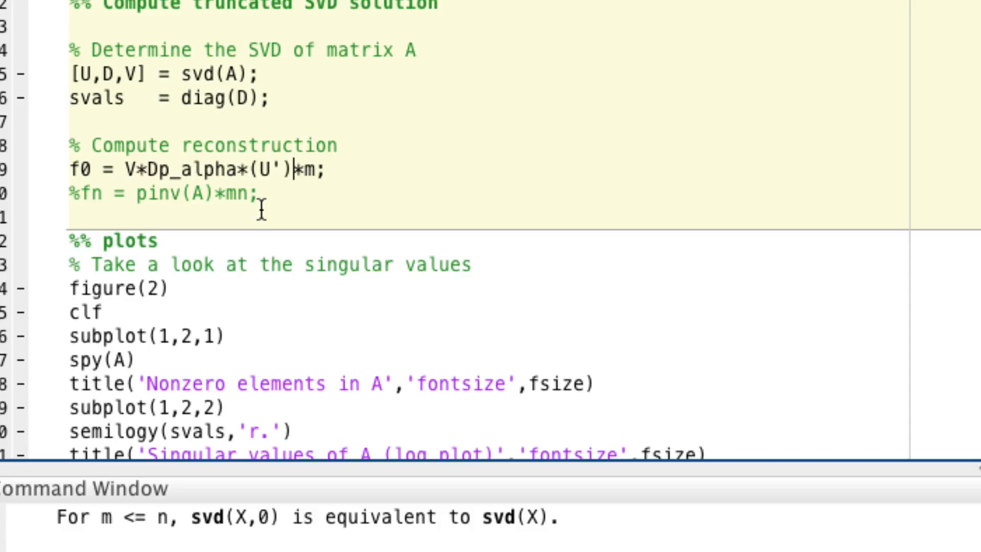
text(.)
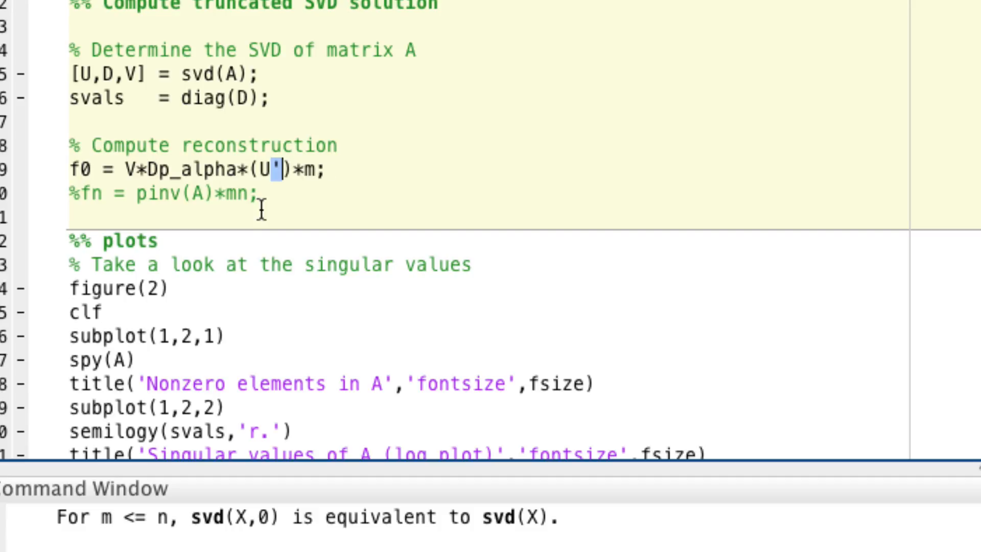
text(.)
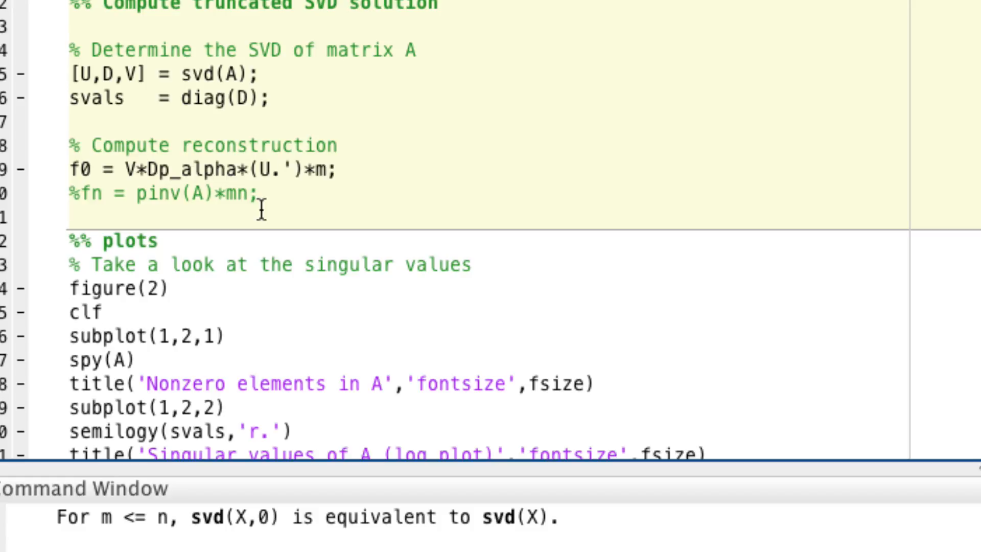
click(283, 170)
text(r)
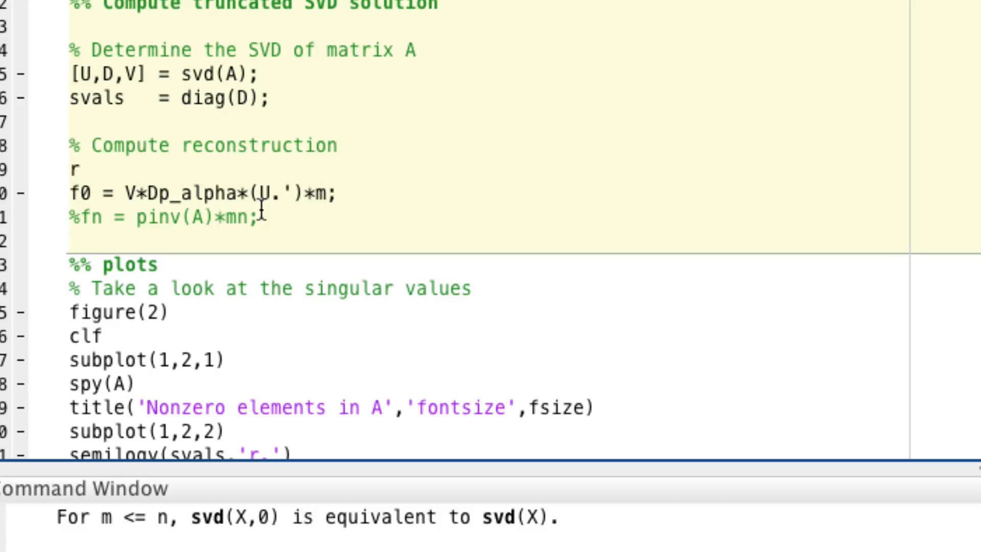
Set r_alpha = 5 and write the loop header for iii = 1:r_alpha.
text(_alpha)
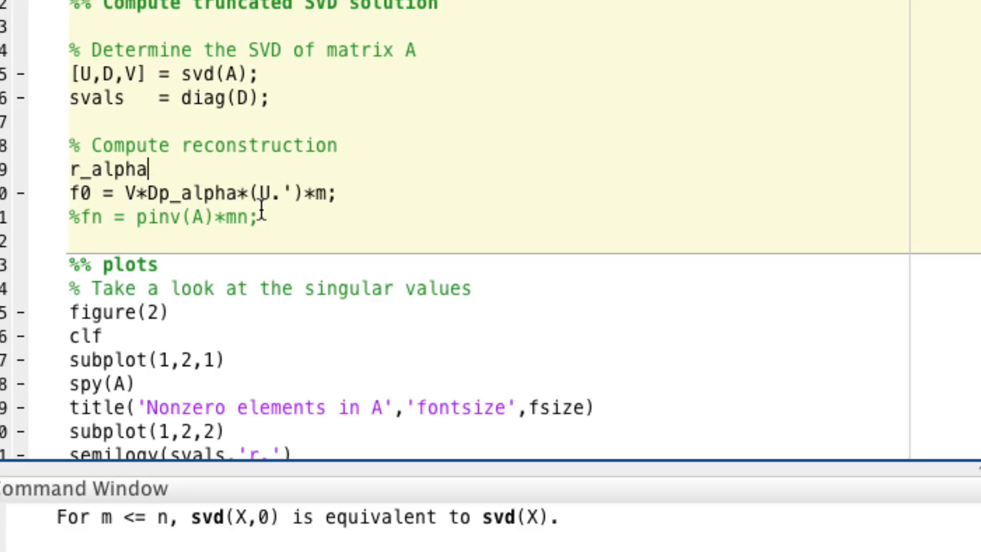
text(= 5;)
text(for)
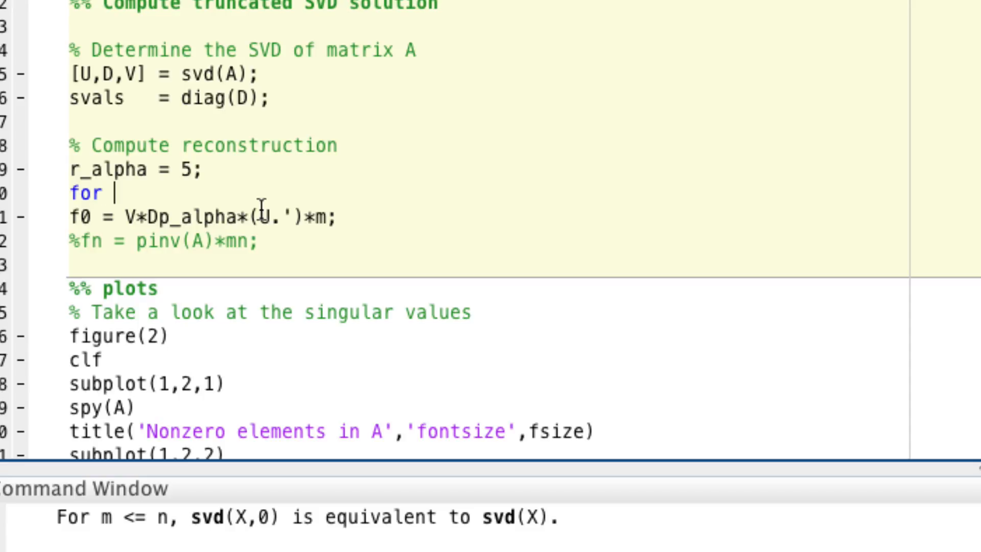
text(iii=)
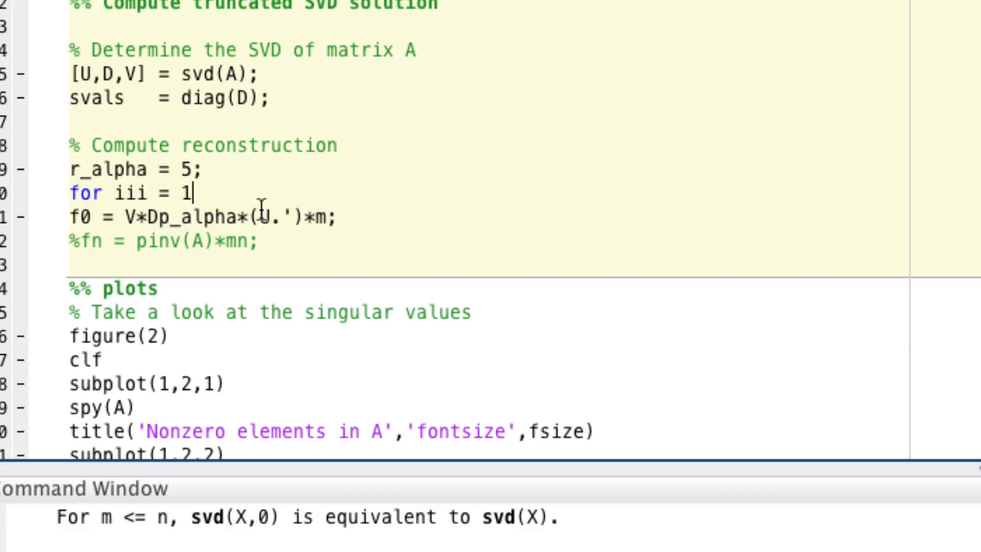
text(:r_alpha)
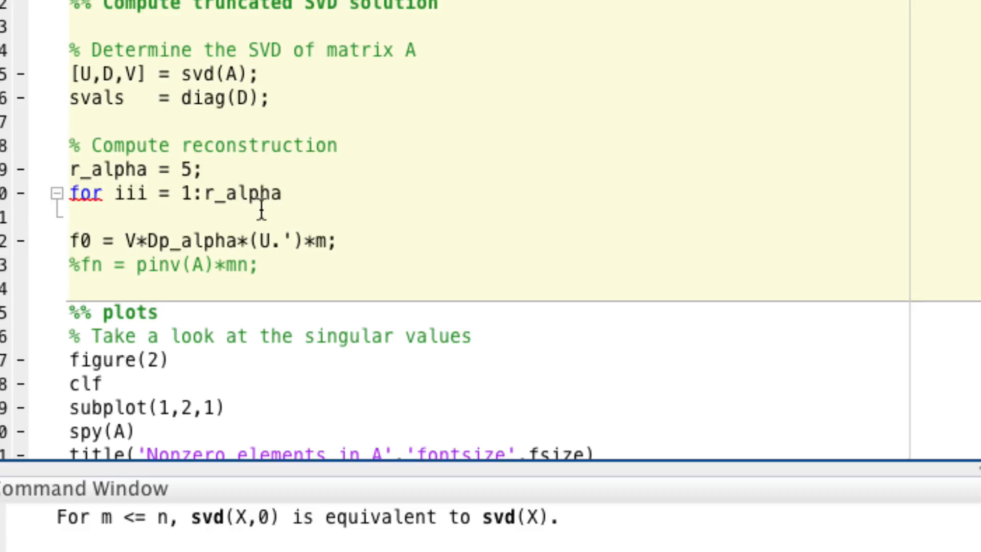
double_click(130, 193)
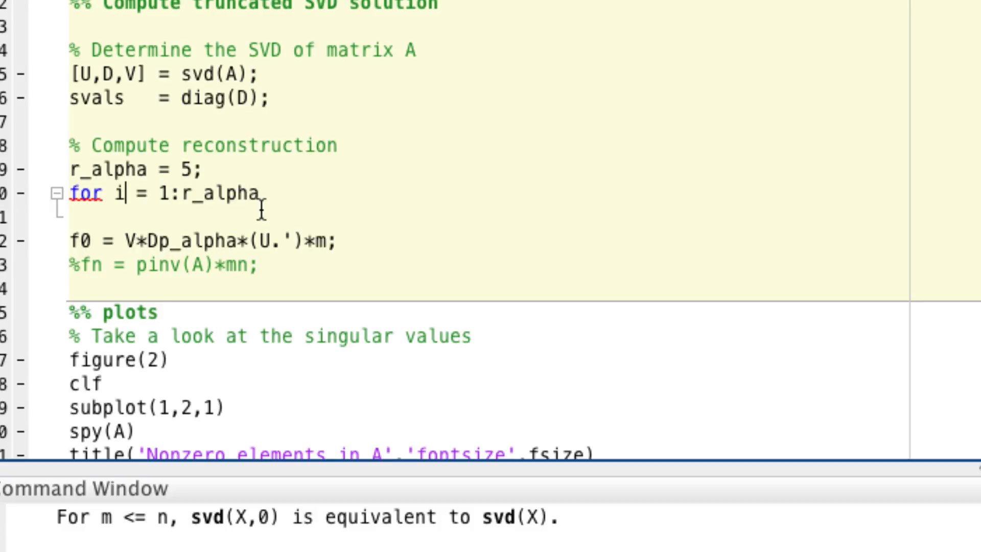
double_click(117, 194)
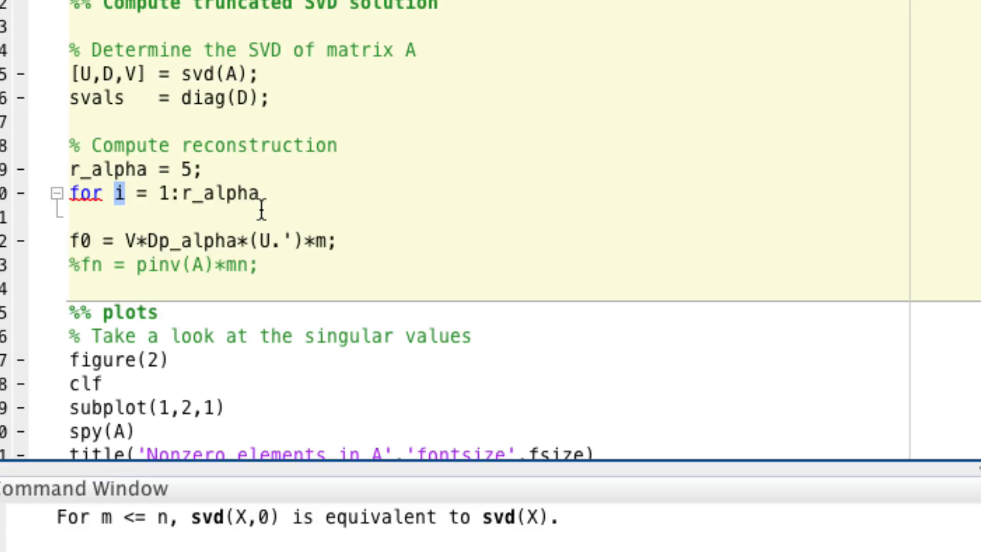
text(1)
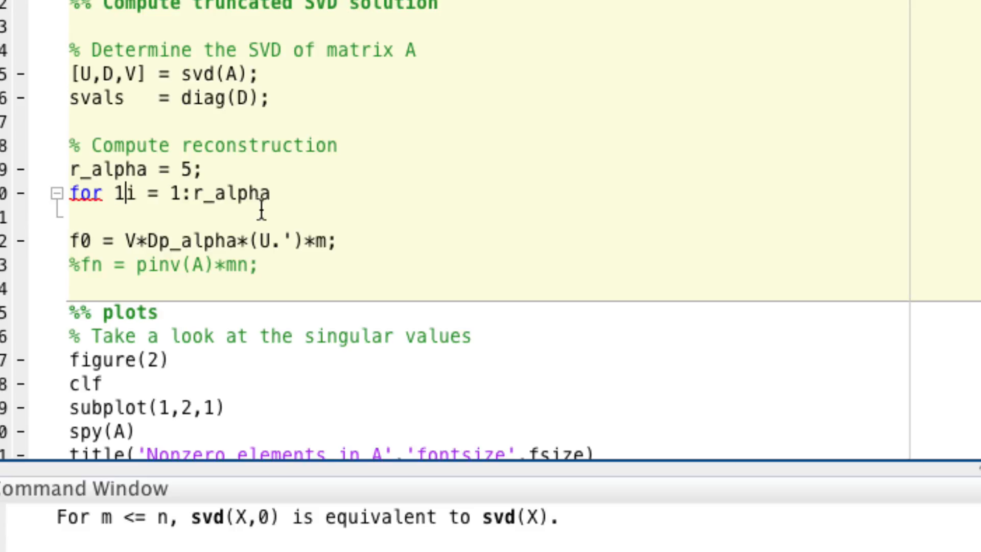
key(Backspace)
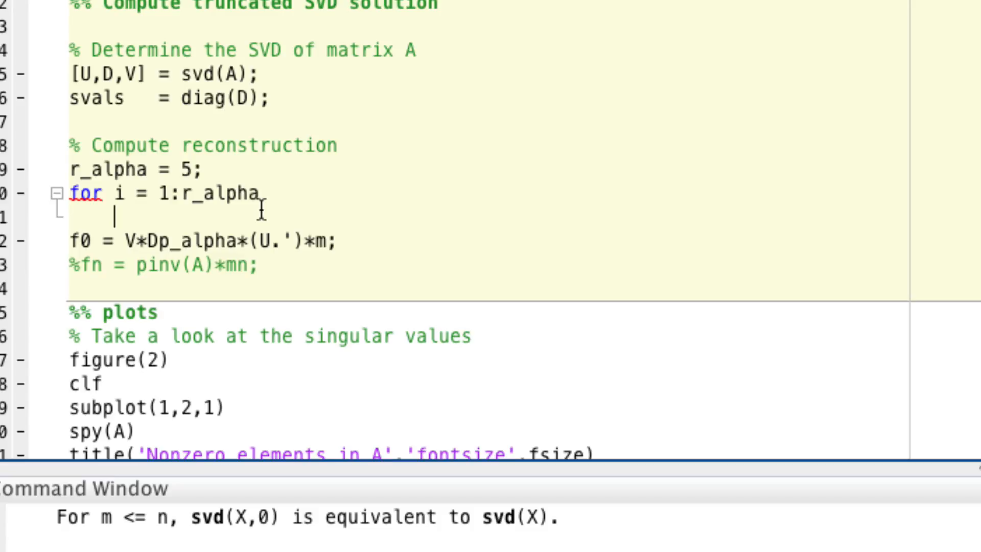
Close the empty loop with end and start a blank line above it.
key(enter)
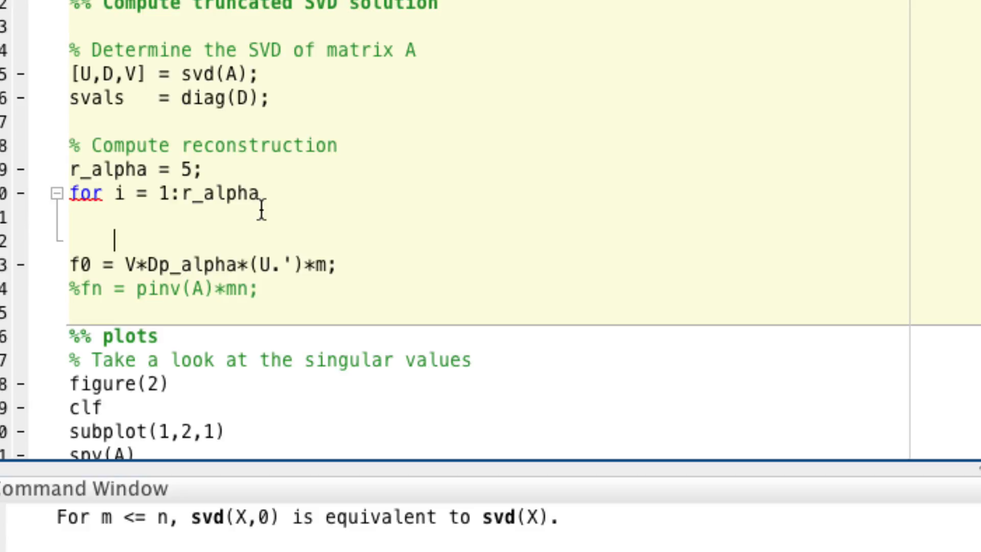
text(end)
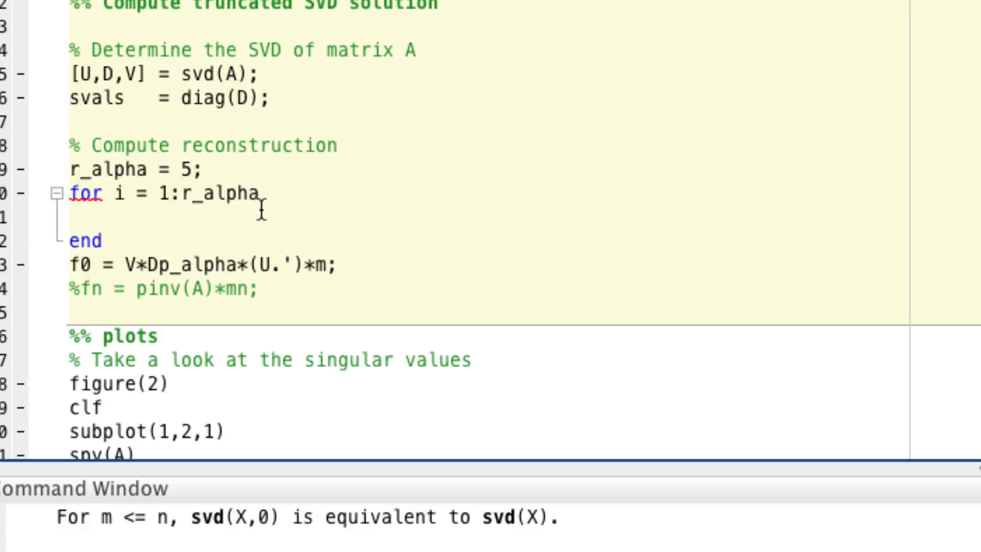
text(ii)
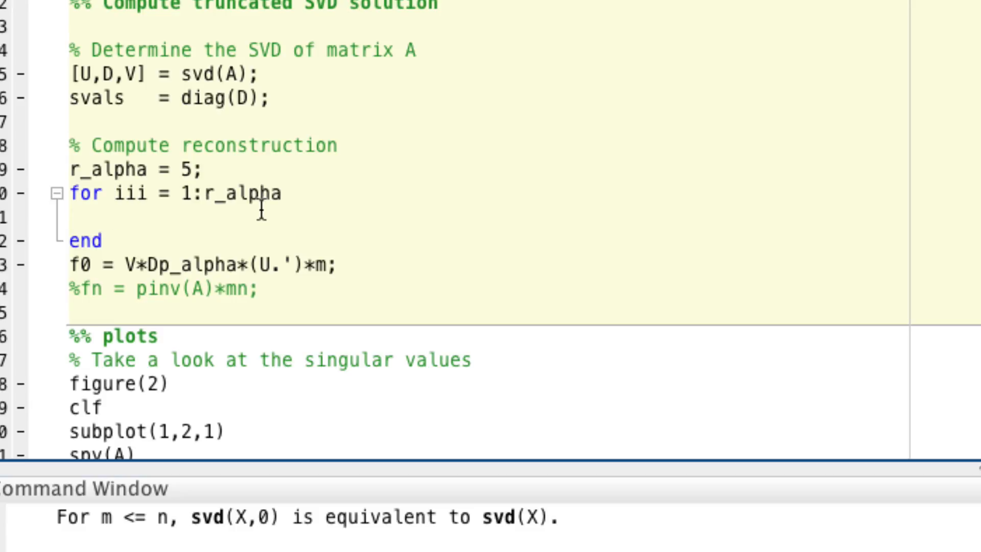
mouse_move(262, 224)
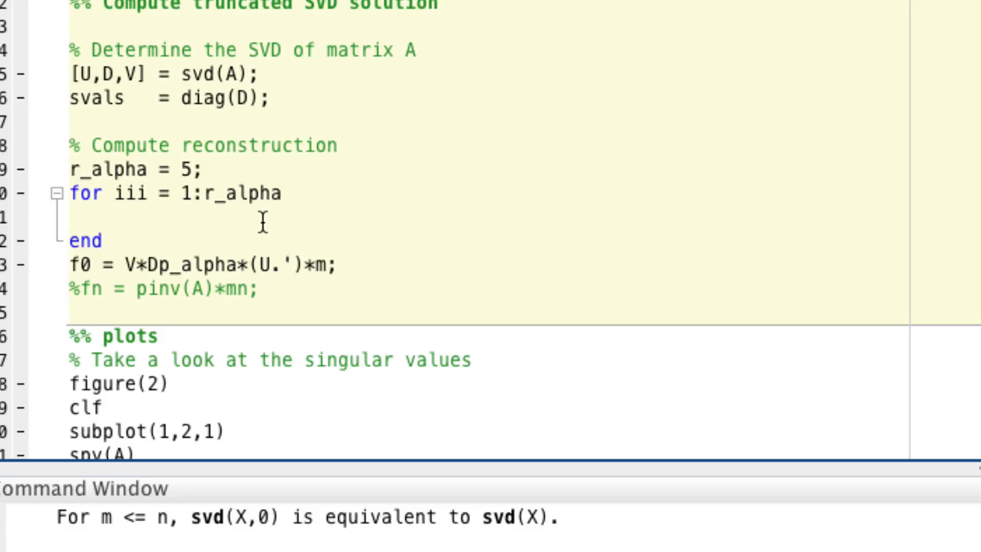
click(135, 193)
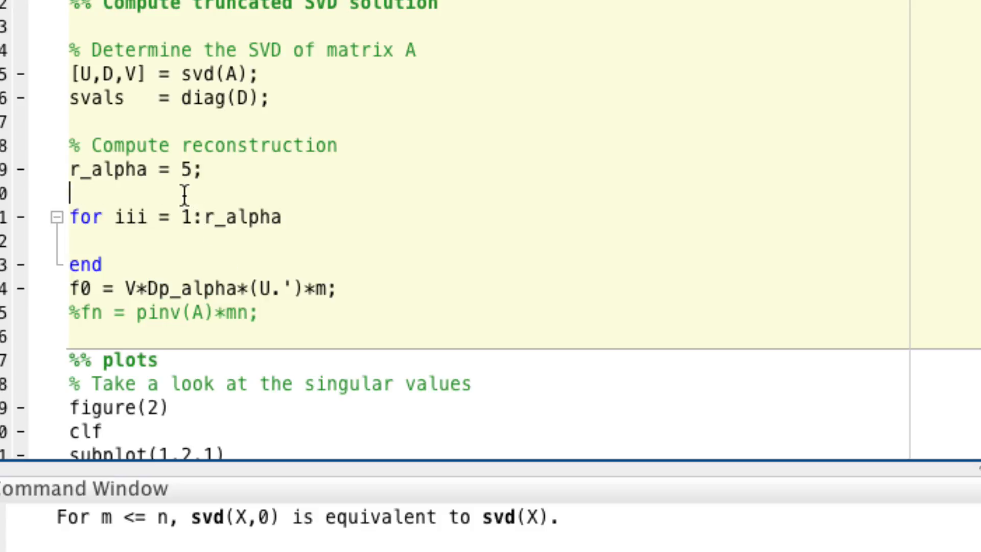
Initialise Dp_alpha = zeros(size(A)); above the loop.
text(Dp_alpha = zeros)
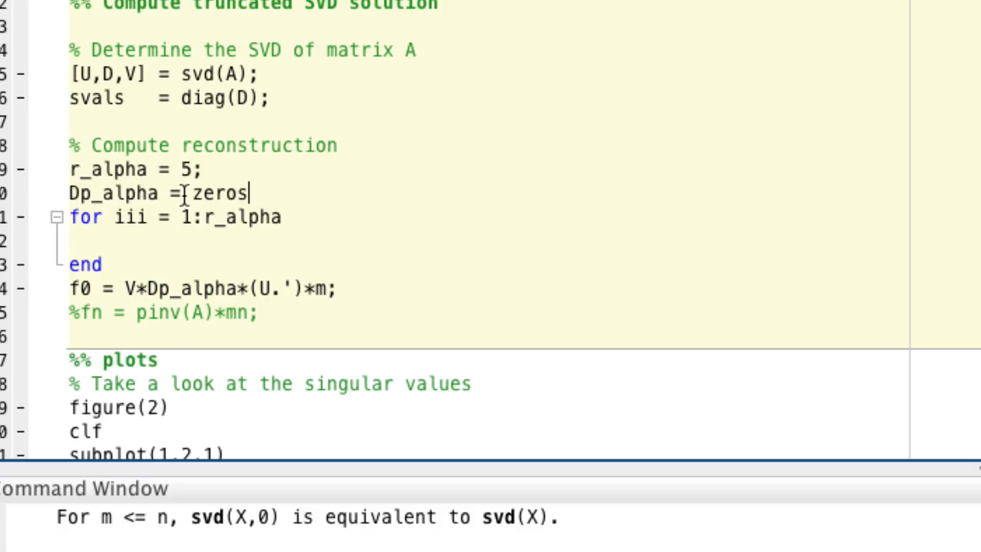
text(()
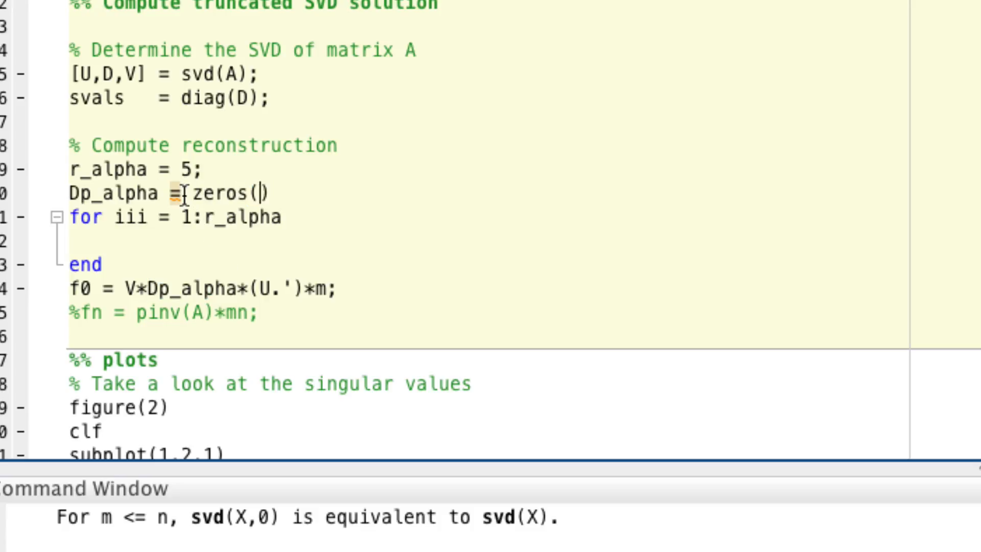
text(siz)
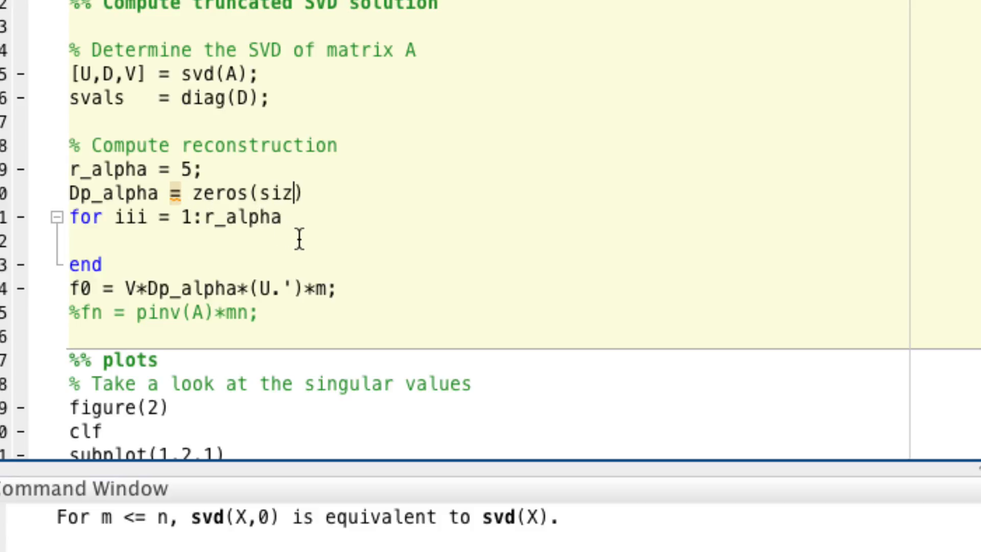
text(e(A));)
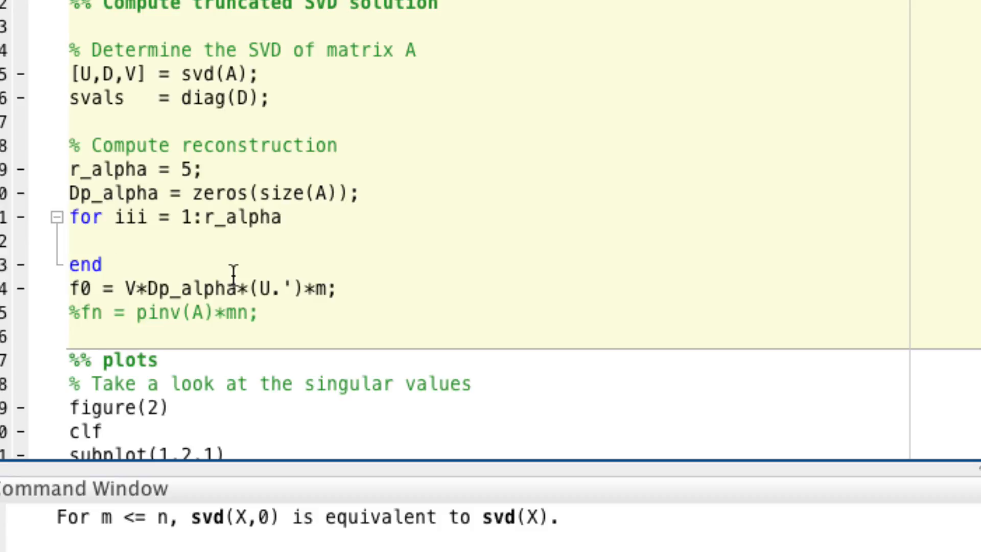
Fill the loop body with Dp_alpha(iii,iii) = 1/sval(iii);.
text(Dp_alph)
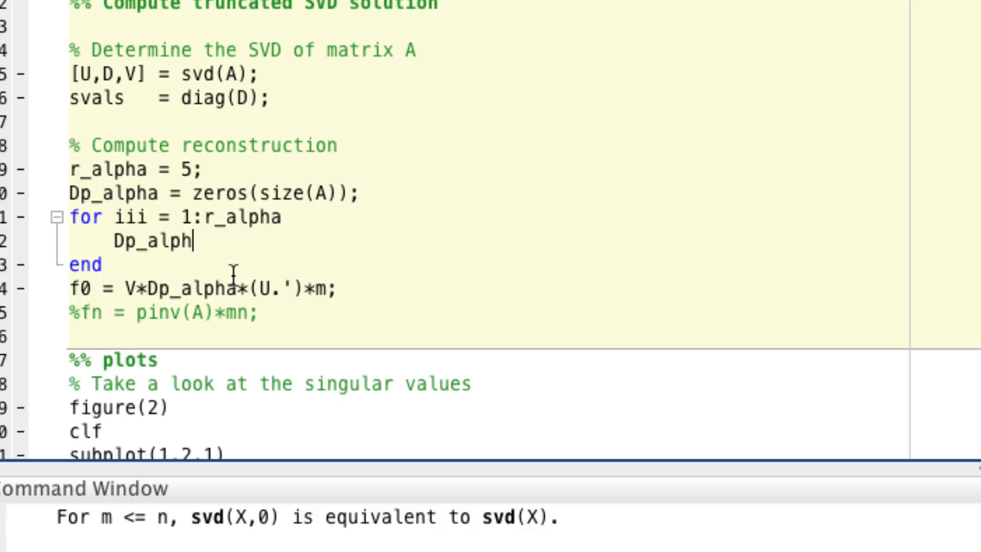
text(a(iii))
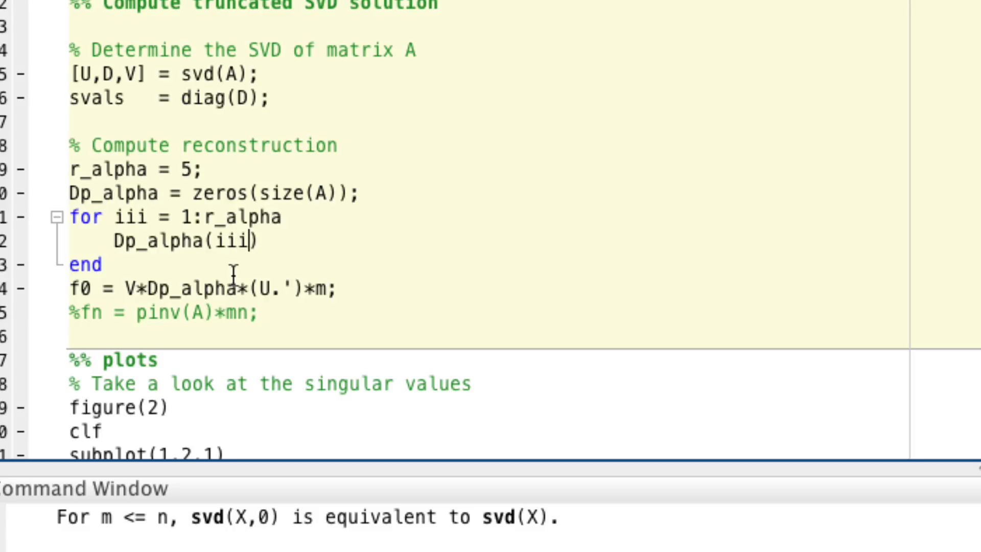
text(,iii))
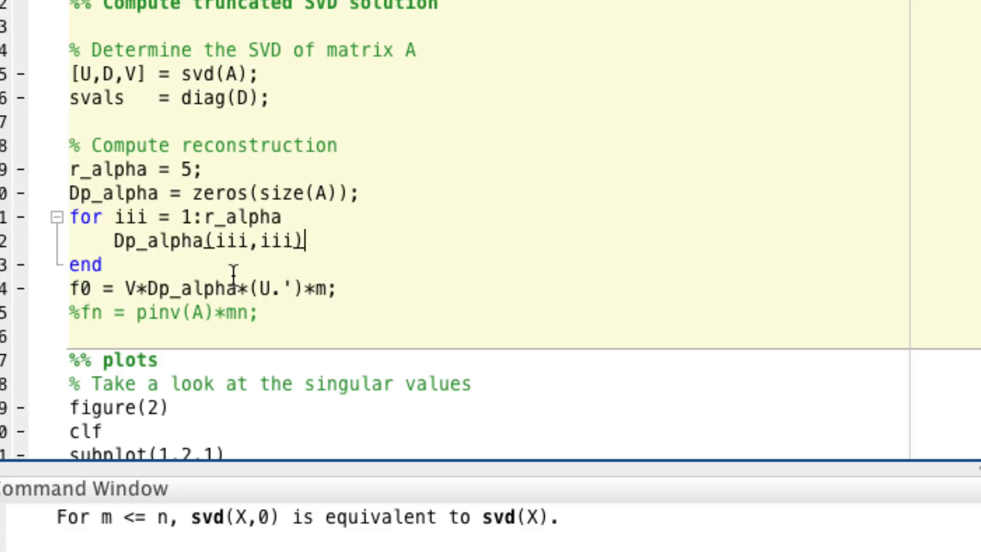
text(=)
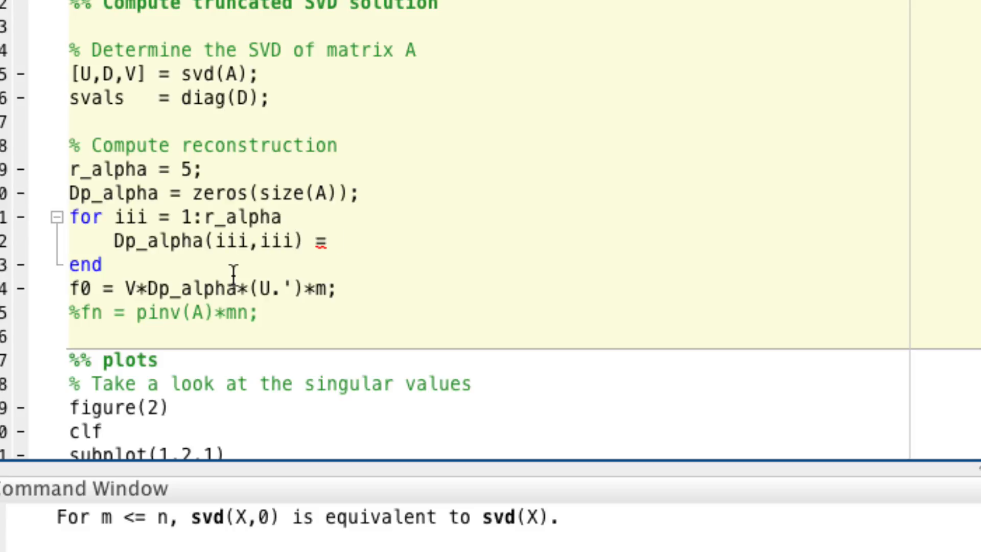
text(1/s)
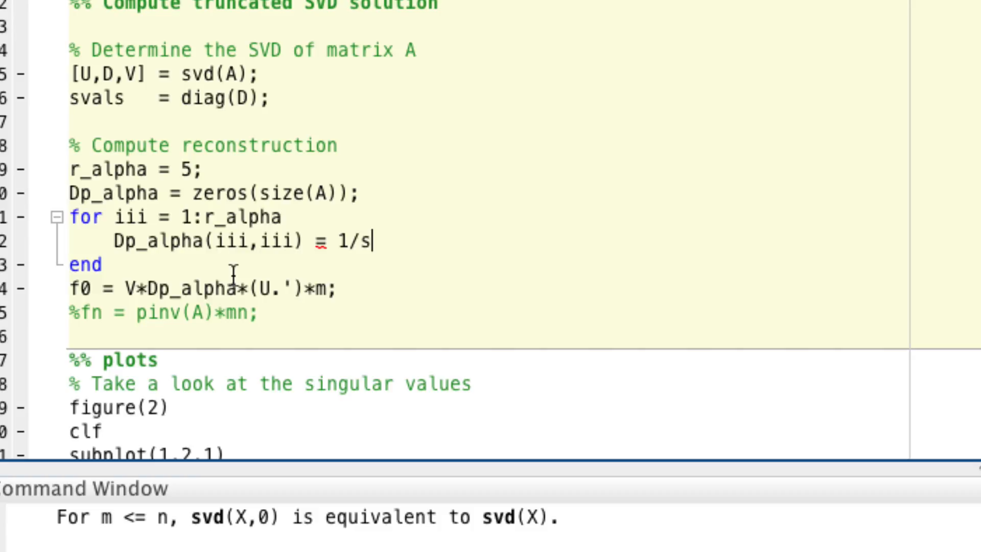
text(val(ii))
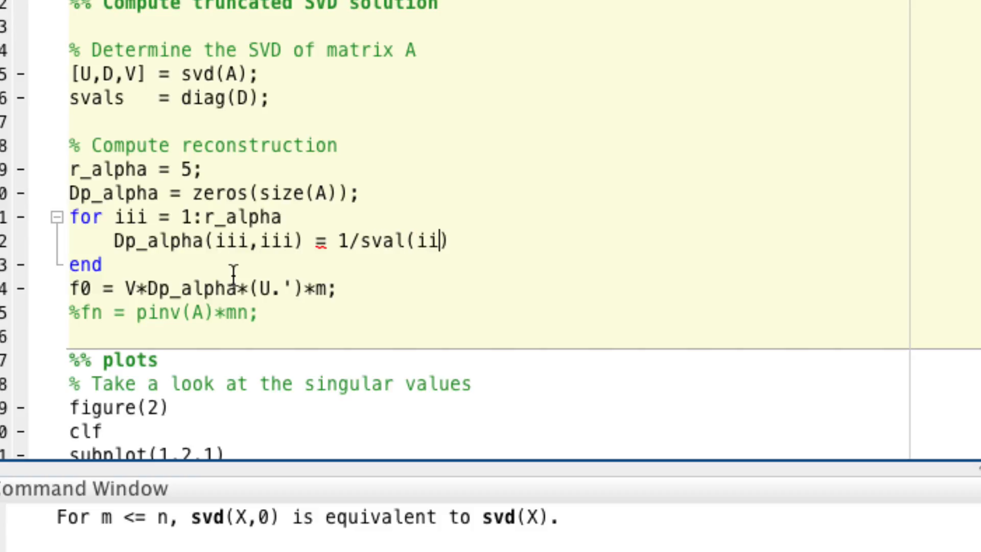
text(ii);)
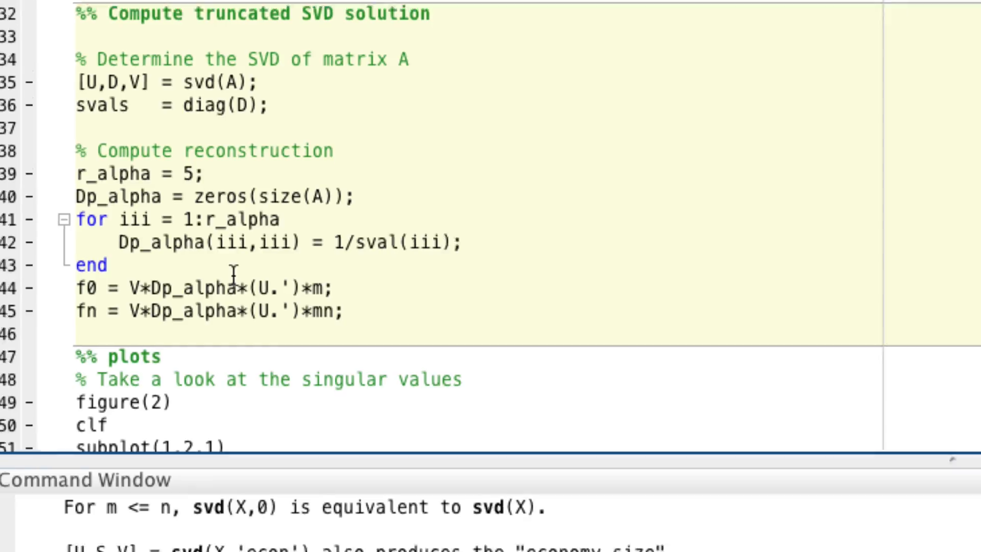
Run the script, fix sval to svals, and rerun to plot data with reconstructions at sigma = .1.
click(295, 56)
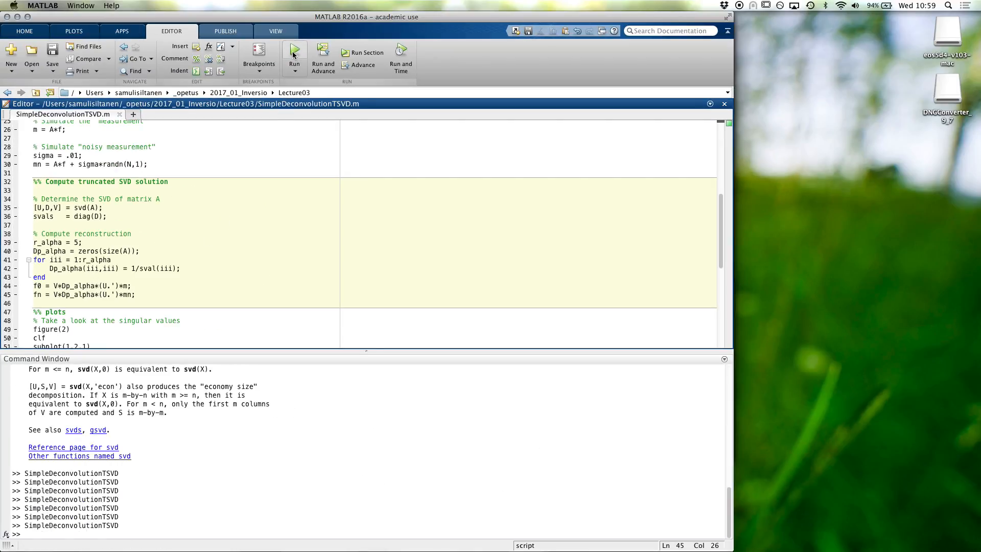
click(294, 52)
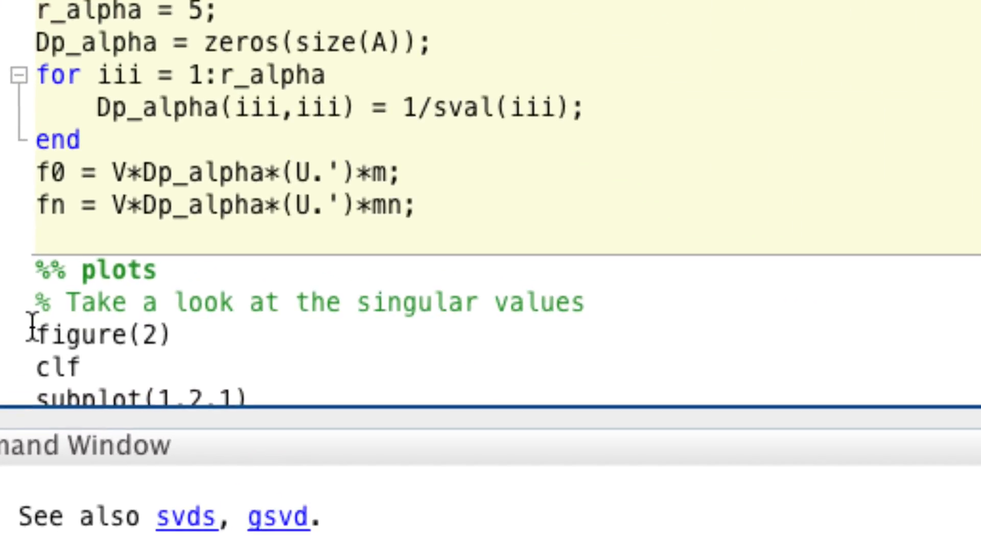
mouse_move(488, 115)
text(s)
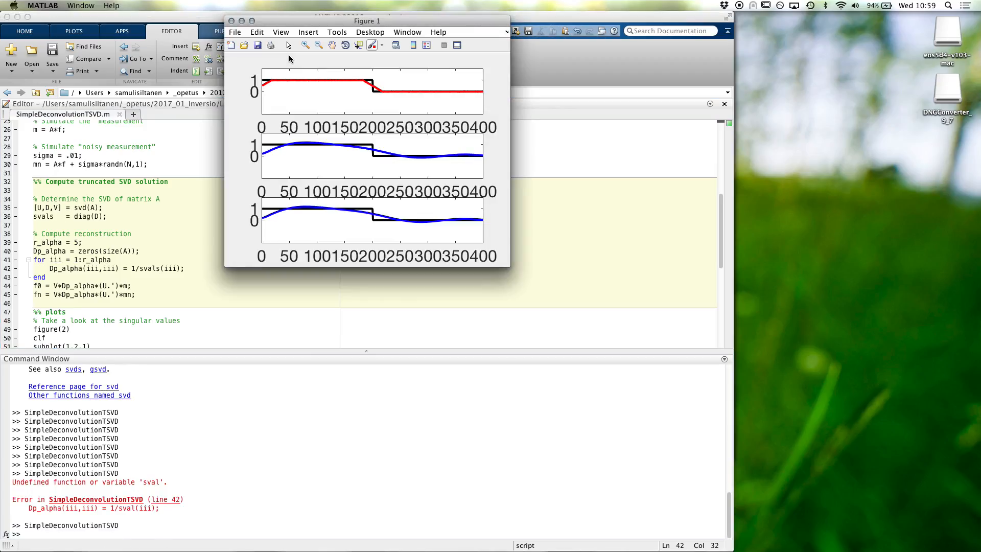
click(241, 20)
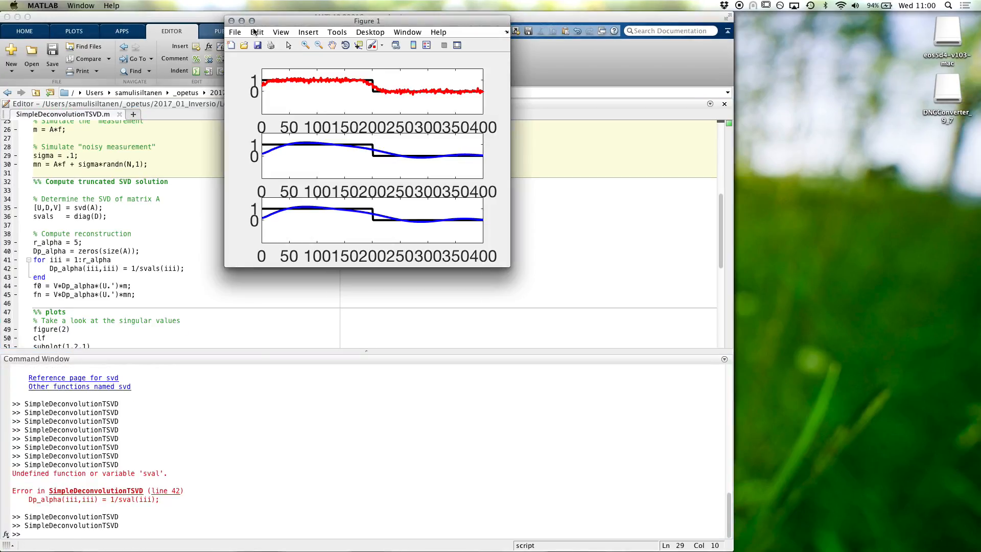
Maximise Figure 1 to inspect the noisy red data above the two blue step reconstructions.
click(241, 21)
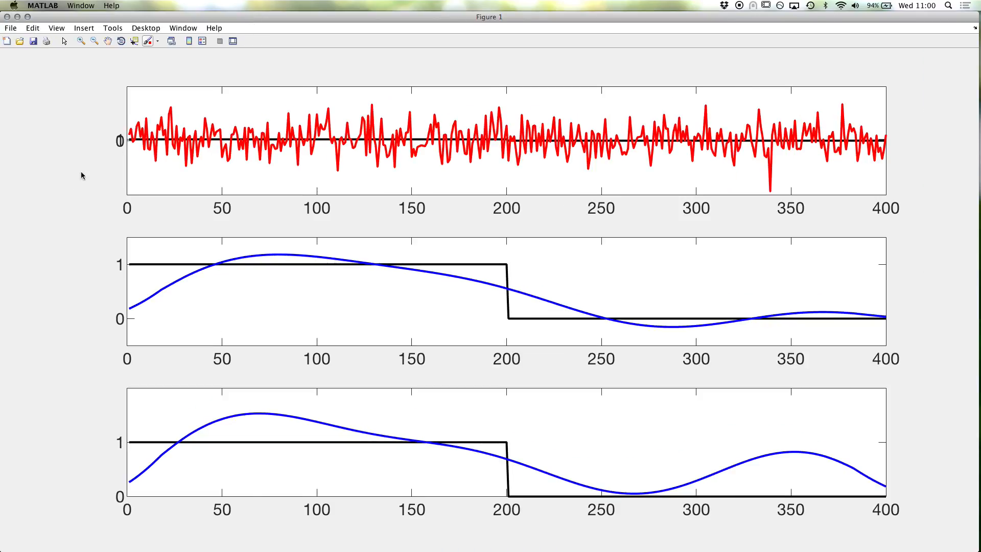
mouse_move(17, 200)
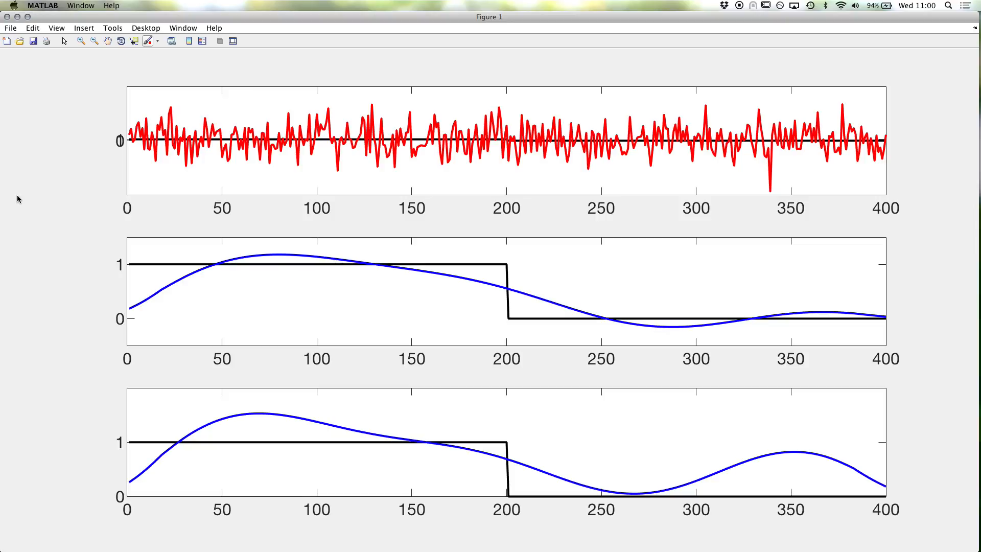